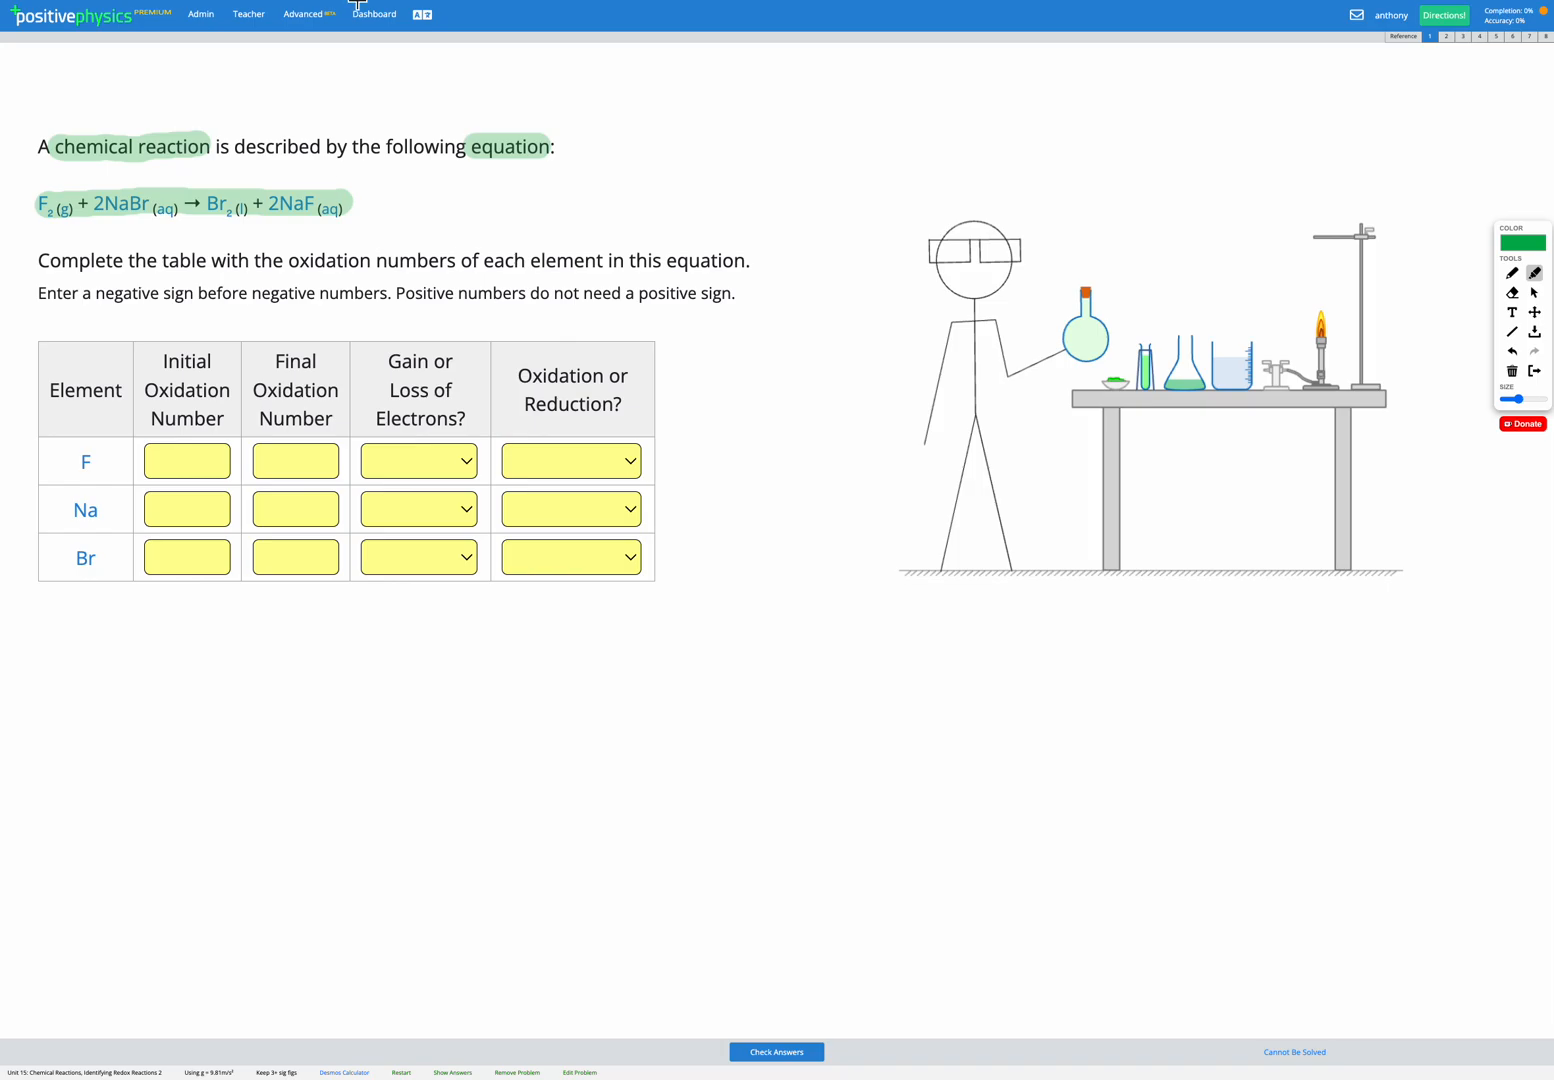
{"action": "mouse_move", "coordinate": [520, 365]}
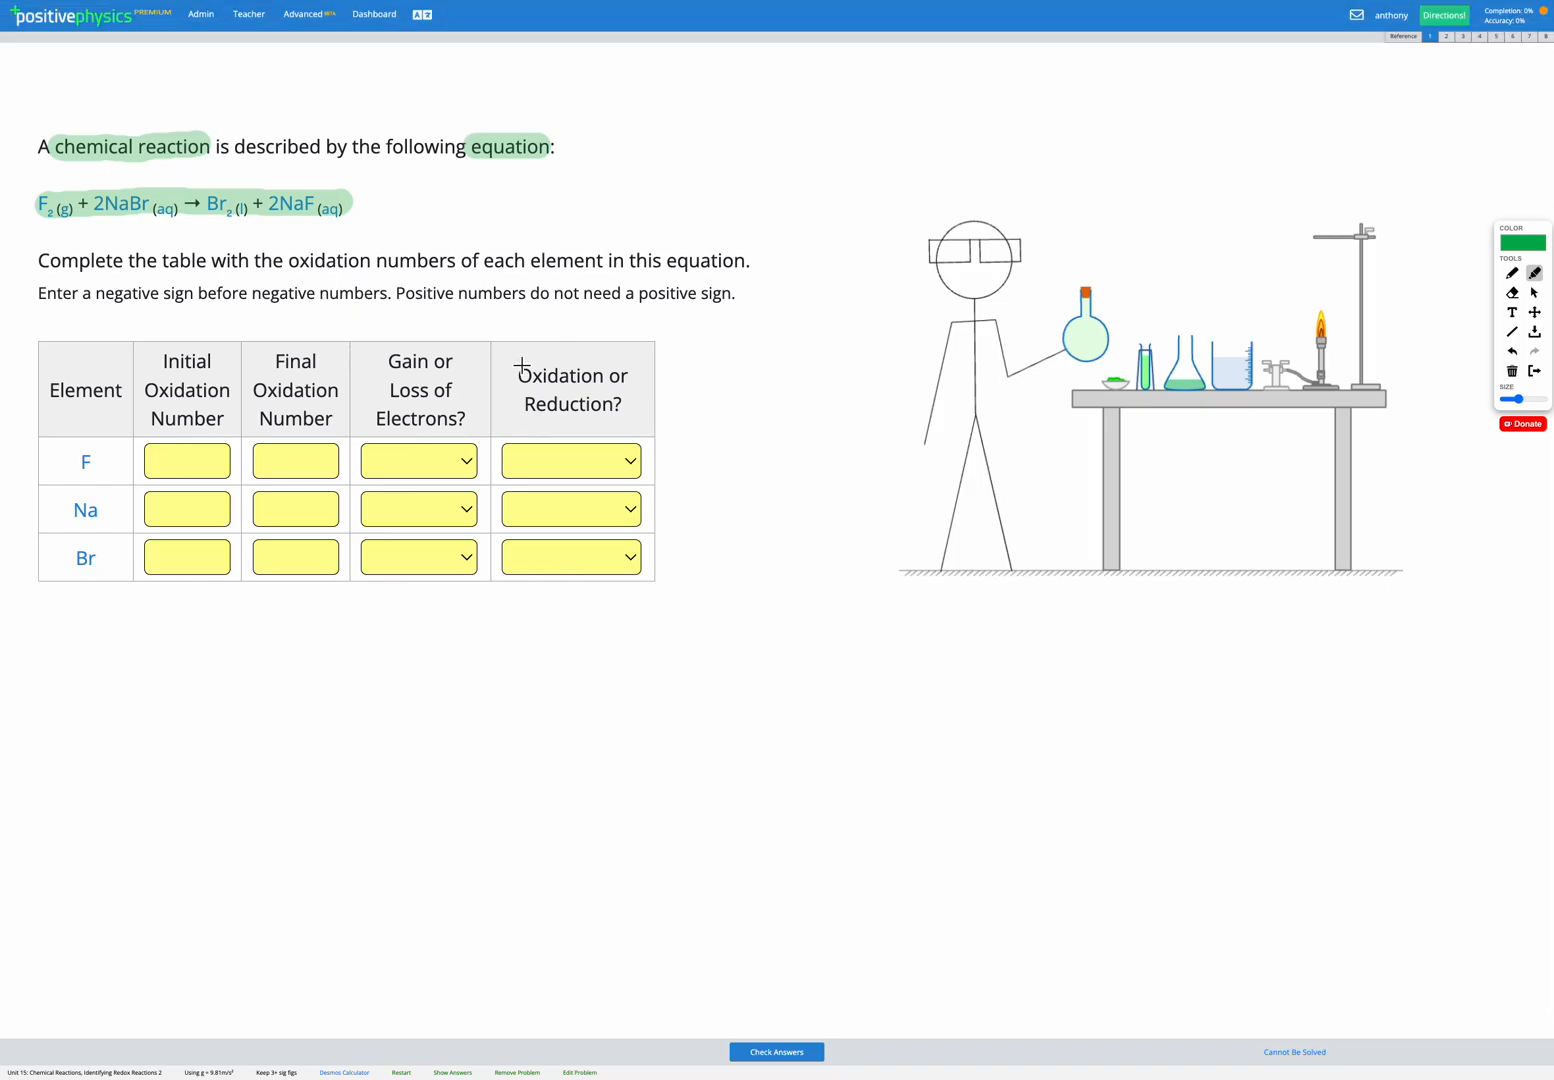
{"action": "mouse_move", "coordinate": [88, 192]}
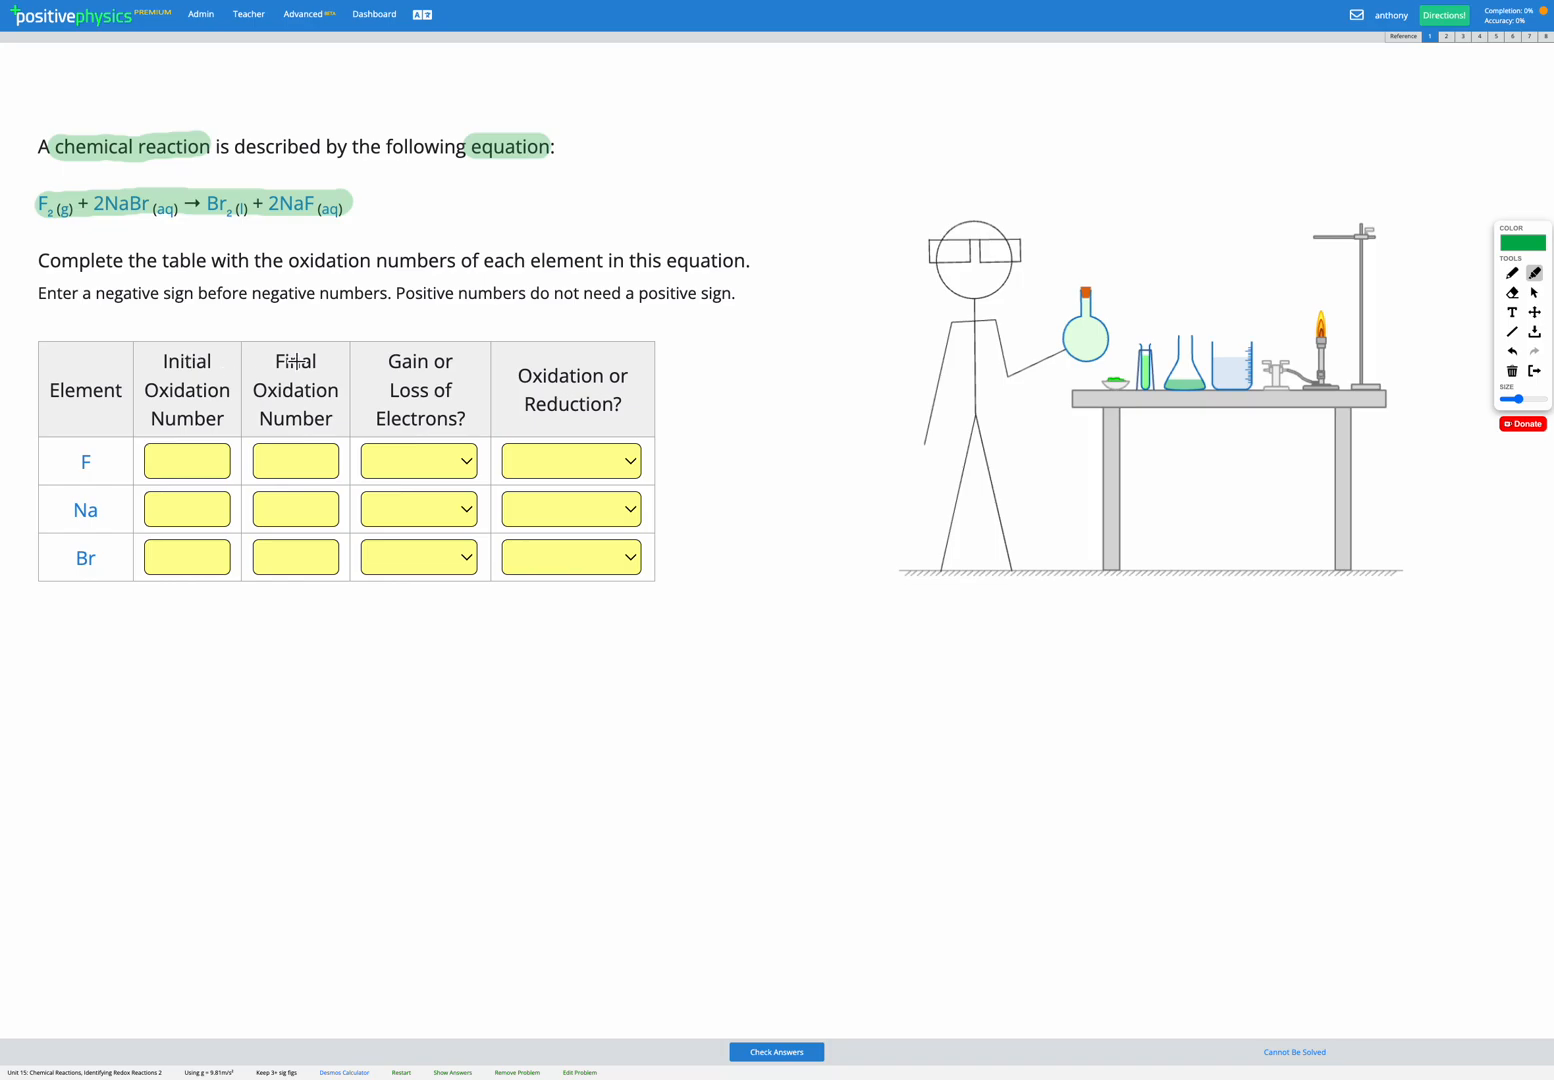
{"action": "mouse_move", "coordinate": [277, 332]}
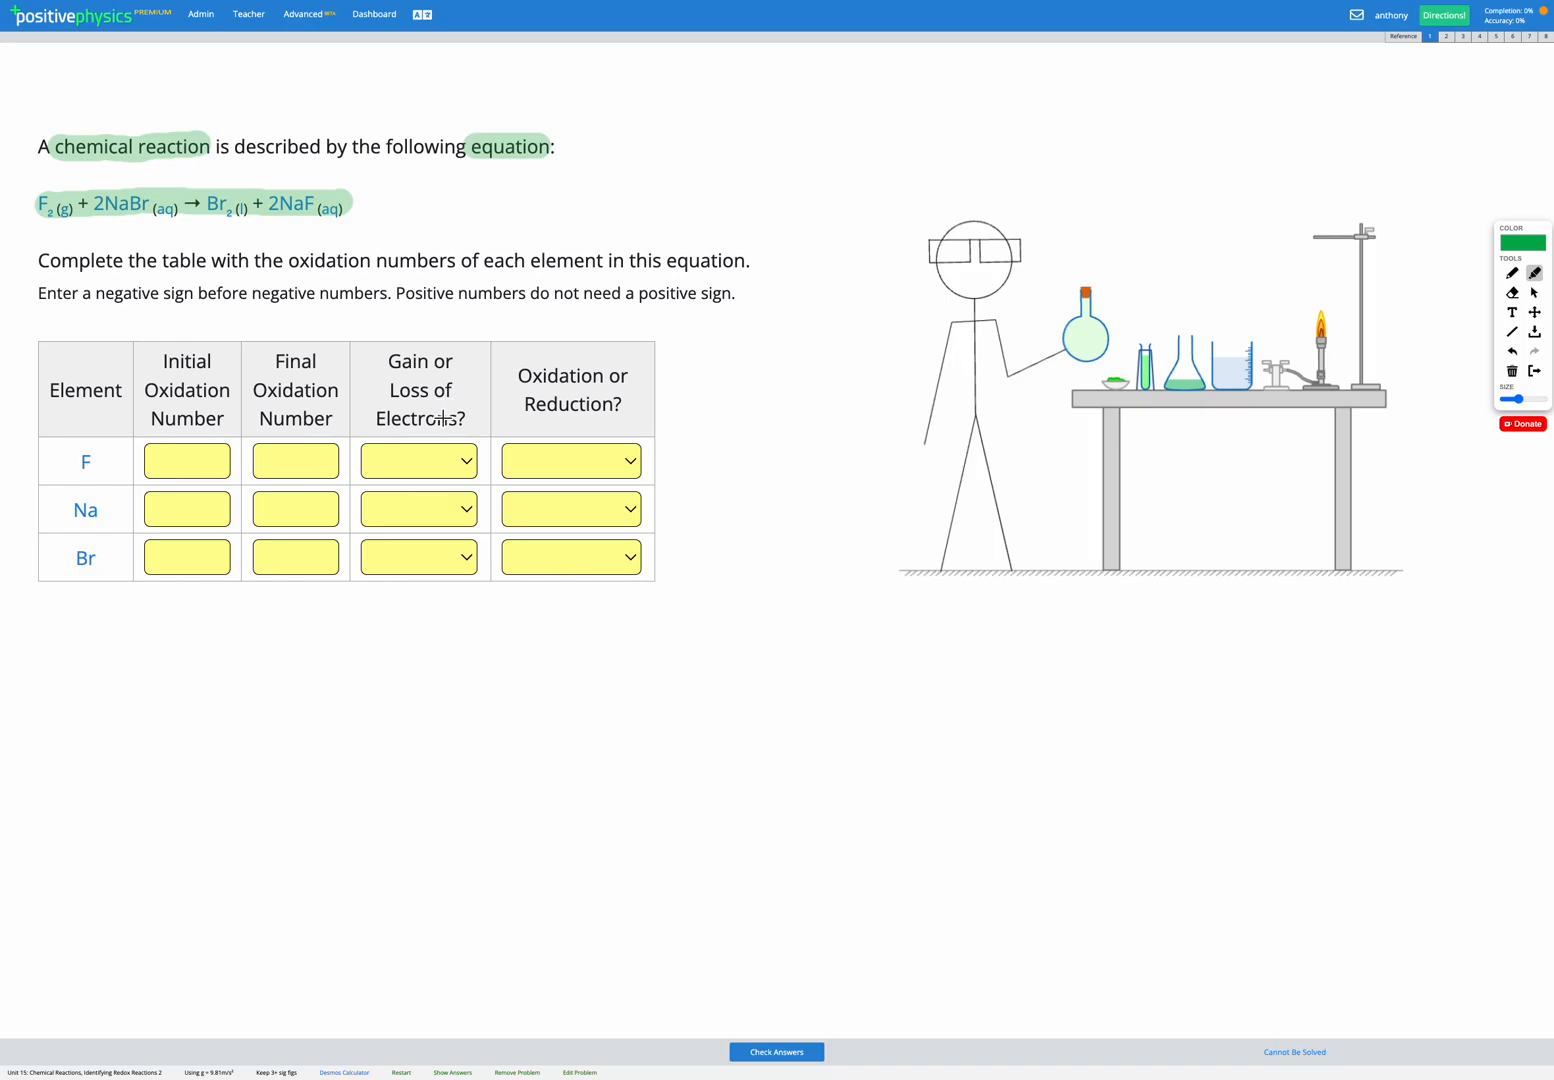
{"action": "mouse_move", "coordinate": [1440, 349]}
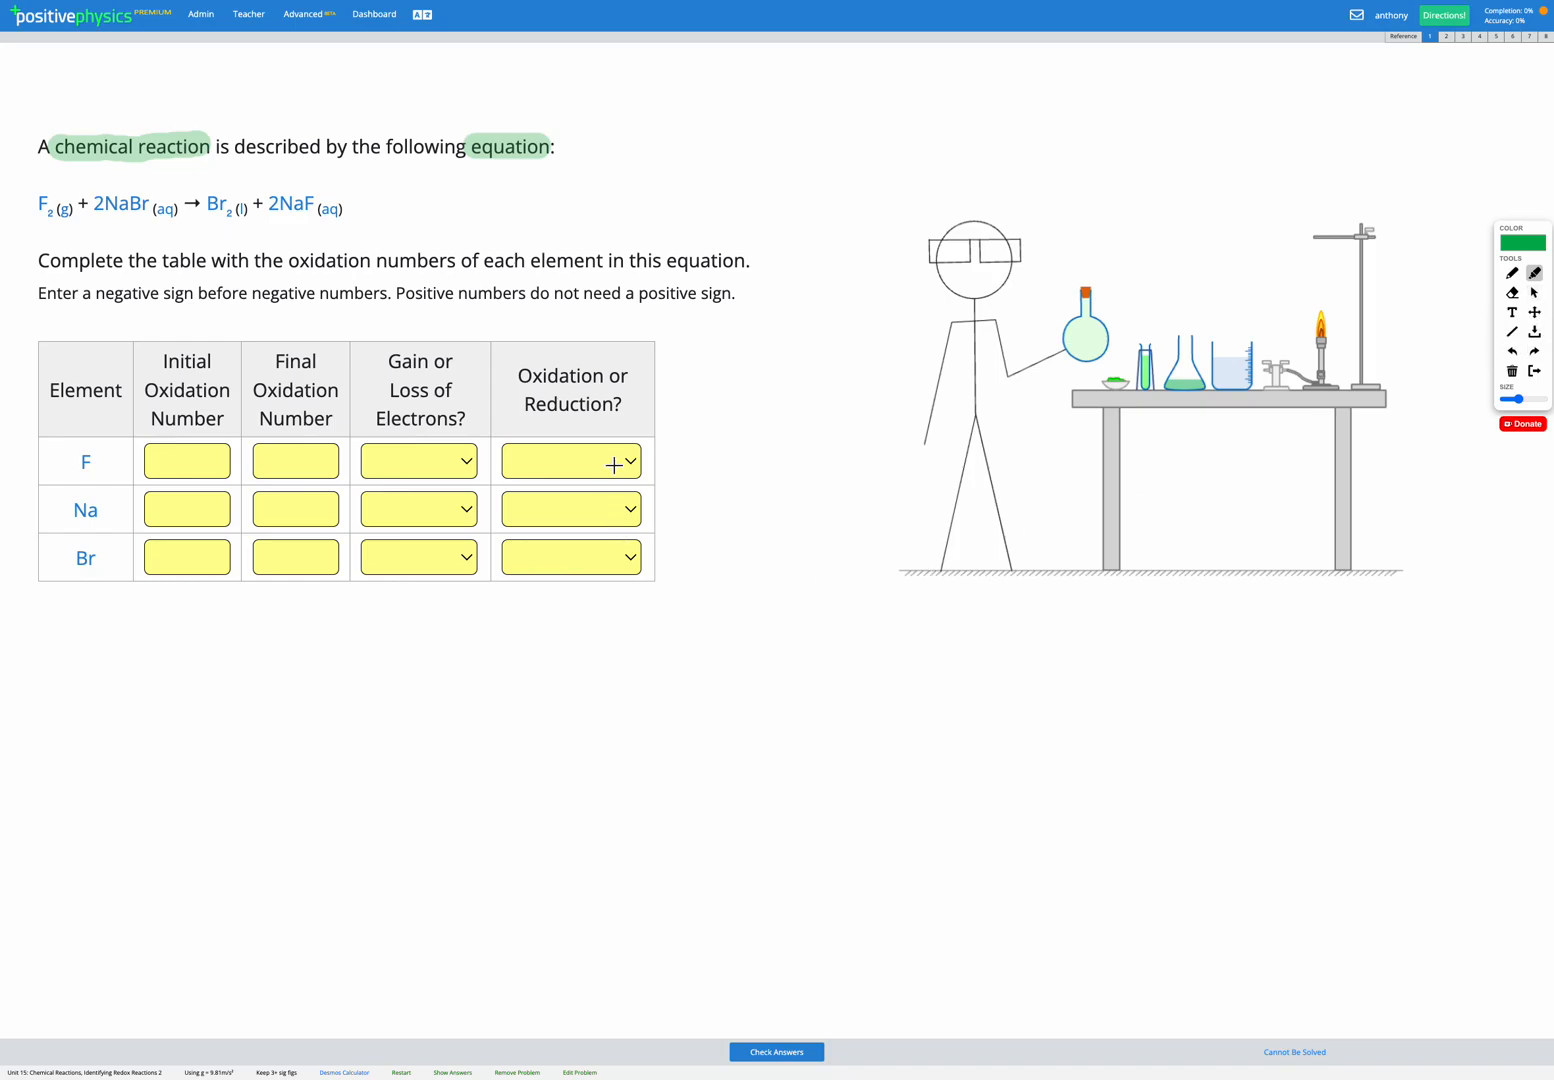
{"action": "mouse_move", "coordinate": [663, 403]}
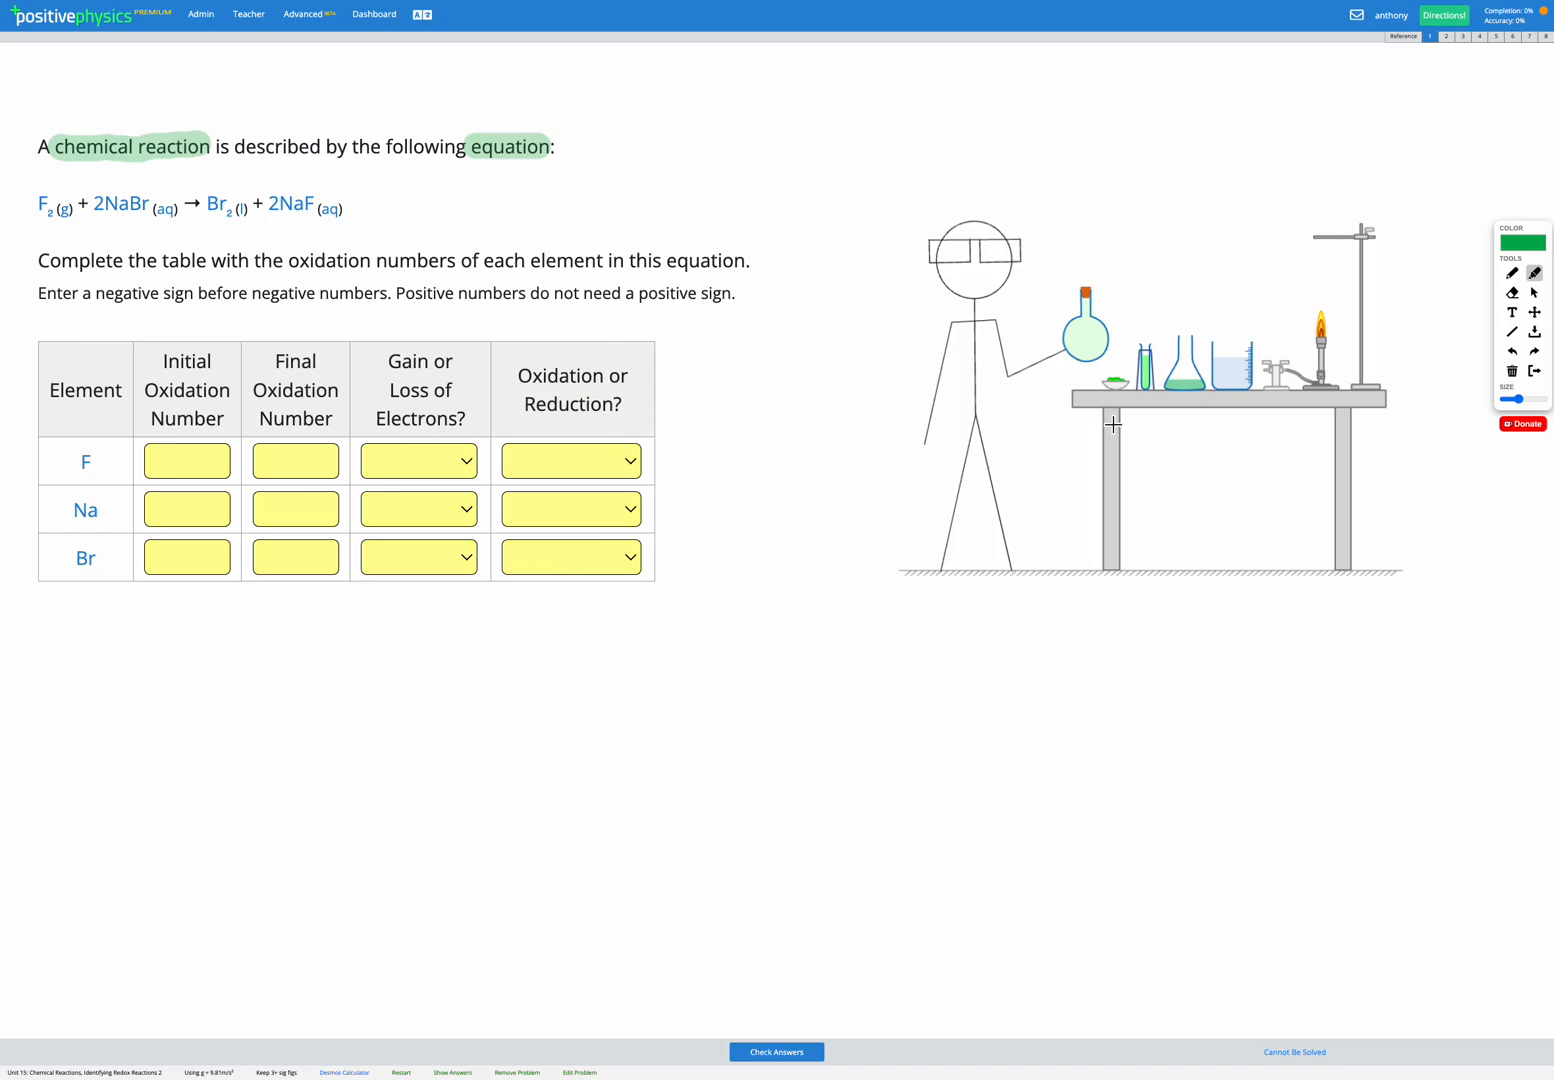
{"action": "mouse_move", "coordinate": [1520, 285]}
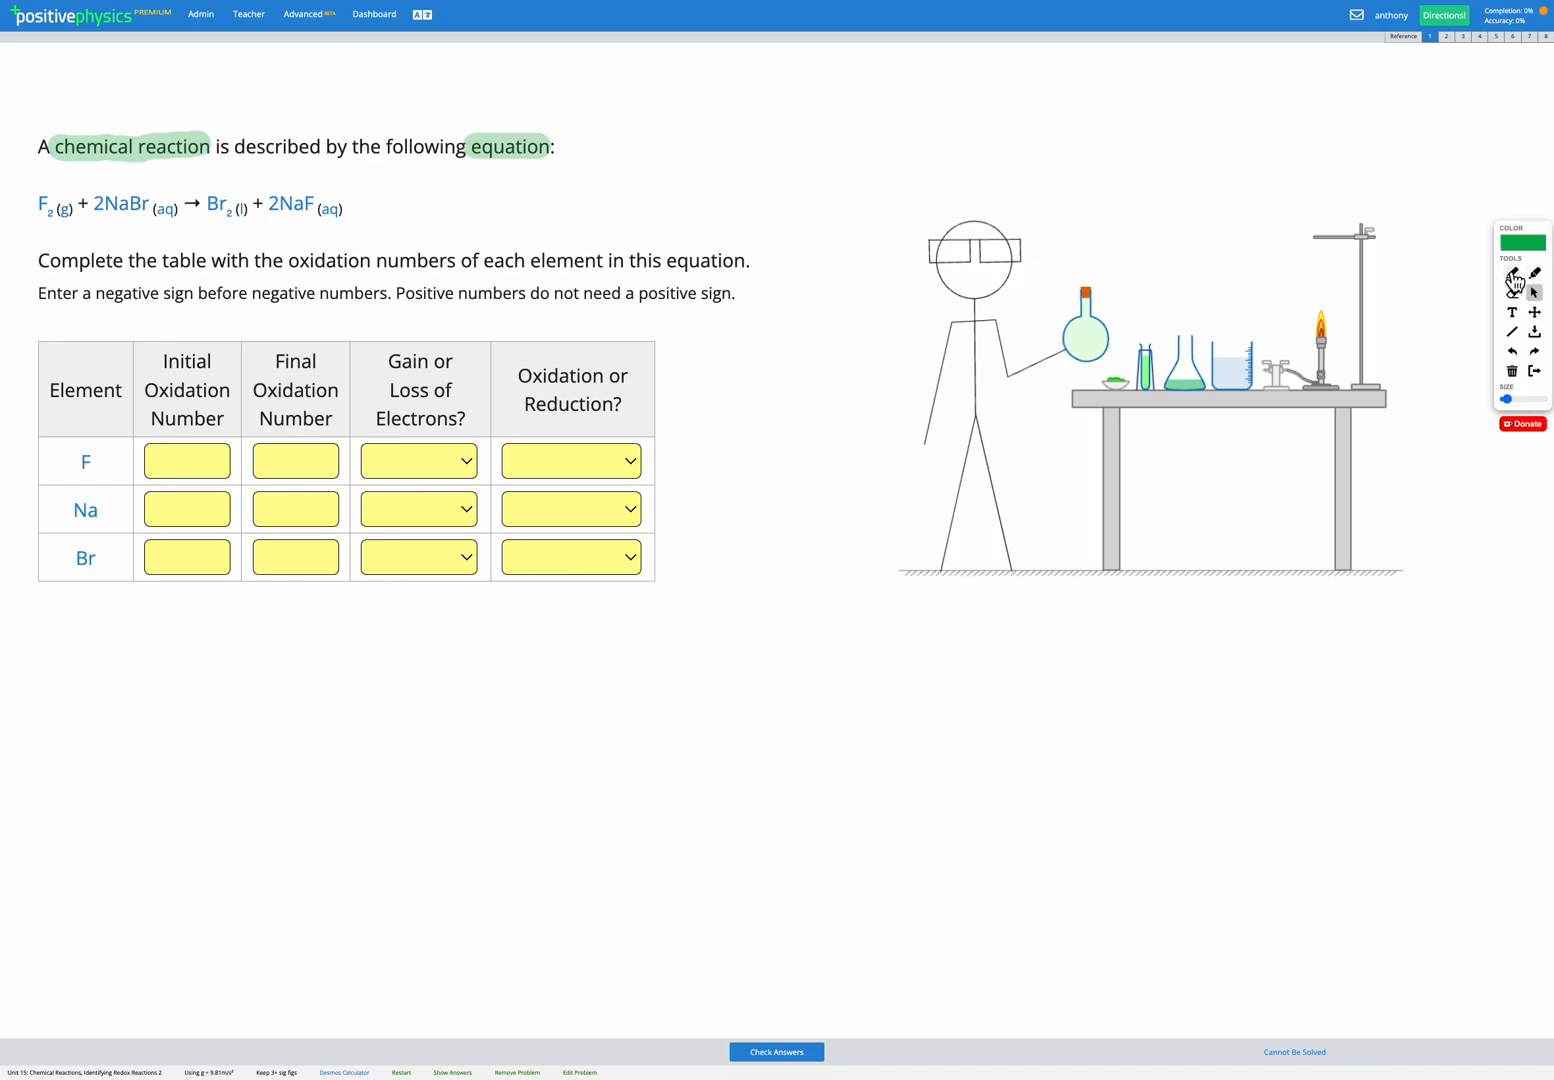
Handwrite F2 + 2NaBr → Br2 + 2NaF with oxidation numbers 0, +1, −1, 0, +1, −1
{"action": "left_click", "coordinate": [1512, 272]}
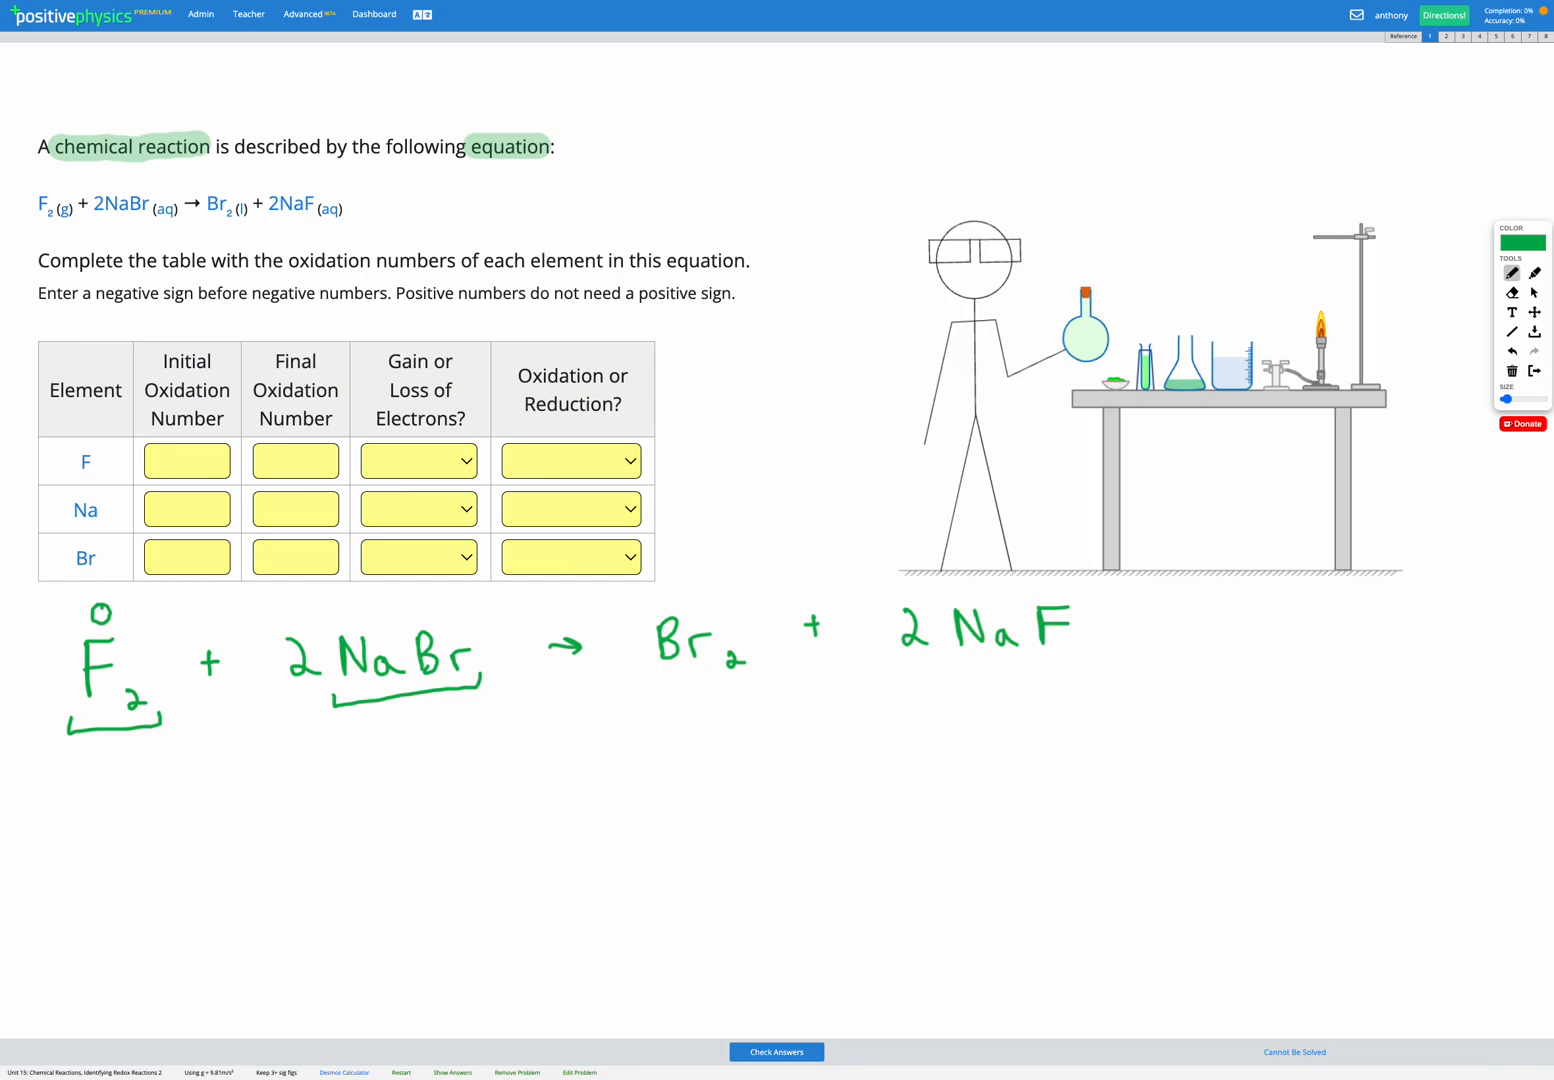
{"action": "left_click", "coordinate": [435, 610]}
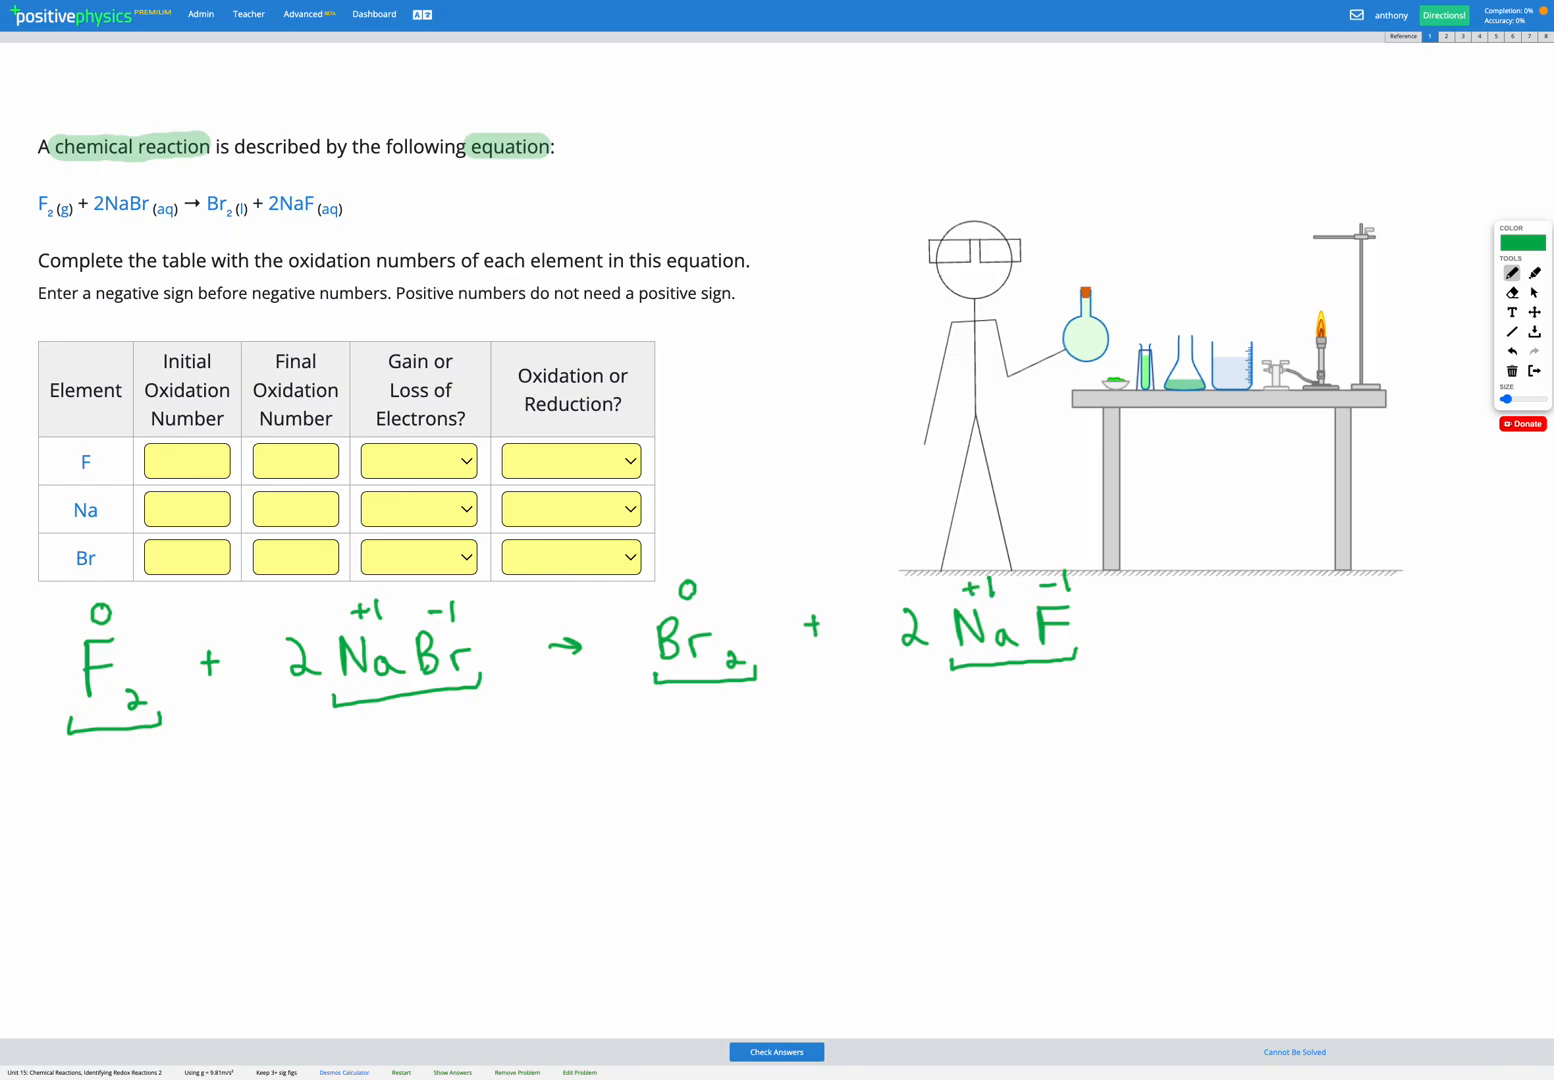
{"action": "mouse_move", "coordinate": [1111, 571]}
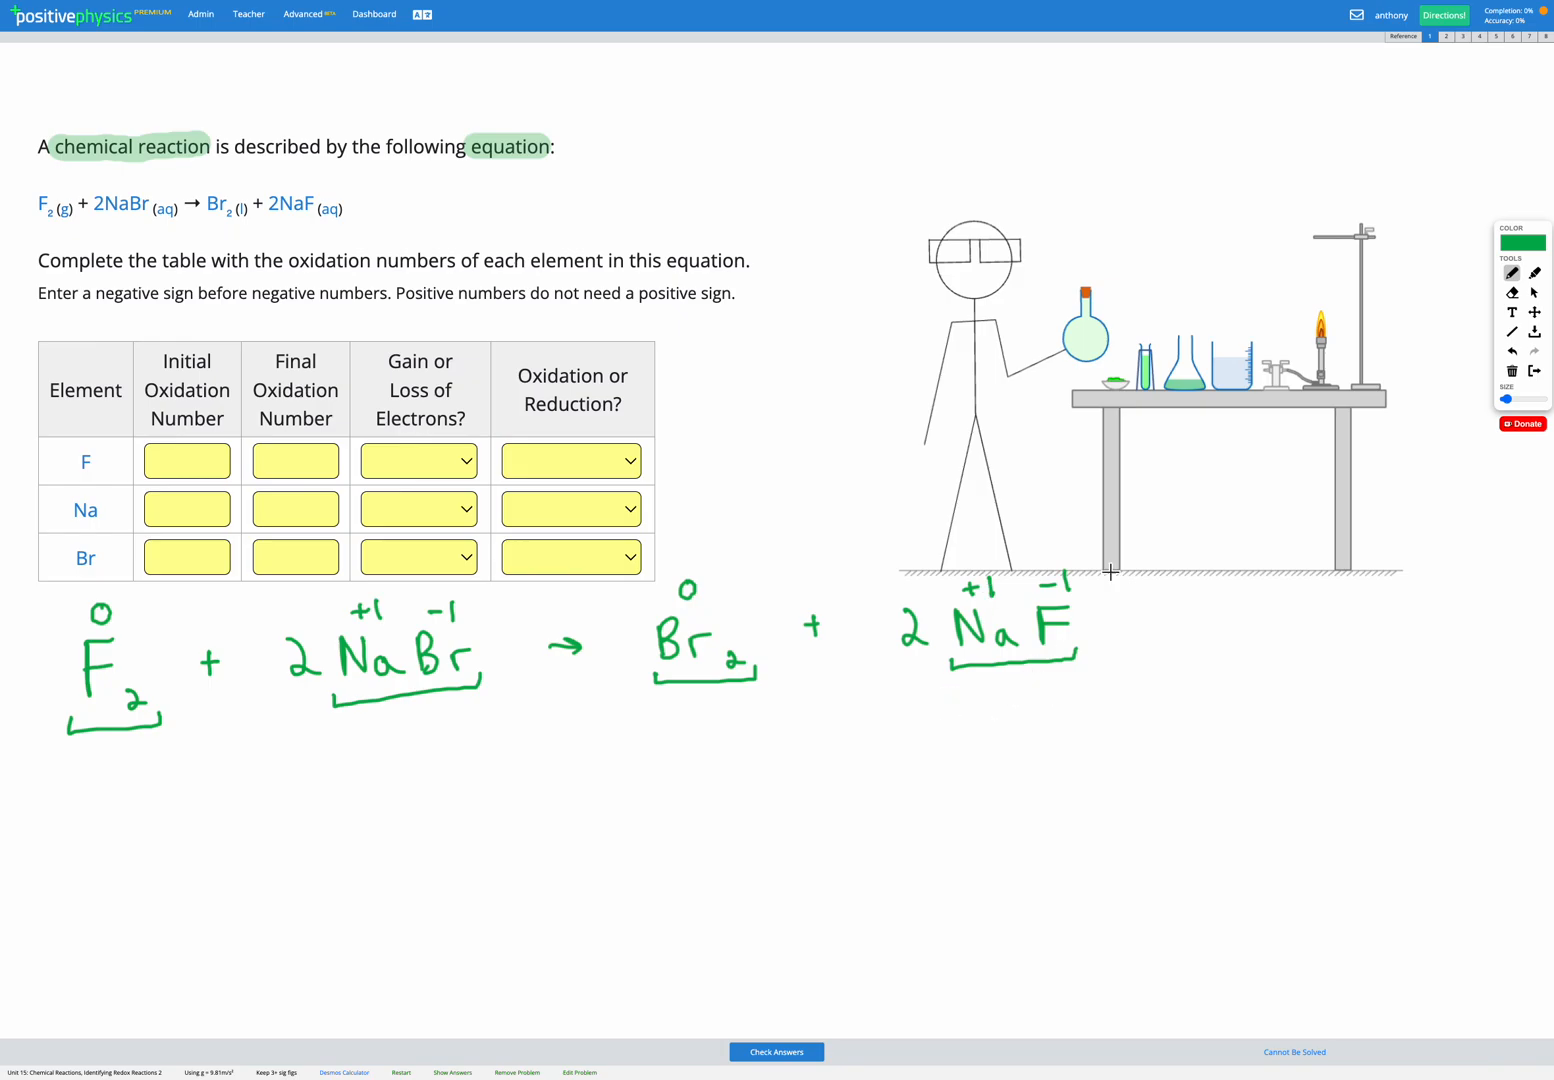
{"action": "left_click", "coordinate": [1512, 292]}
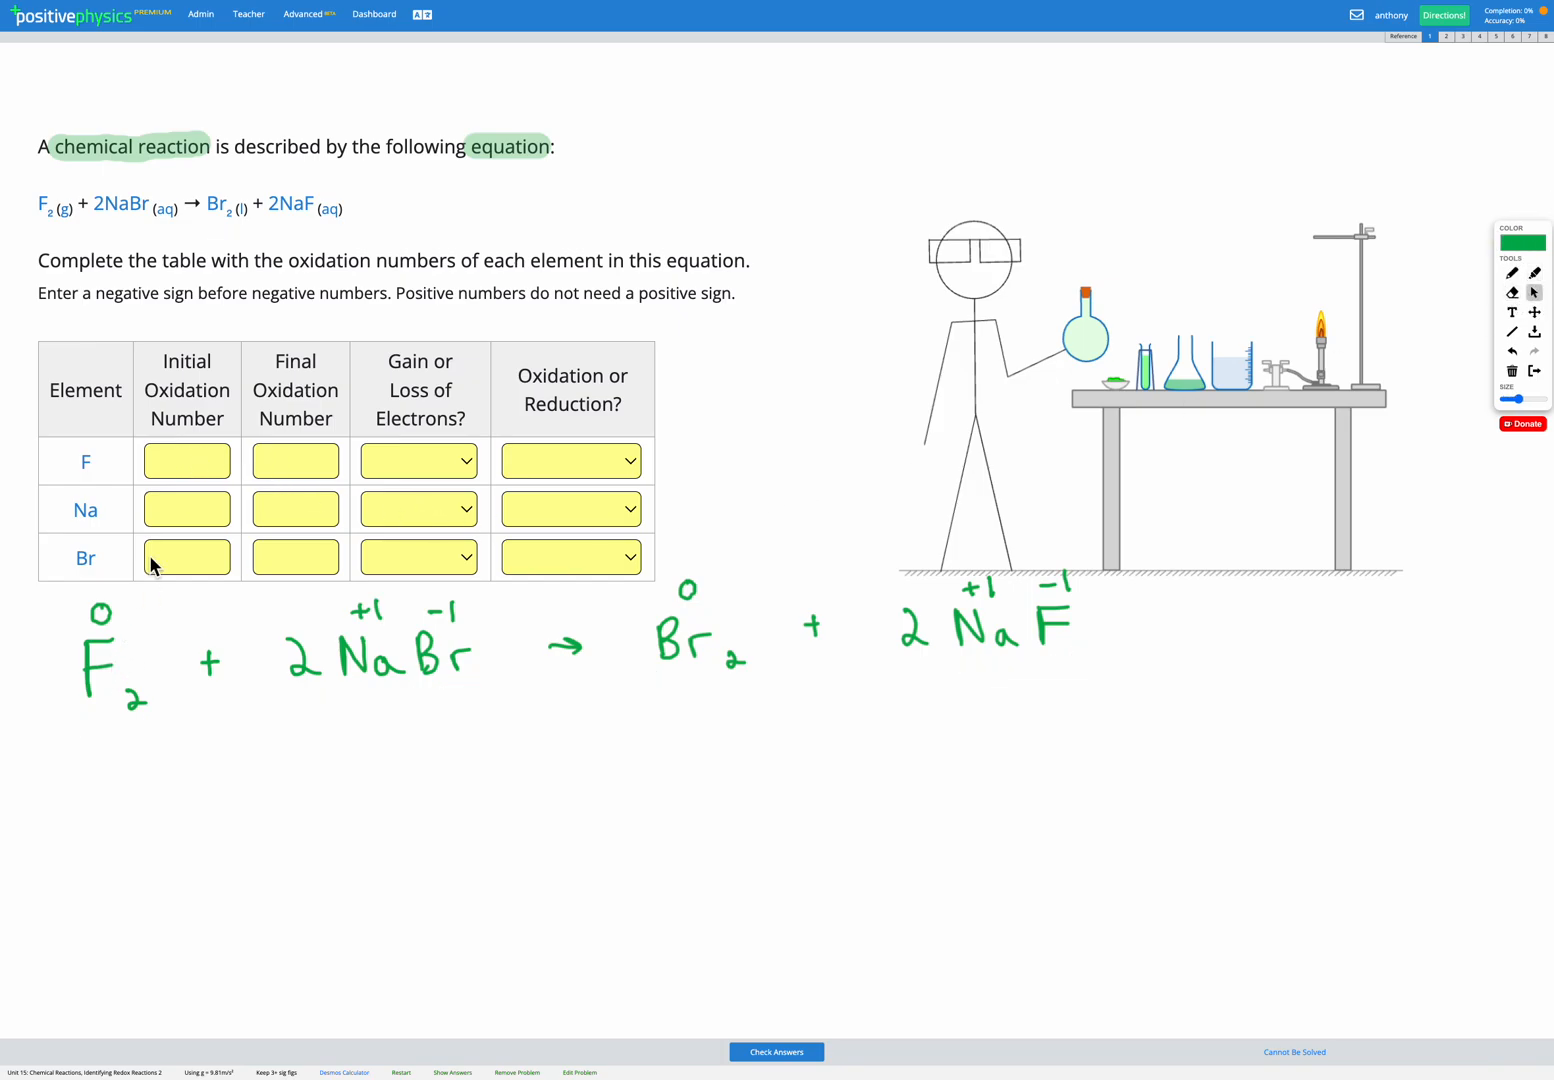
Enter oxidation numbers F 0→−1, Na 1→1 and Br −1→0 in the table
{"action": "type", "text": "0"}
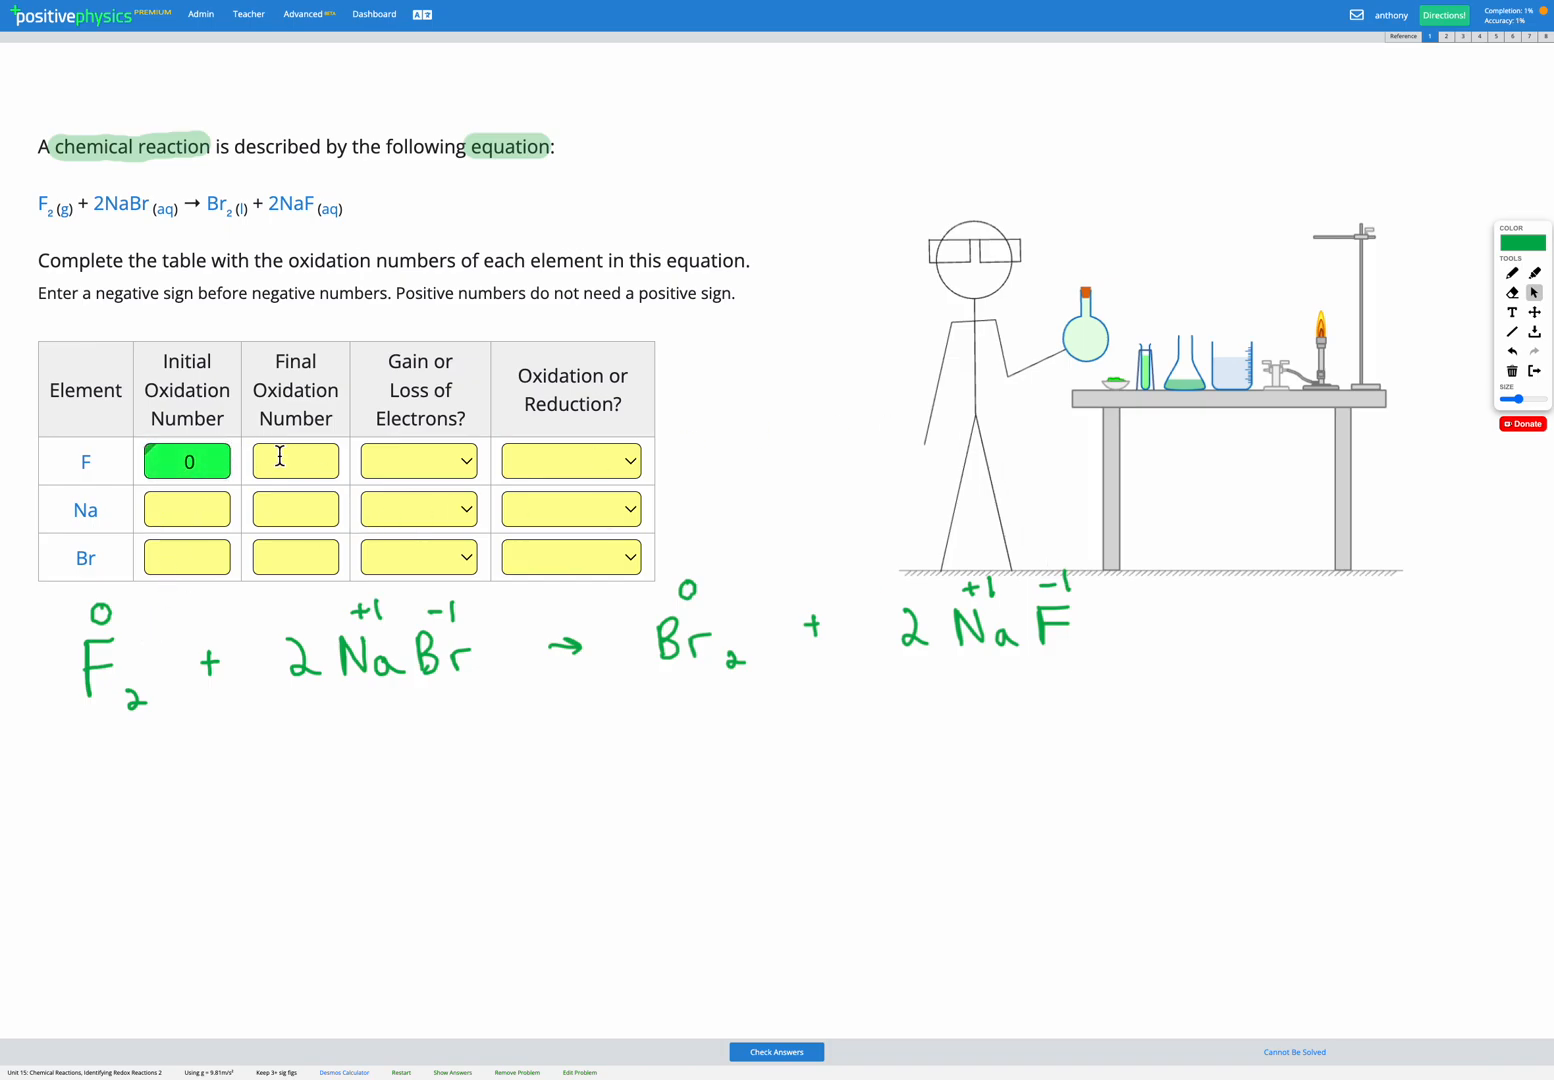
{"action": "type", "text": "-1"}
{"action": "type", "text": "1"}
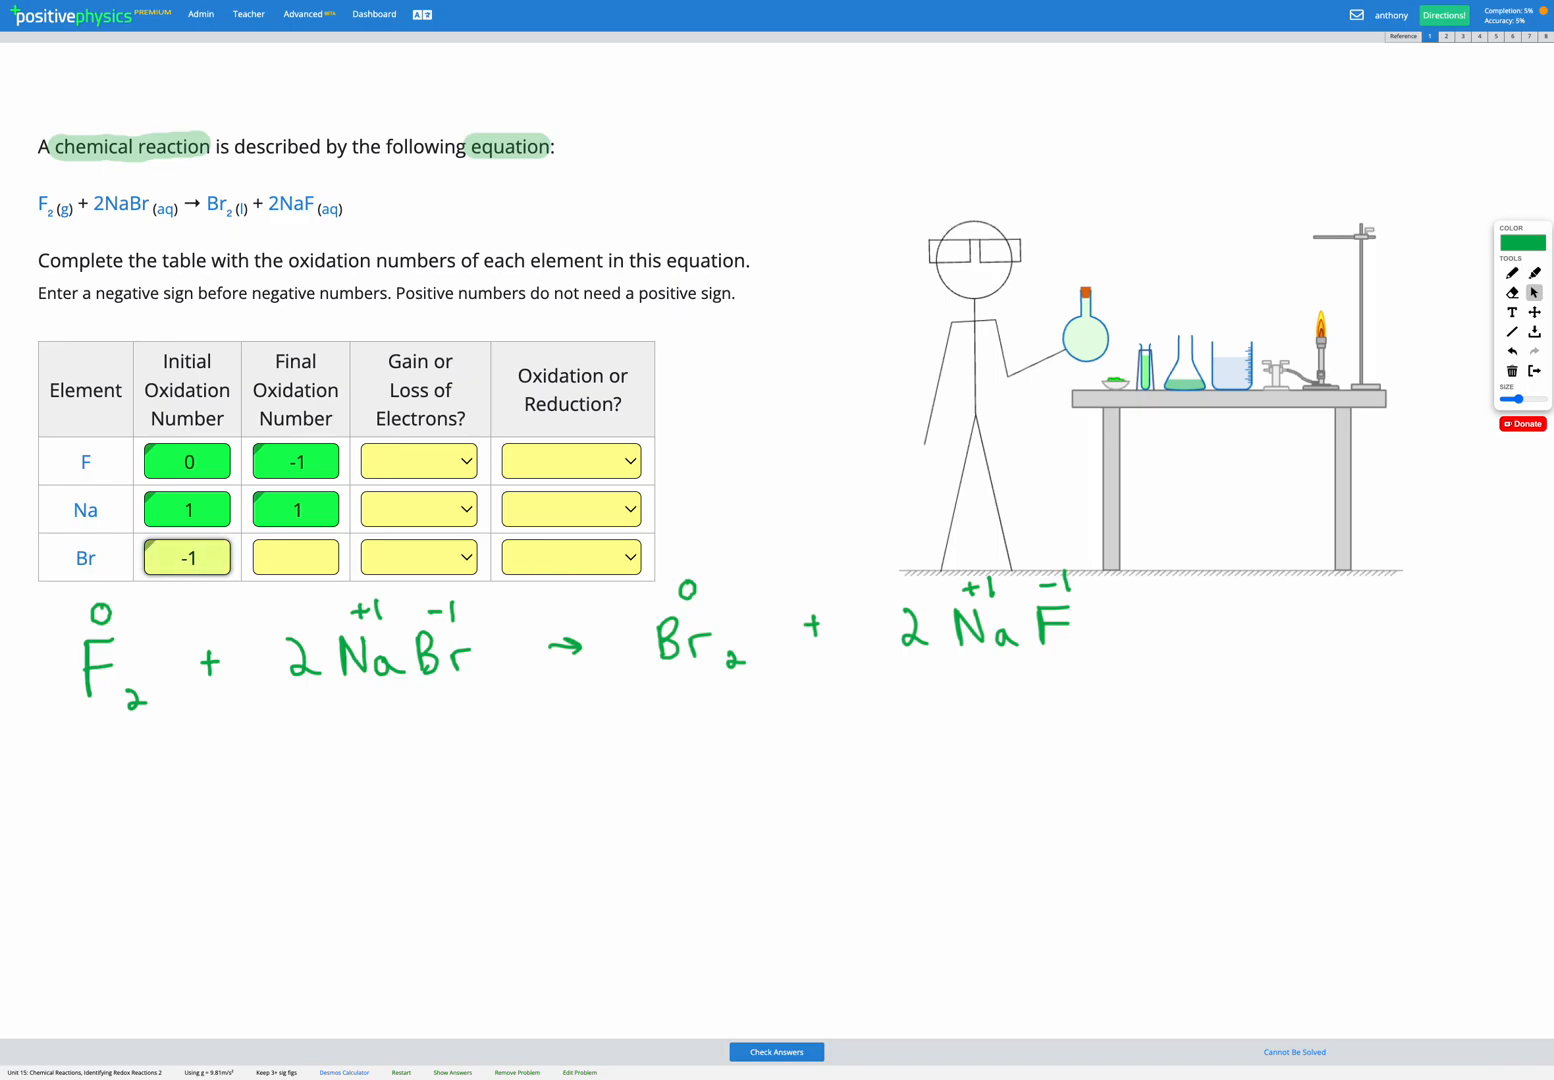
{"action": "left_click", "coordinate": [295, 557]}
{"action": "type", "text": "0"}
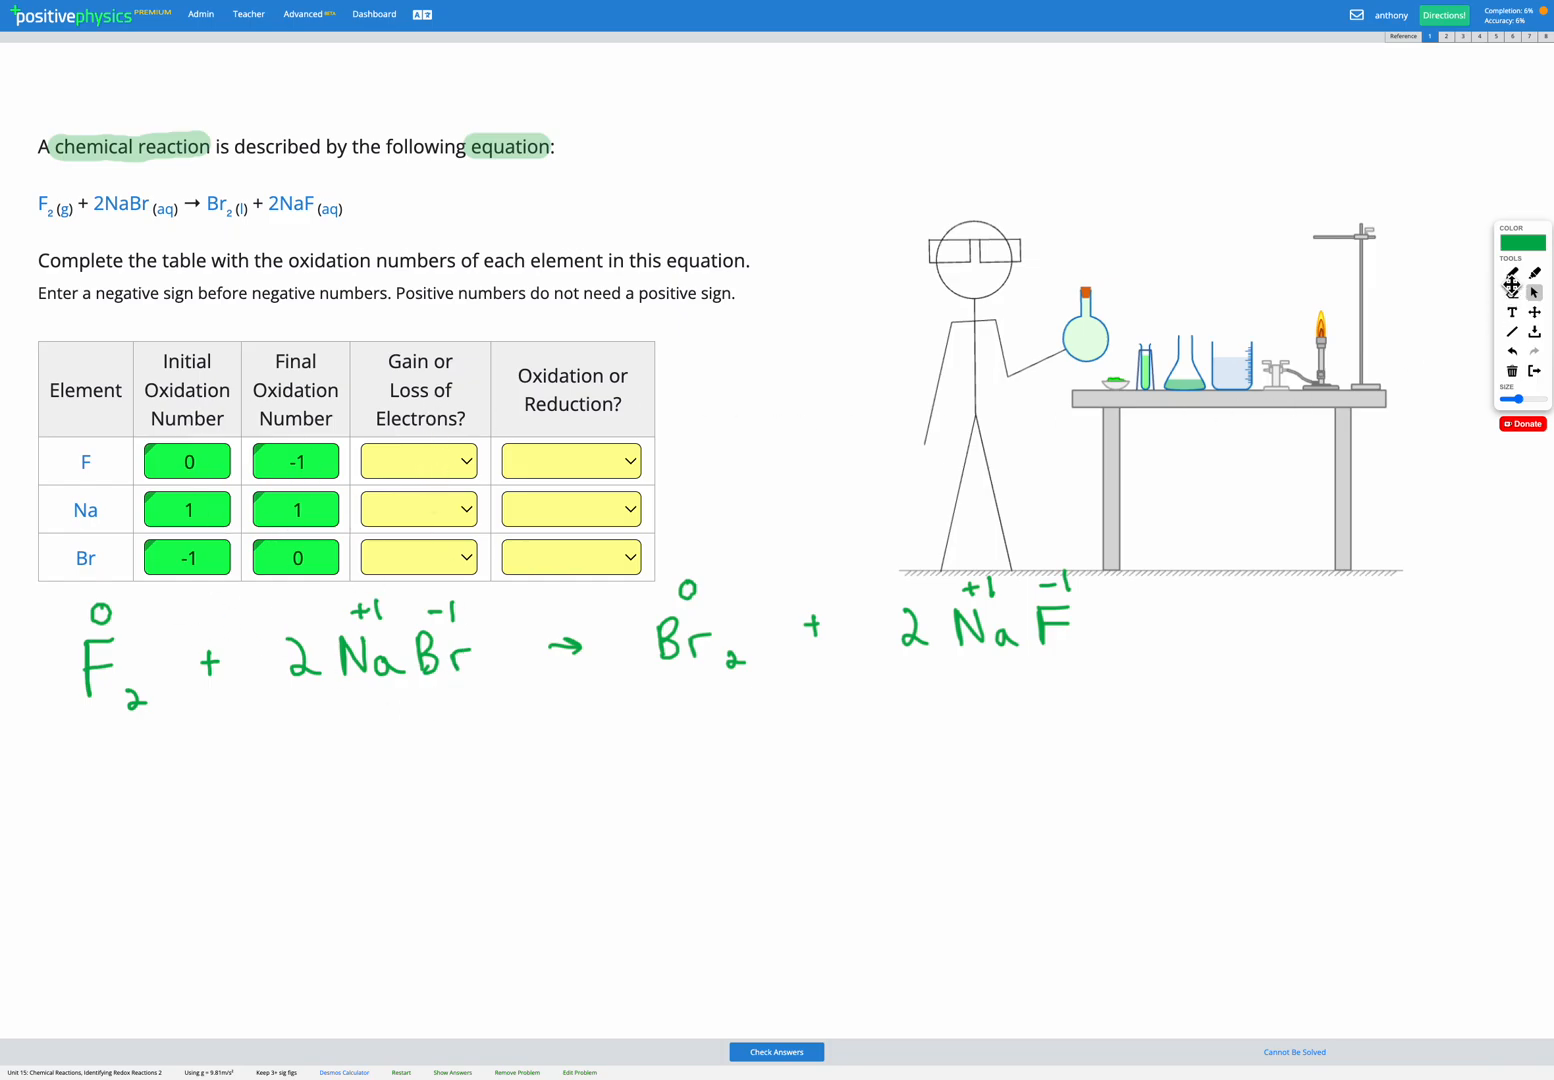
{"action": "mouse_move", "coordinate": [1535, 275]}
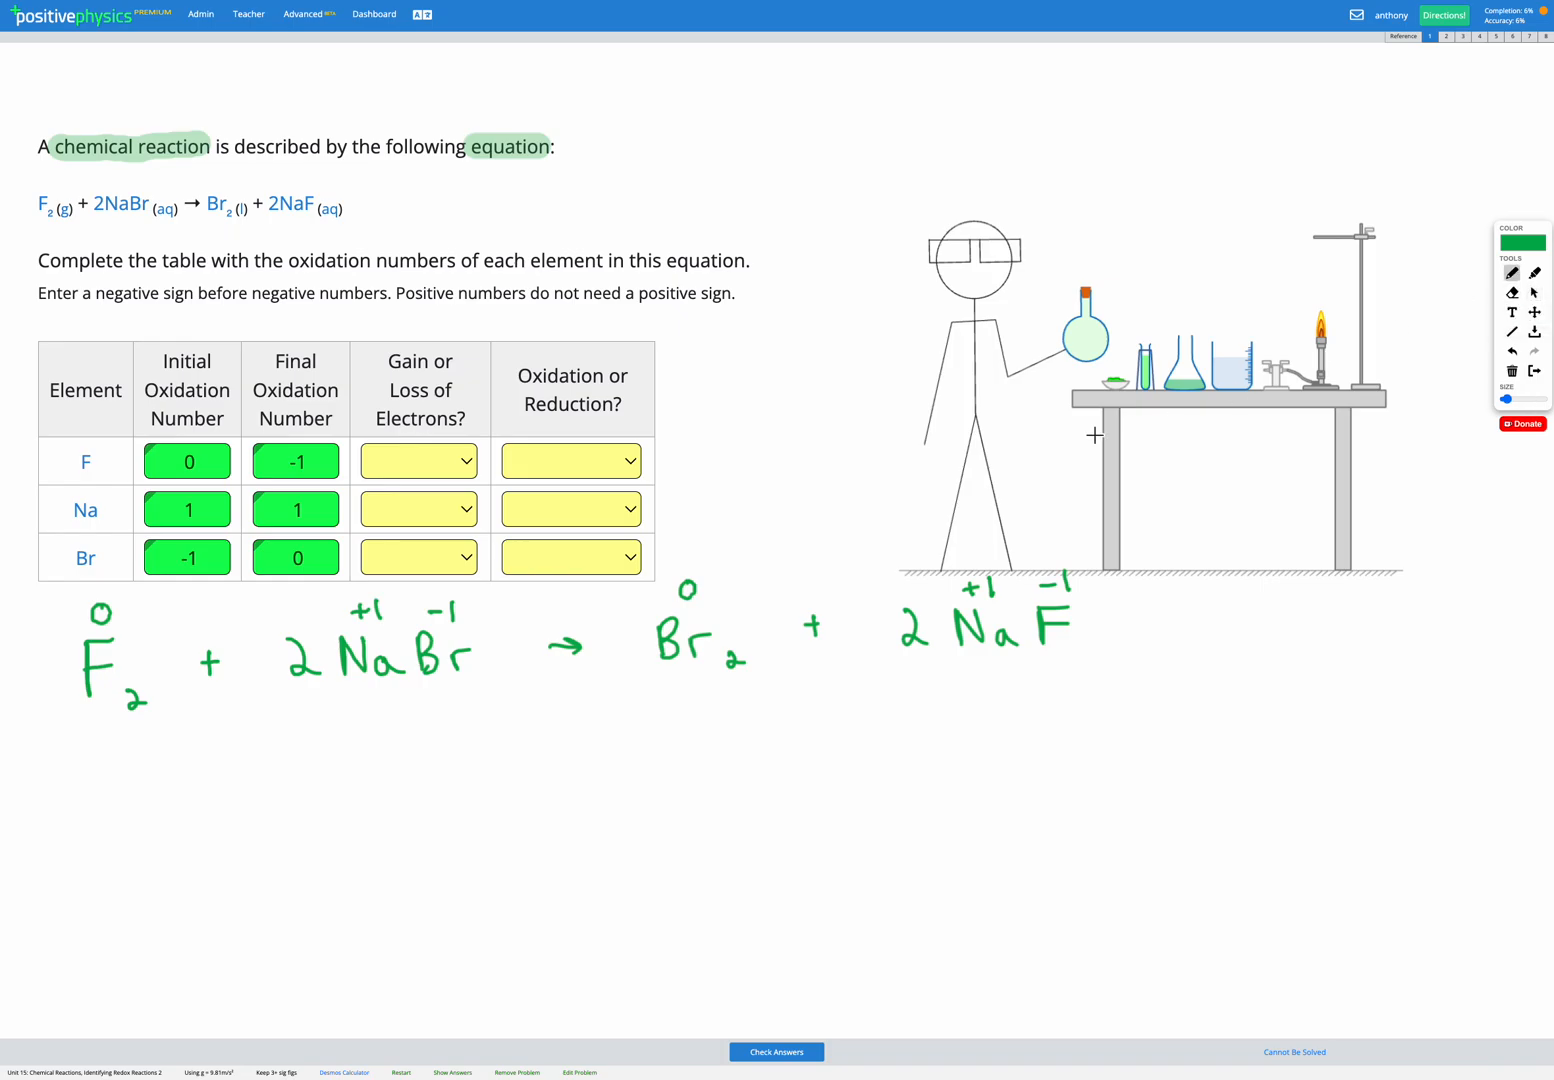
{"action": "mouse_move", "coordinate": [228, 741]}
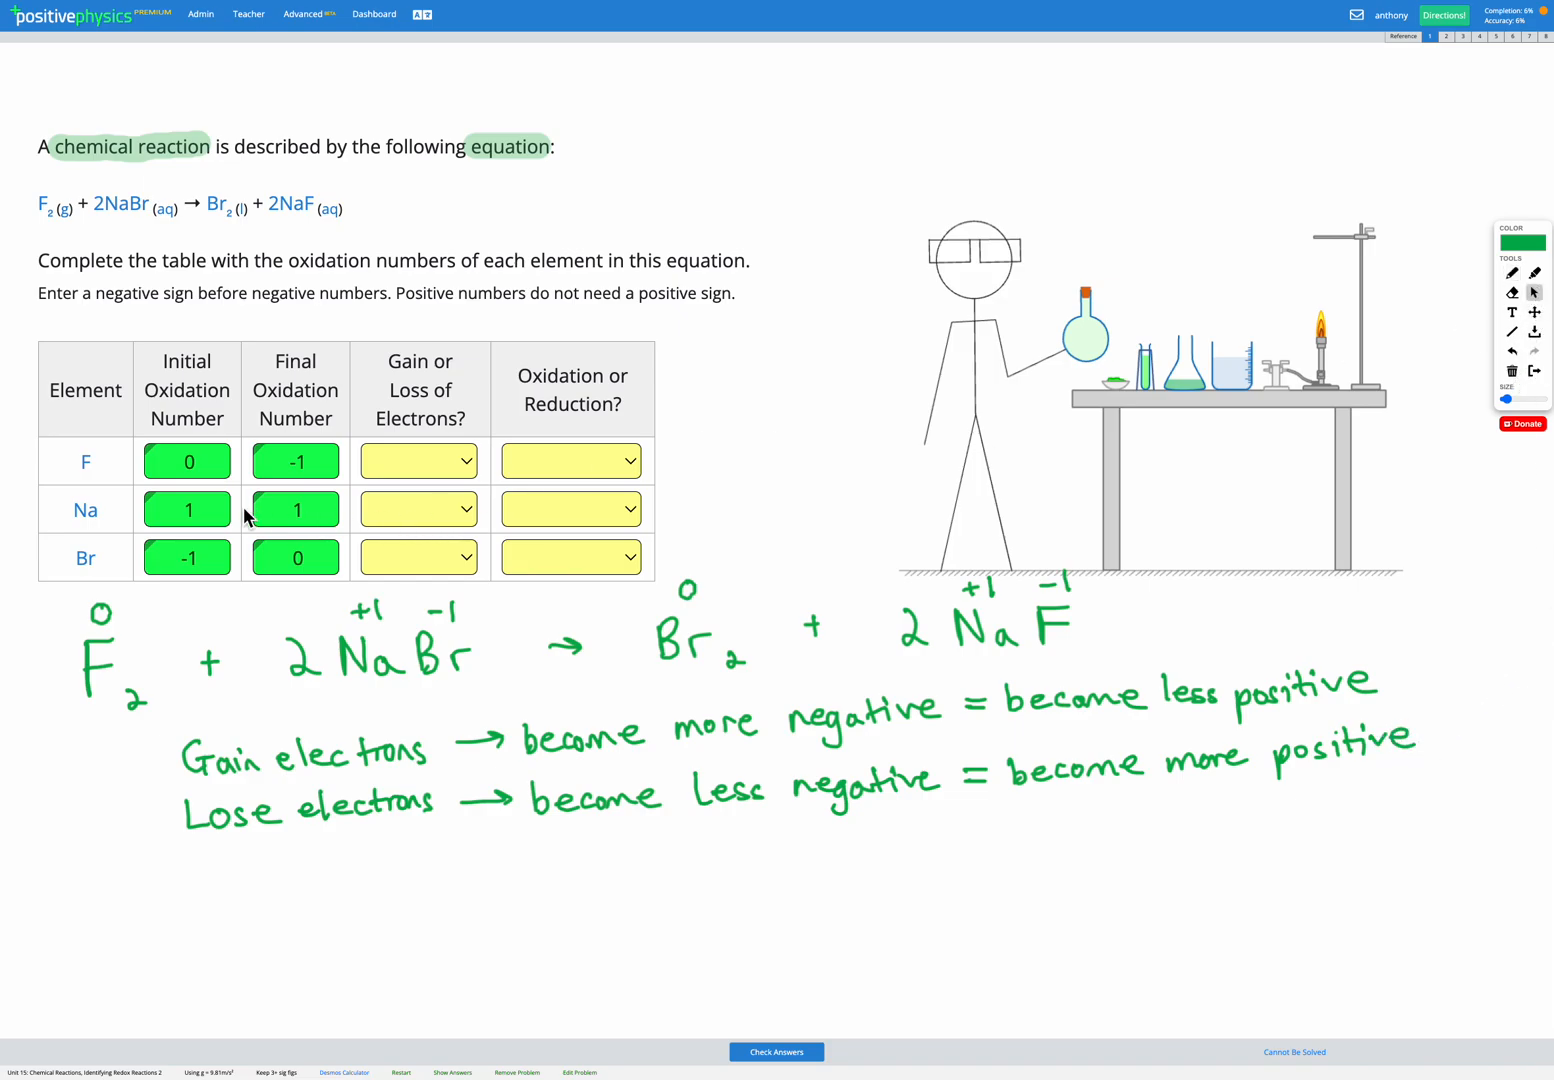
{"action": "mouse_move", "coordinate": [295, 457]}
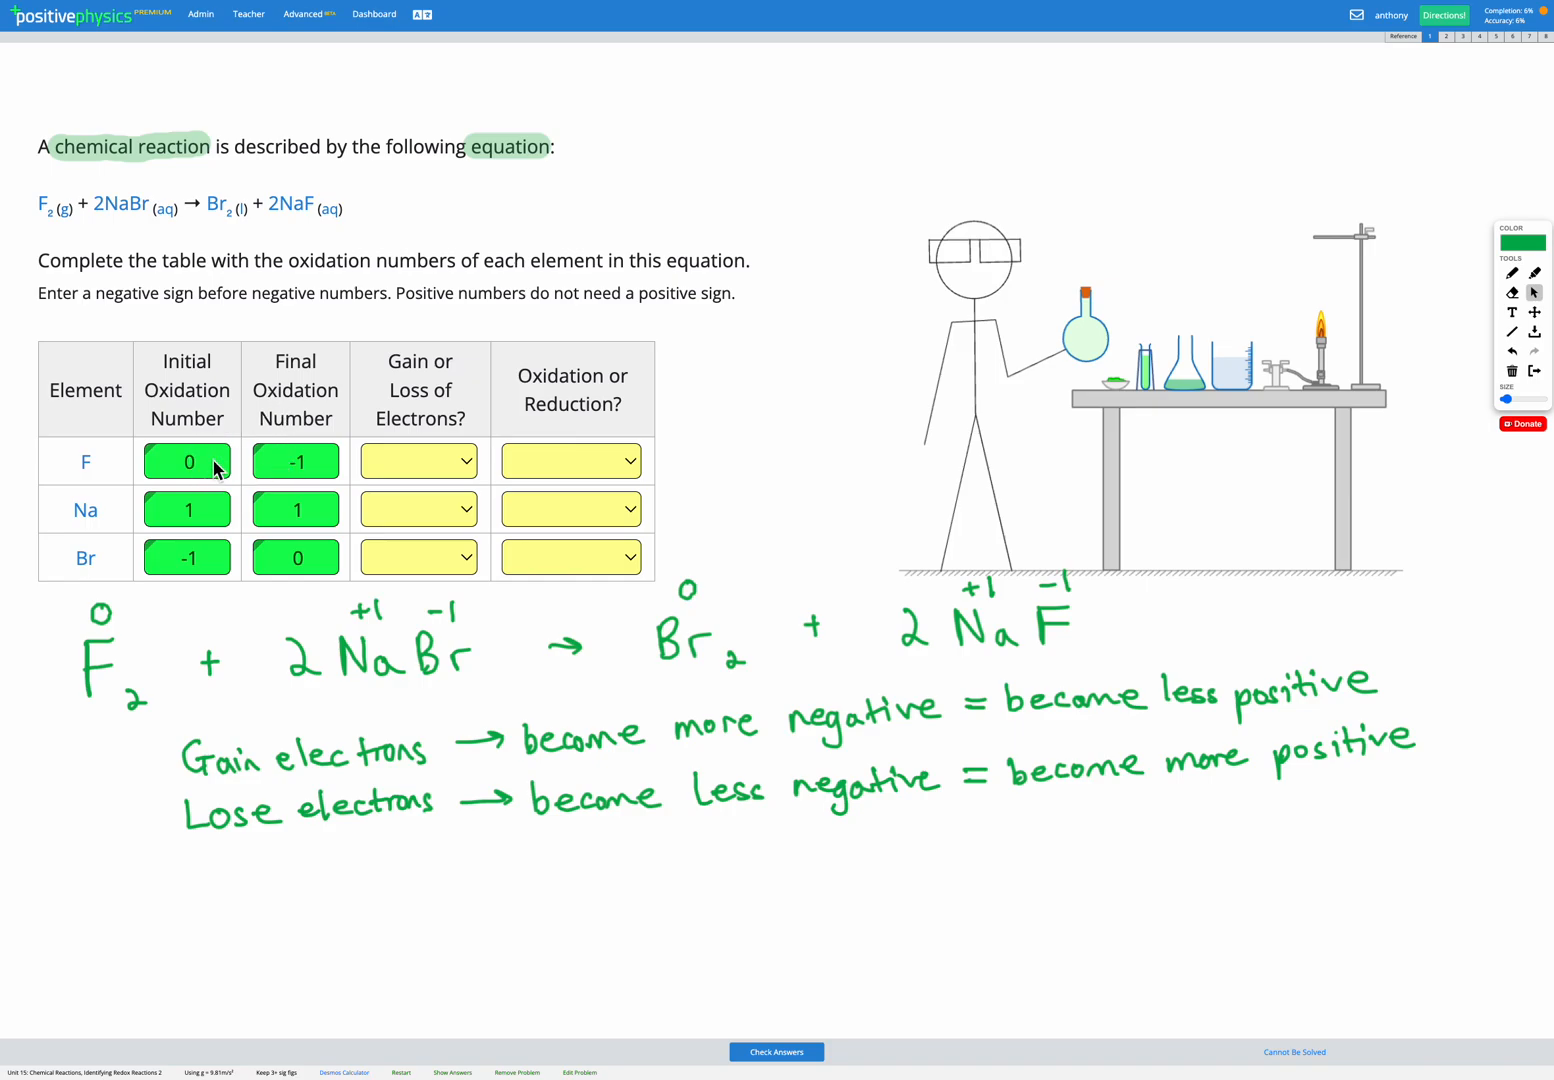
{"action": "mouse_move", "coordinate": [780, 708]}
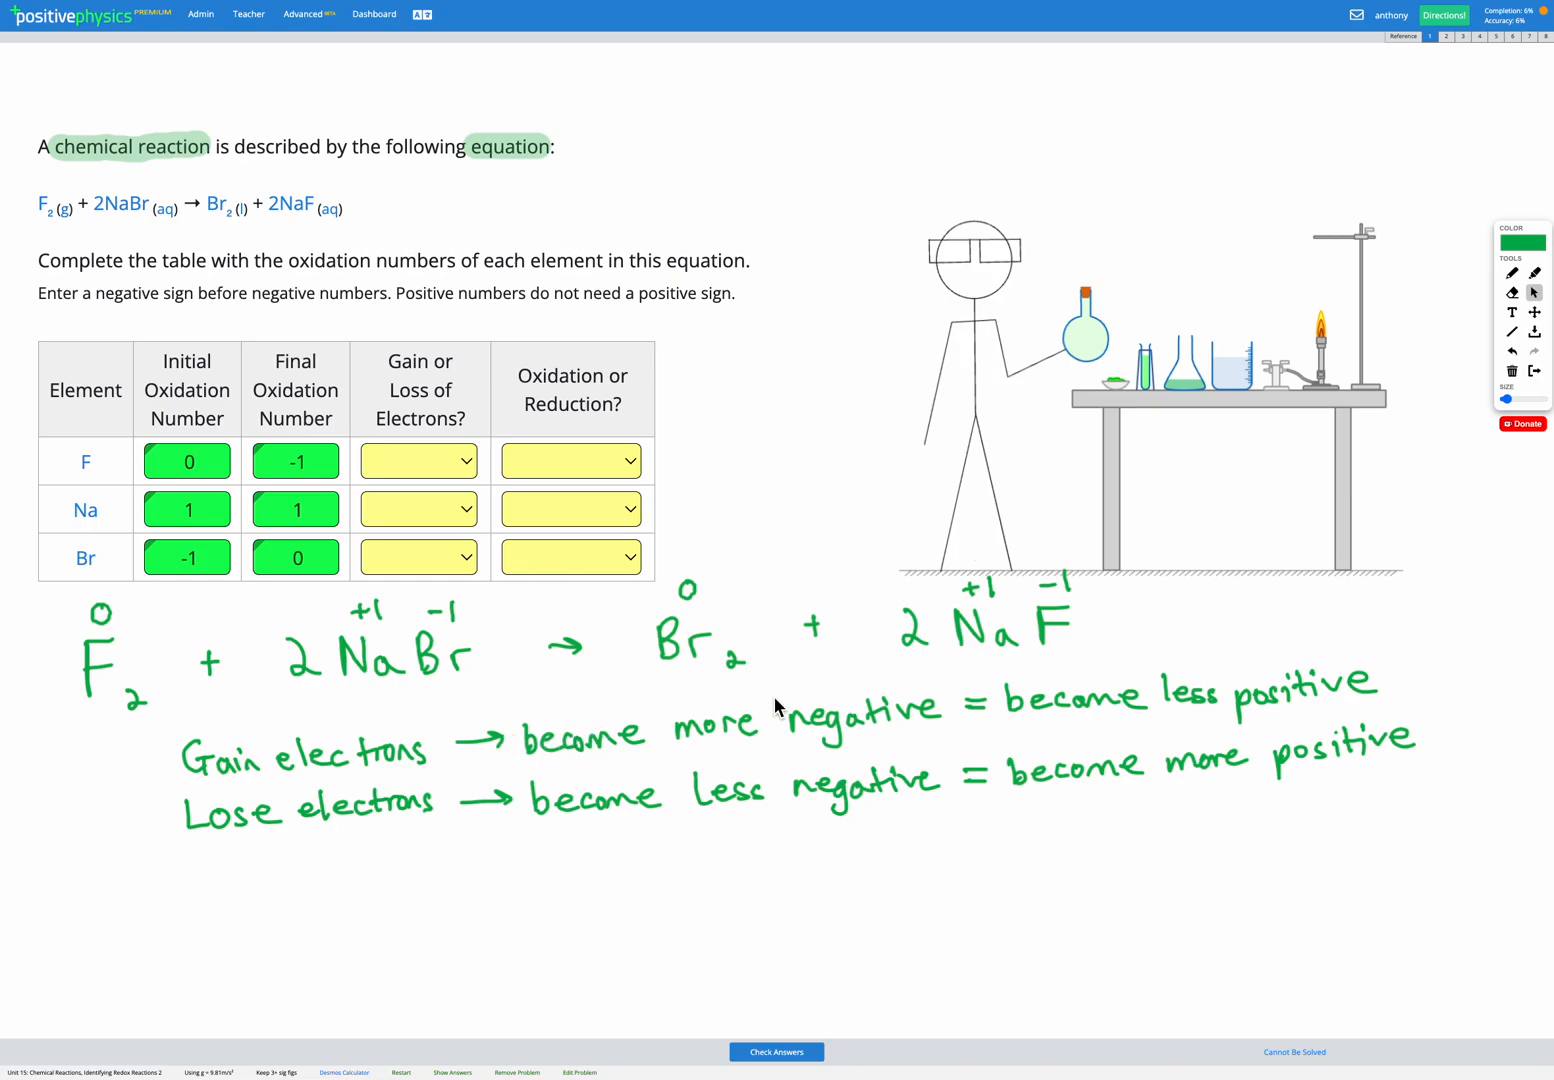
{"action": "mouse_move", "coordinate": [650, 727]}
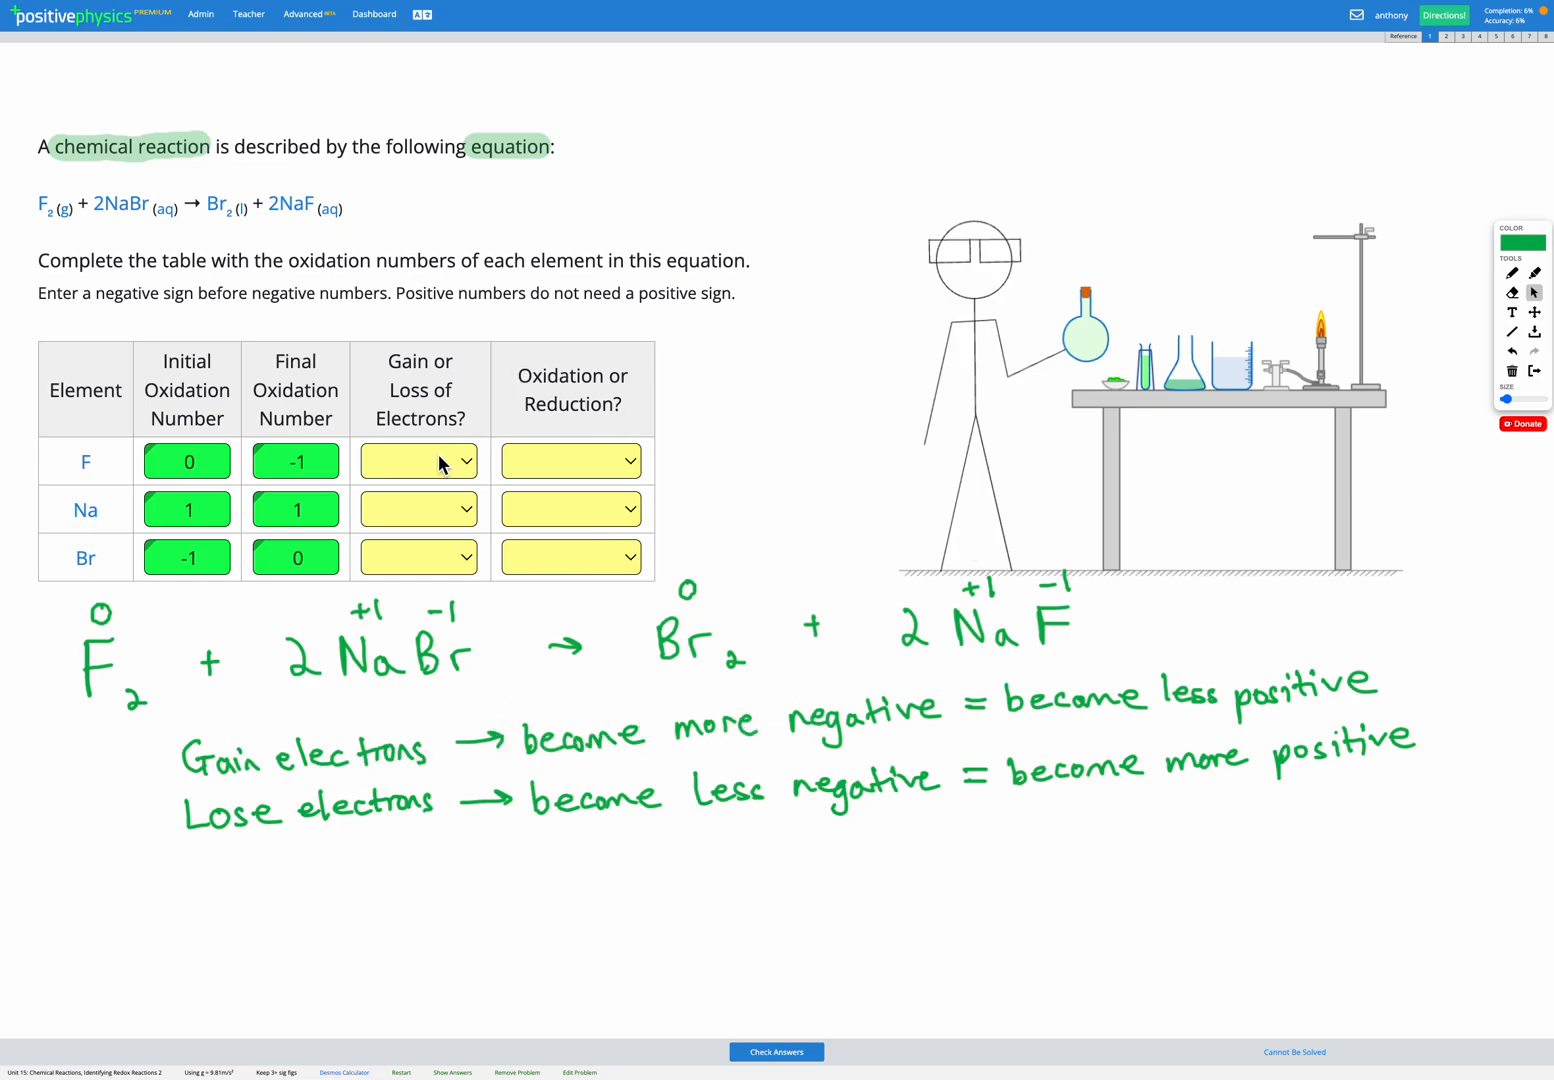
Set electron change to Gain for F, Neither for Na, Loss for Br
{"action": "left_click", "coordinate": [418, 461]}
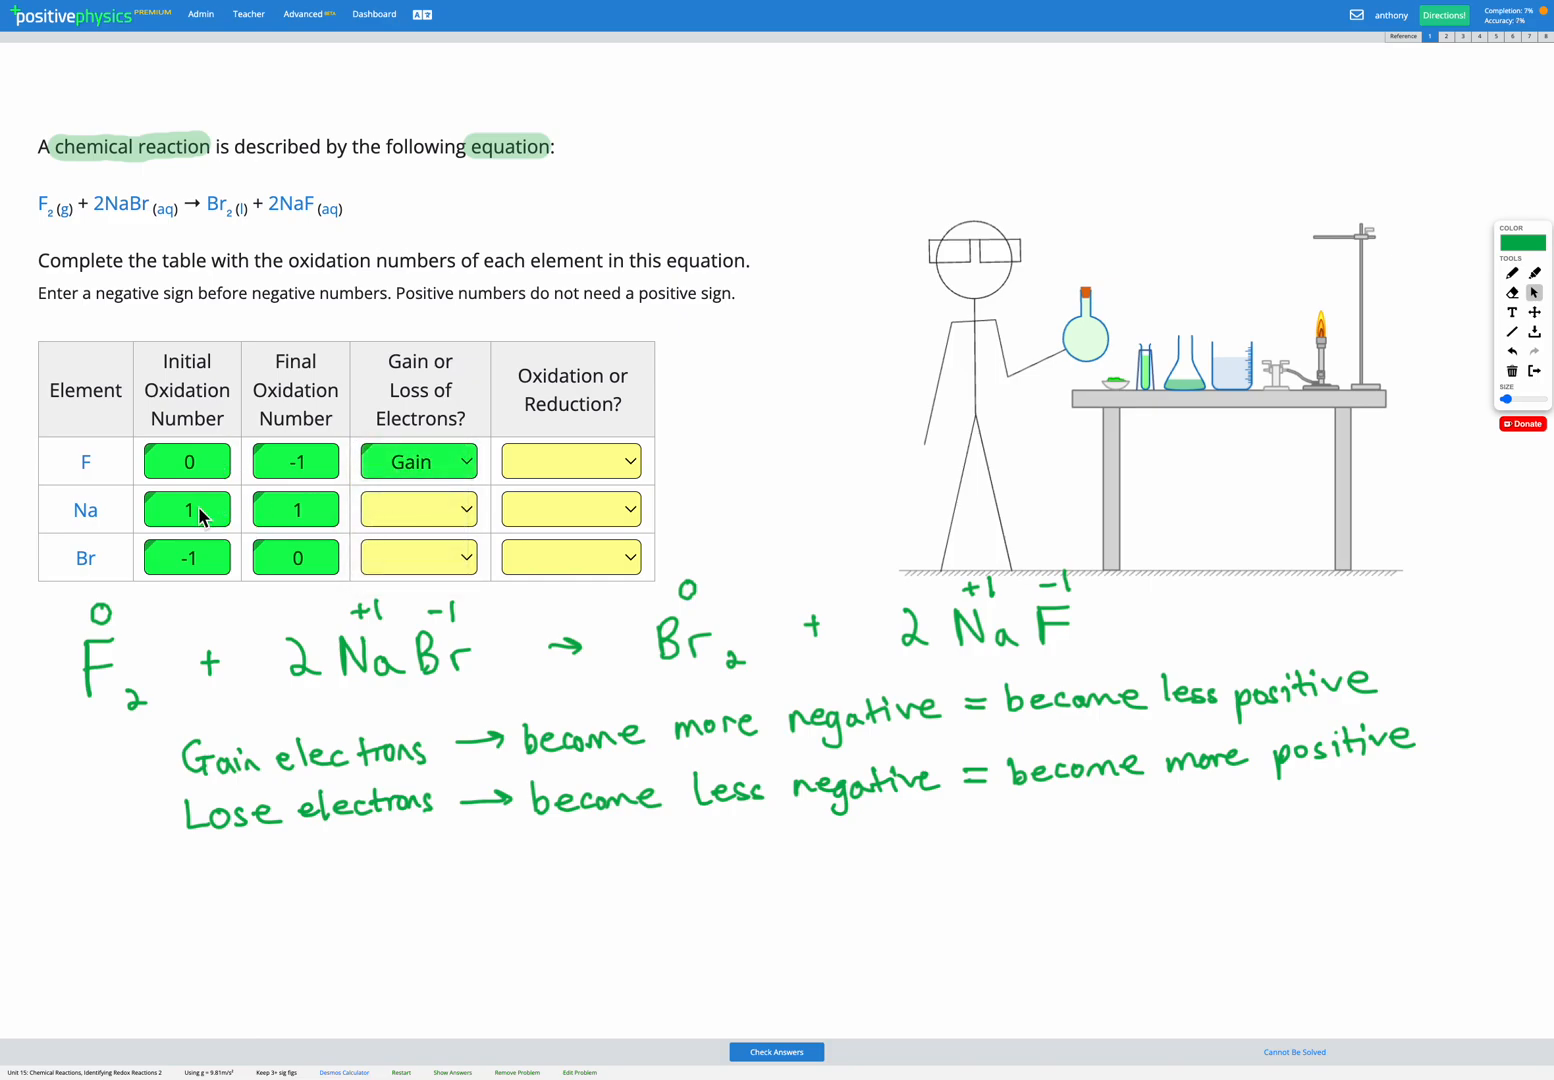
{"action": "mouse_move", "coordinate": [308, 497]}
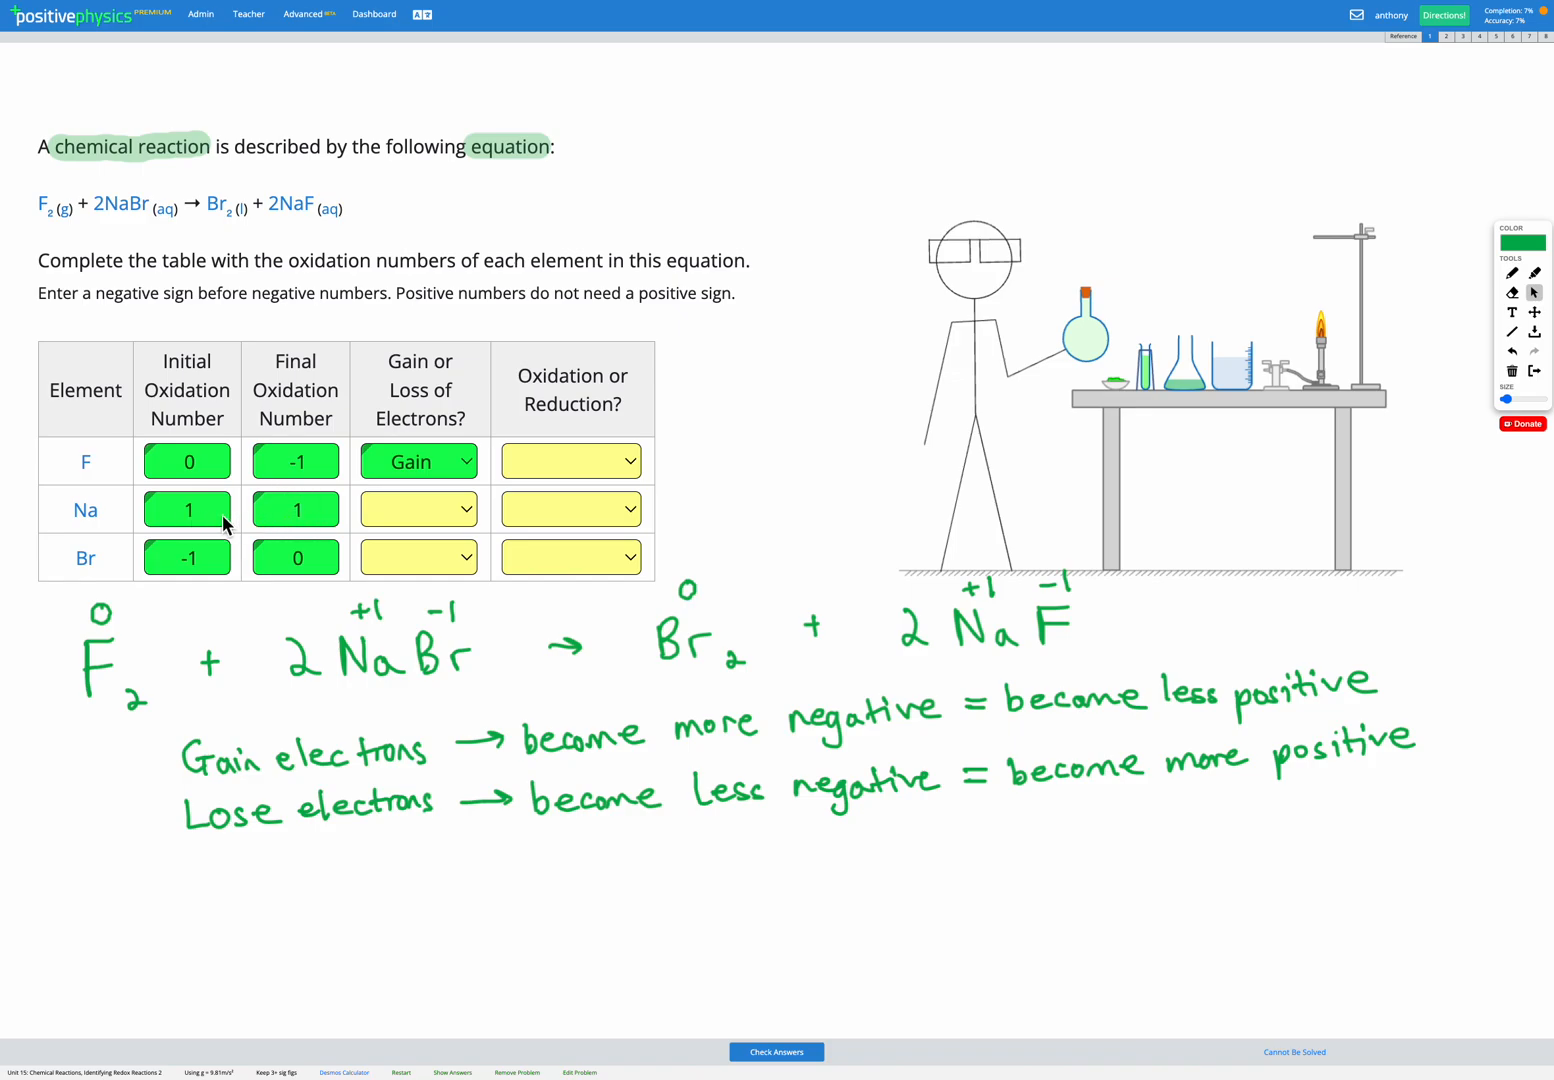
{"action": "mouse_move", "coordinate": [418, 509]}
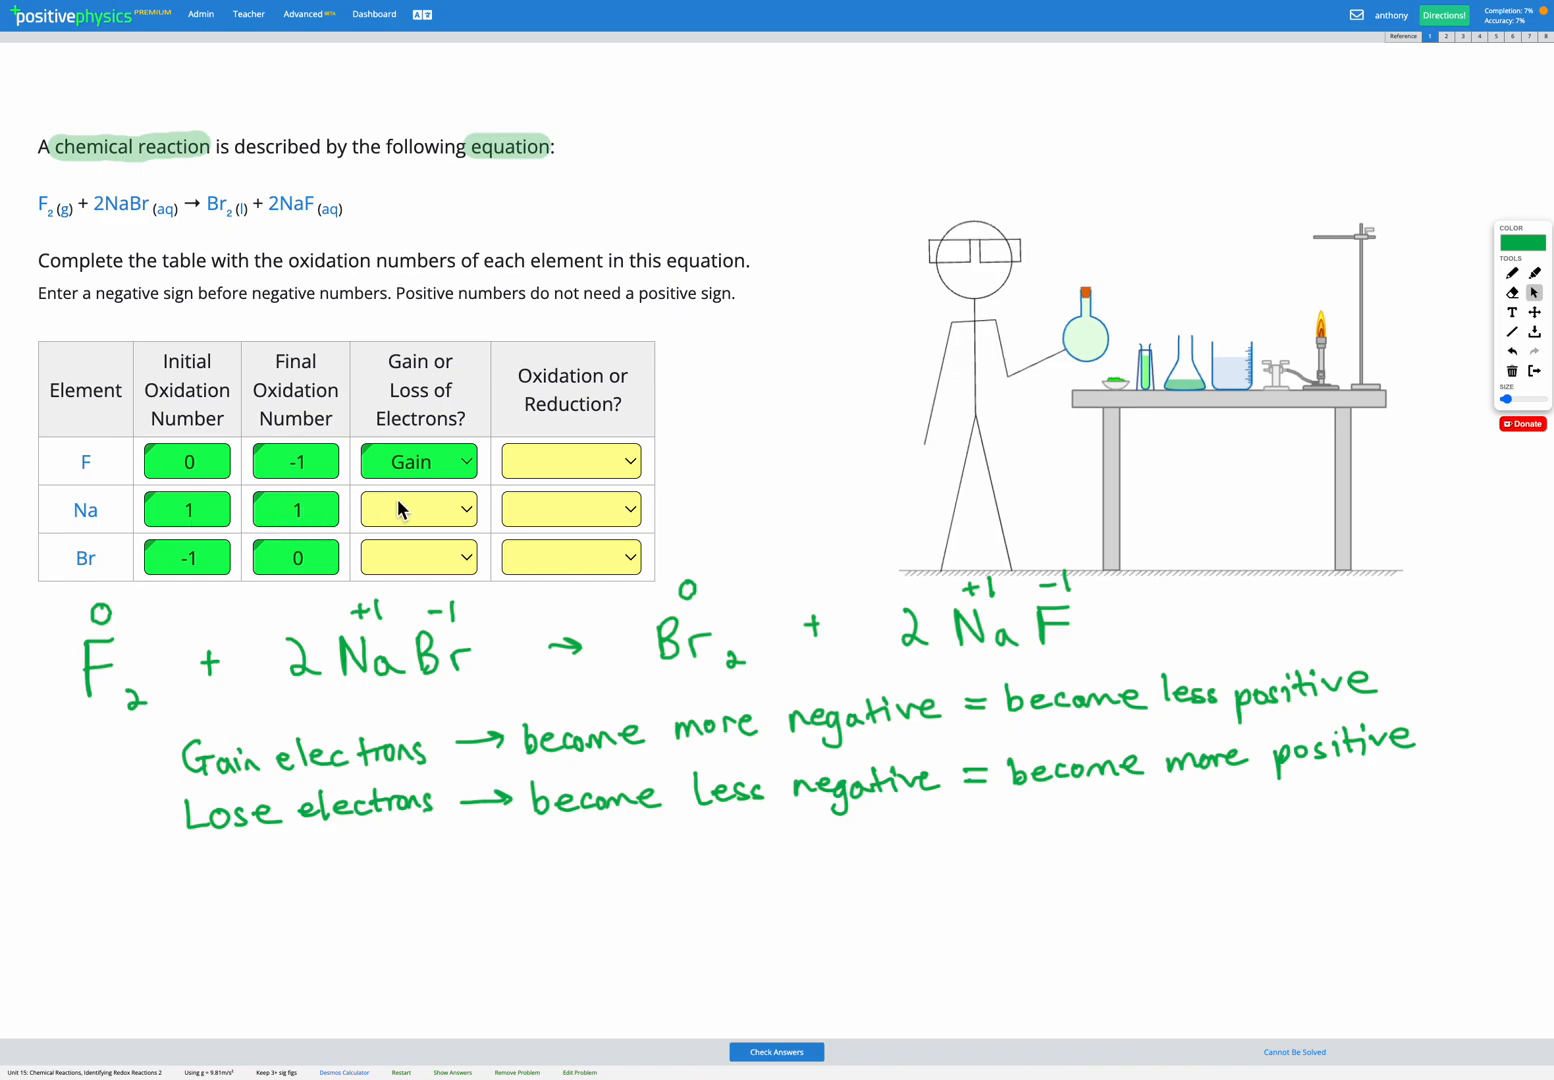
{"action": "left_click", "coordinate": [418, 509]}
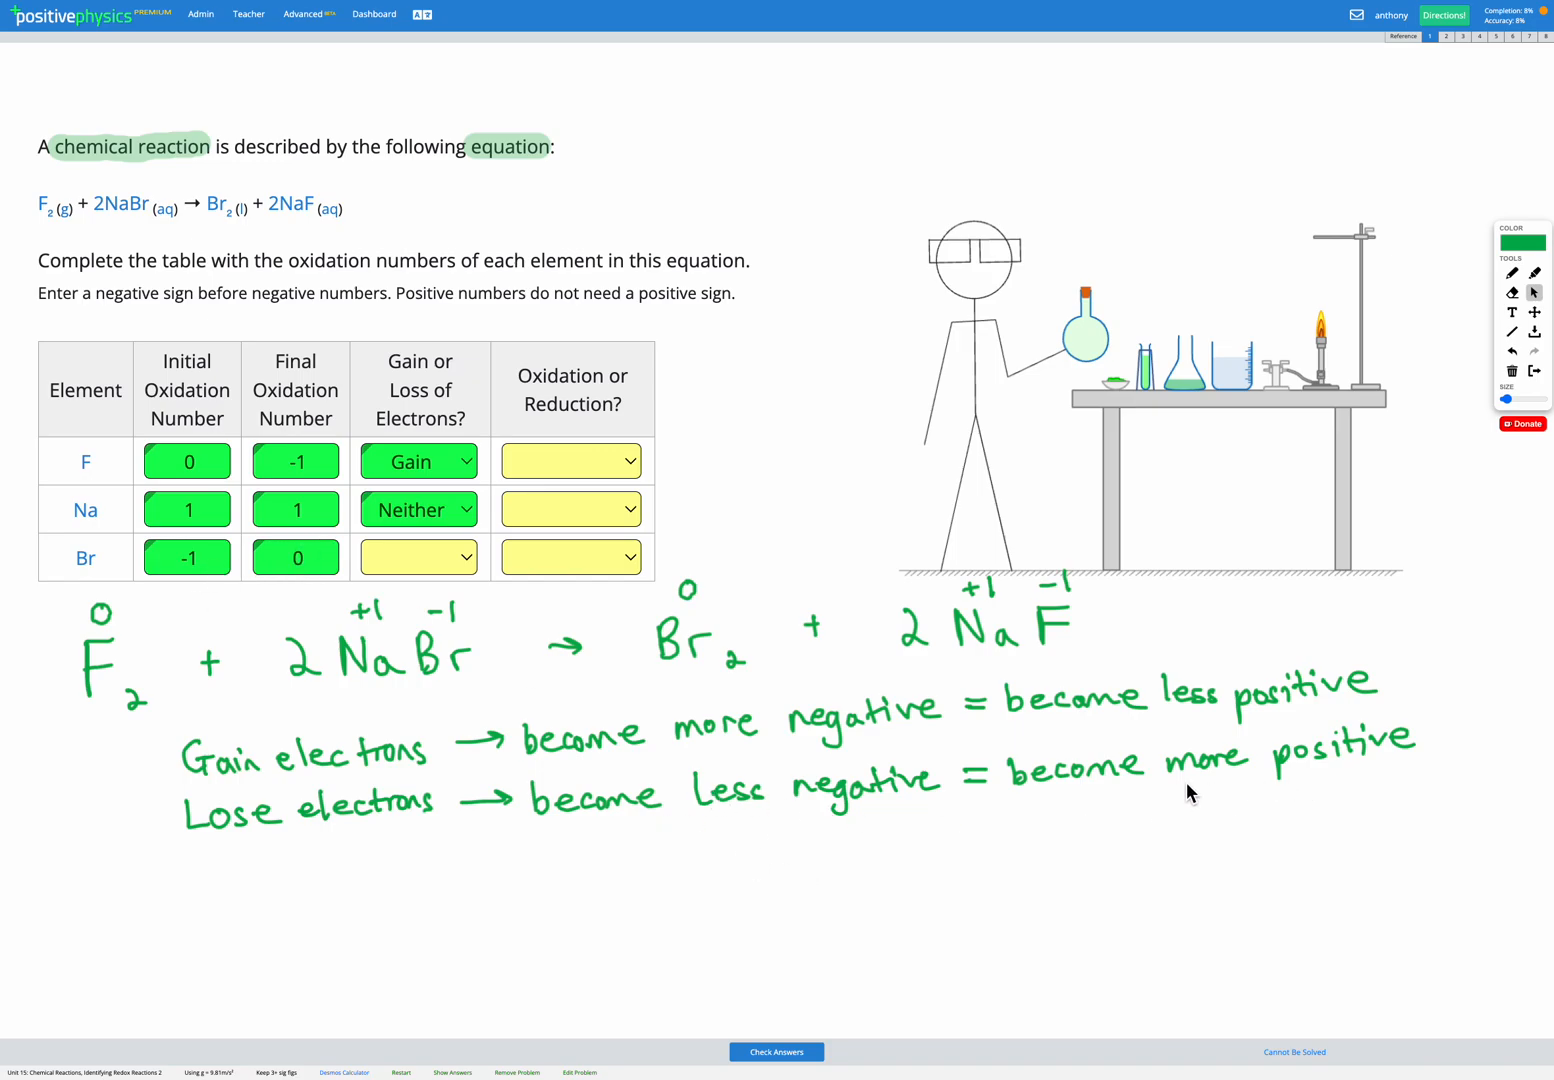
{"action": "mouse_move", "coordinate": [294, 812]}
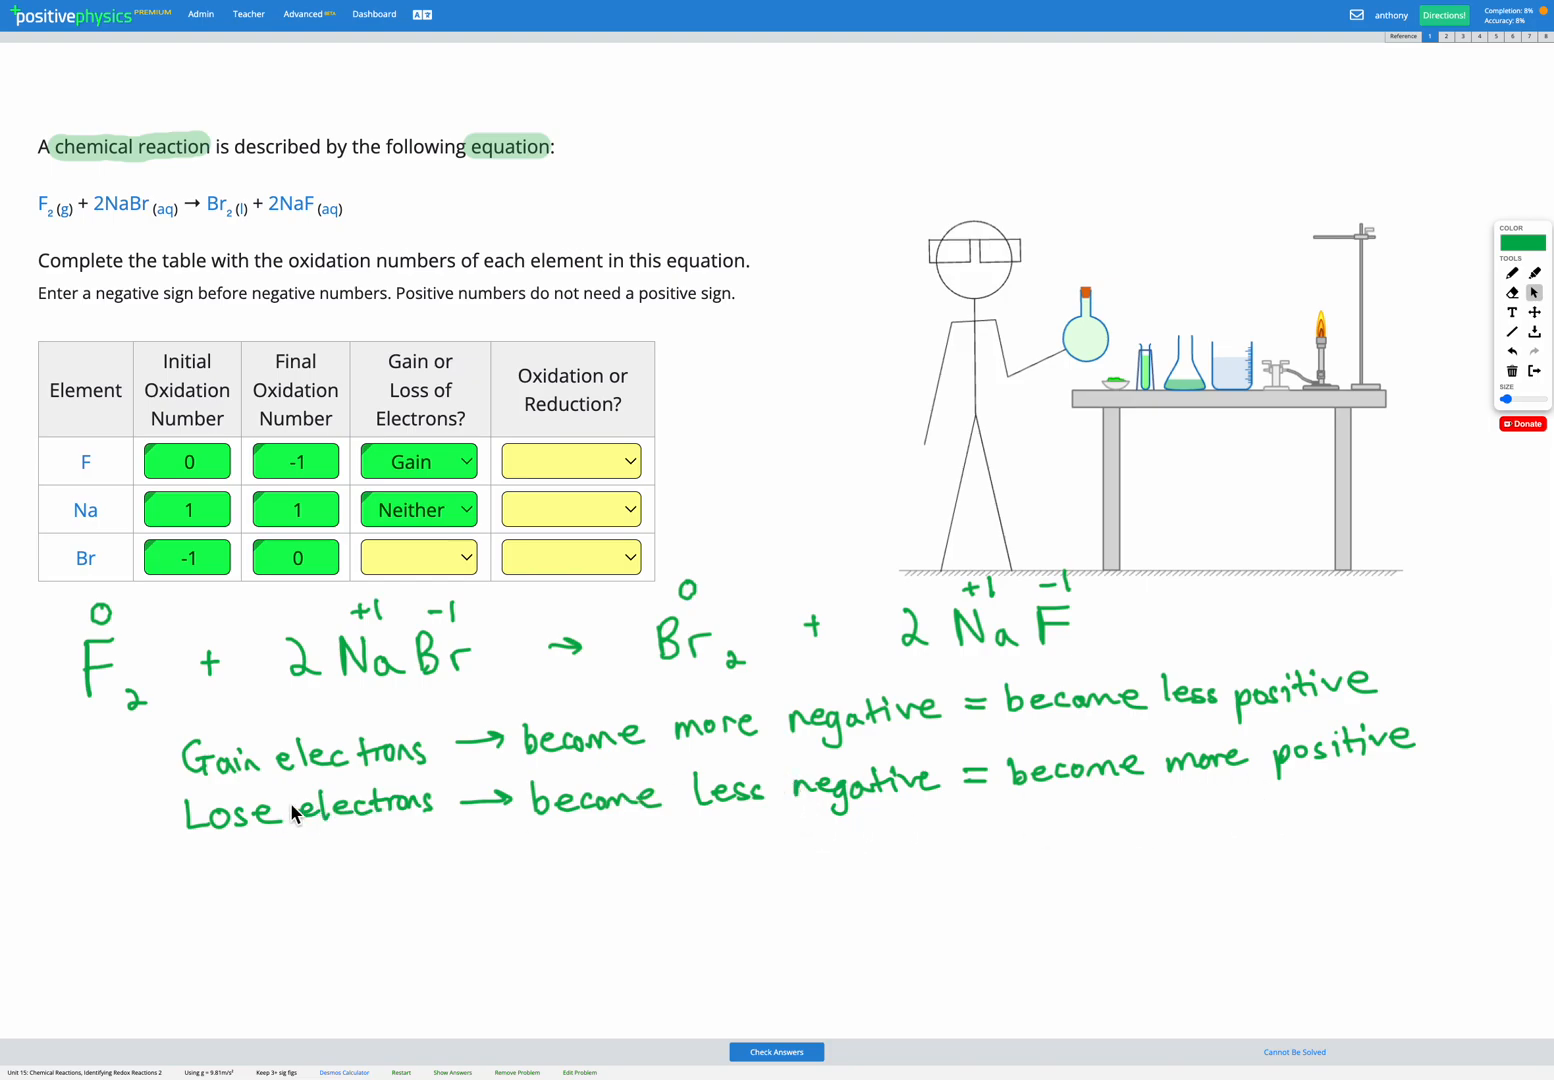
{"action": "left_click", "coordinate": [418, 557]}
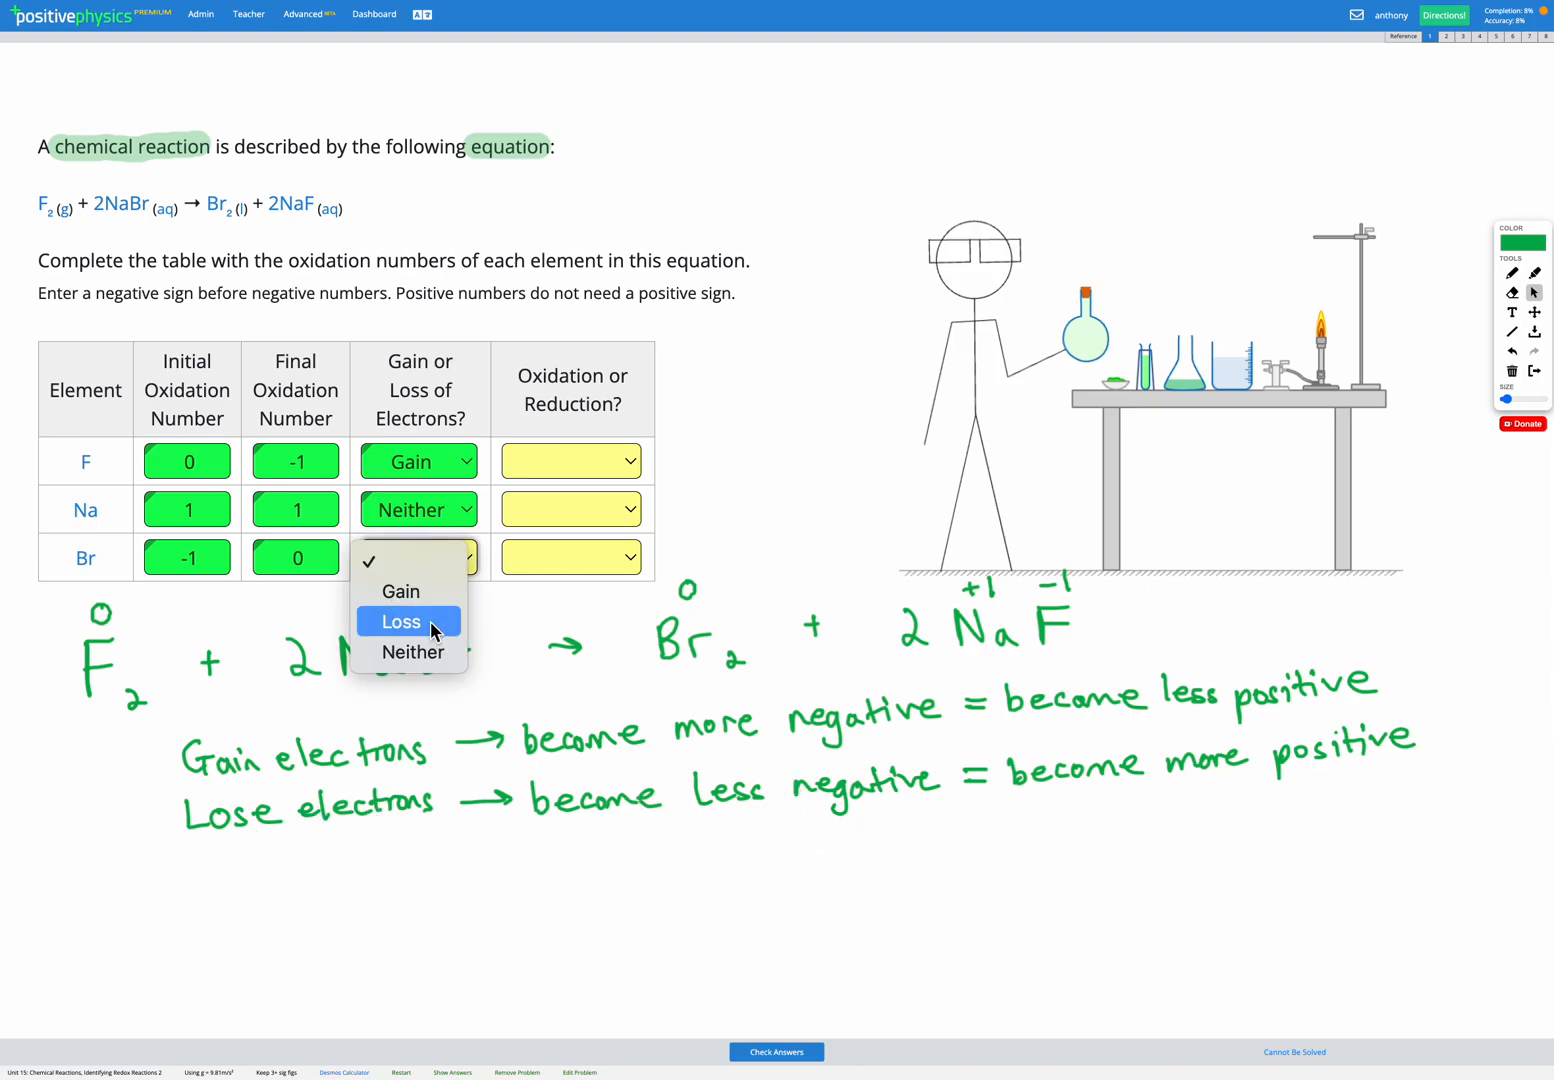
{"action": "left_click", "coordinate": [401, 621]}
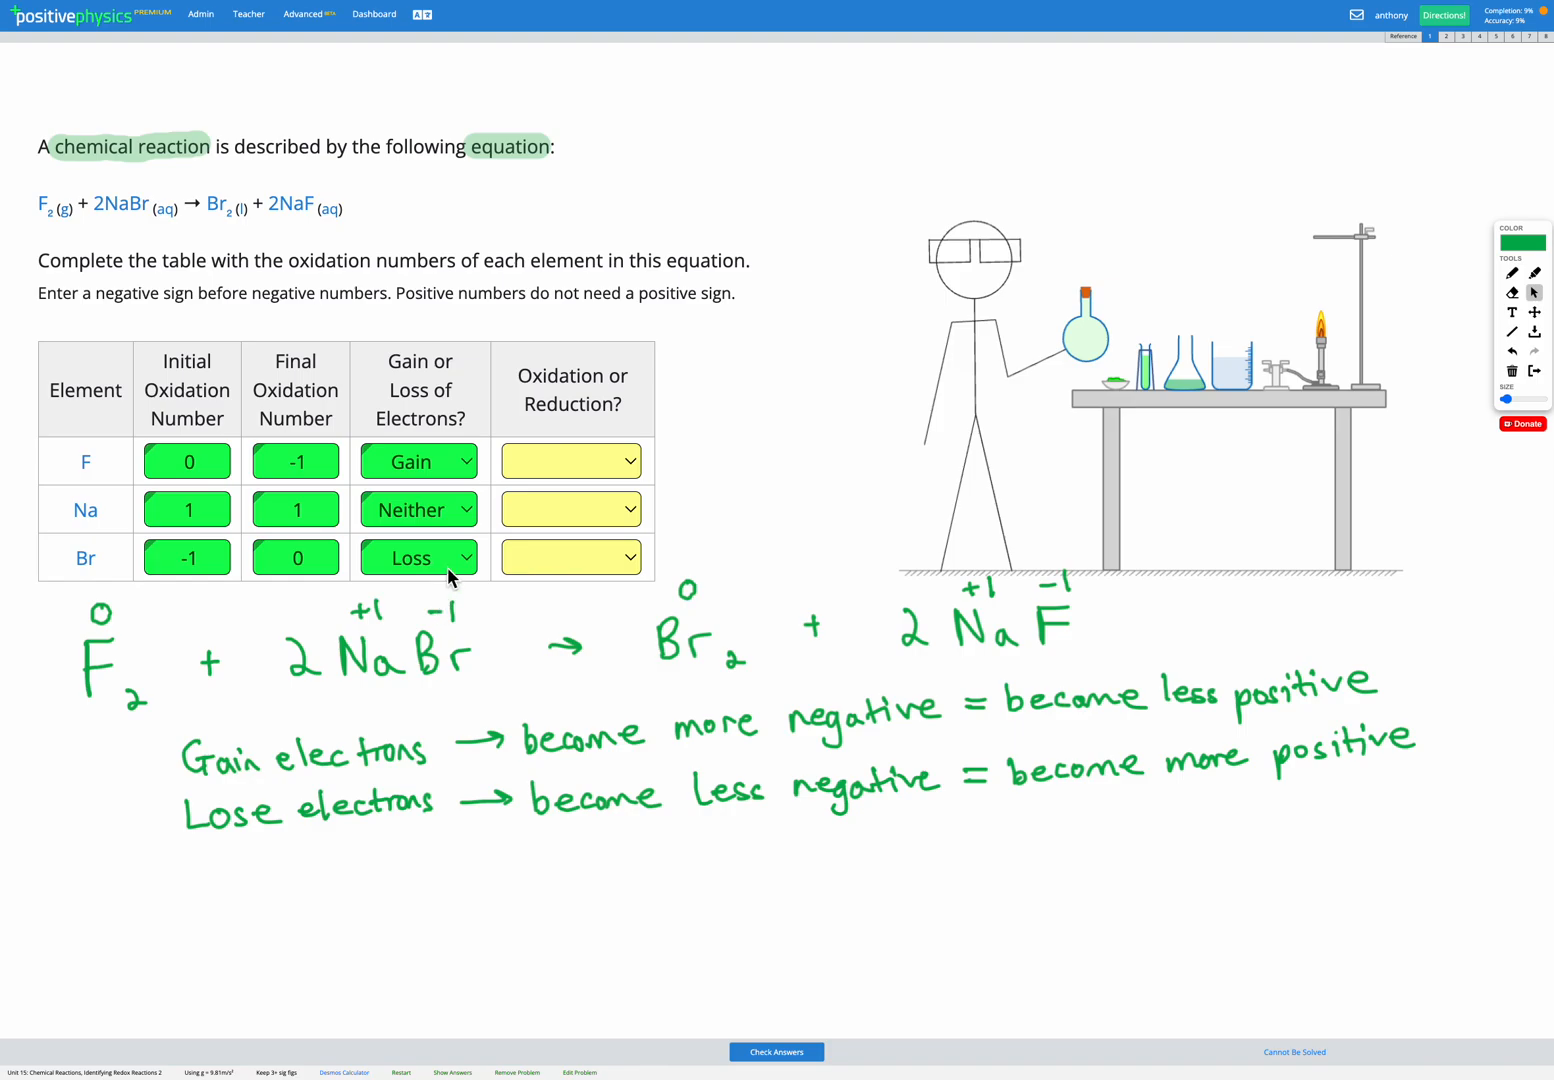
{"action": "mouse_move", "coordinate": [517, 434]}
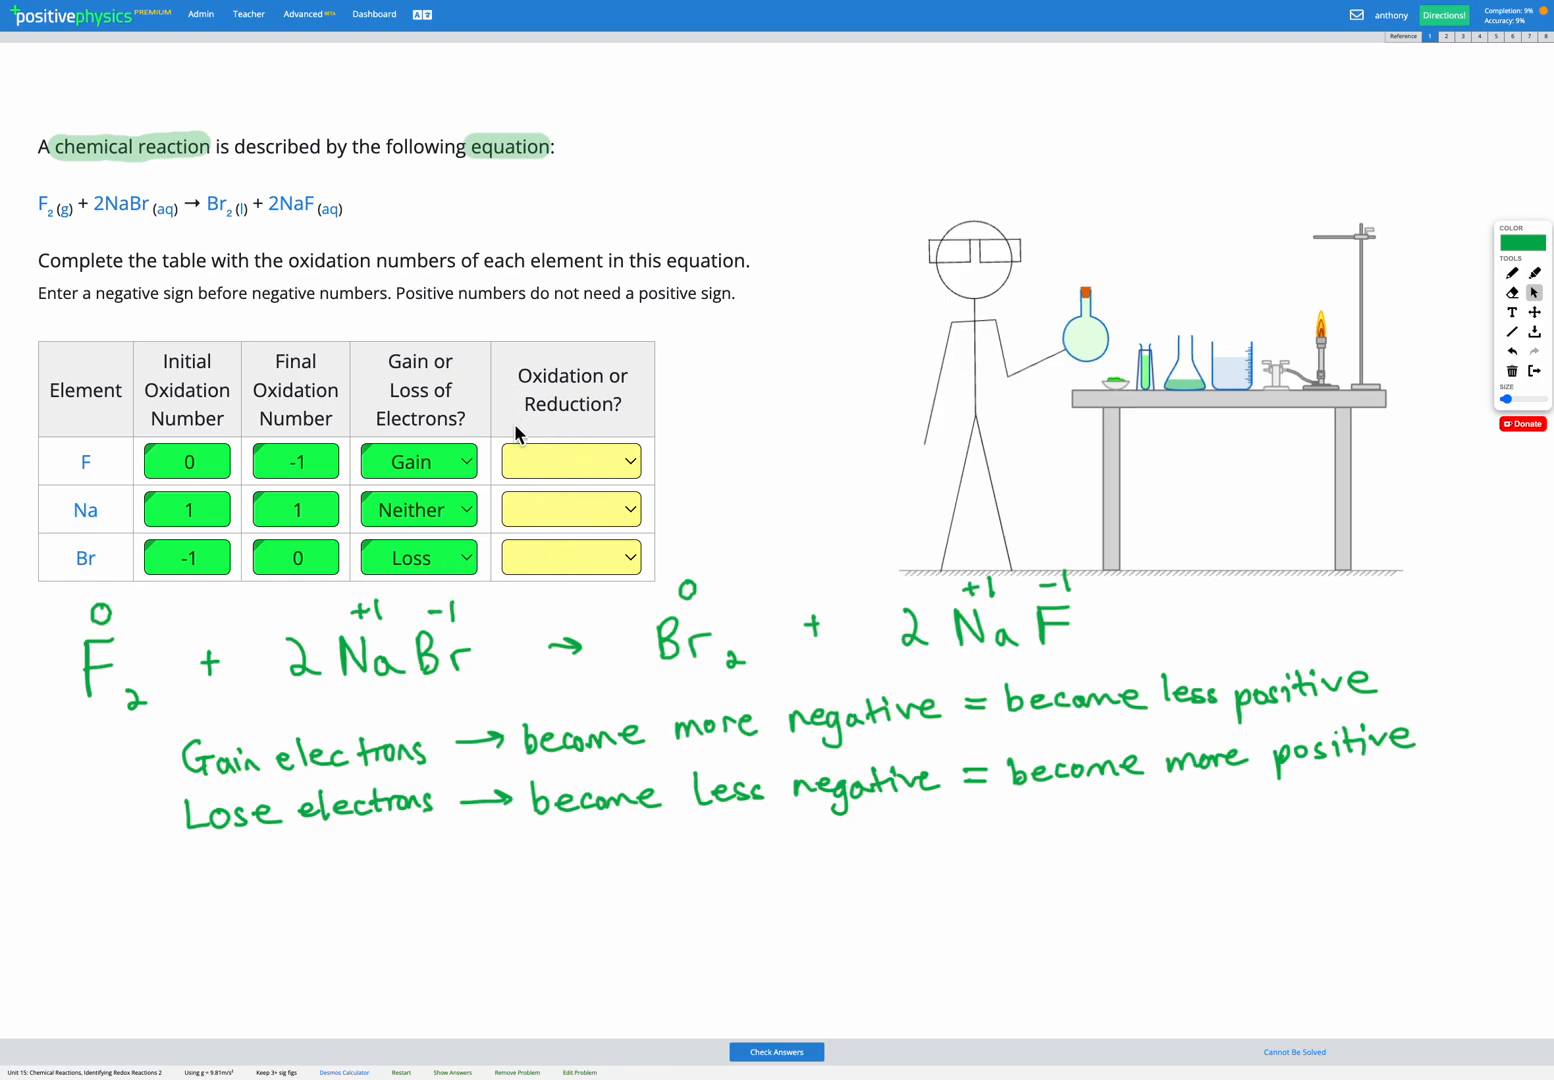
{"action": "mouse_move", "coordinate": [160, 461]}
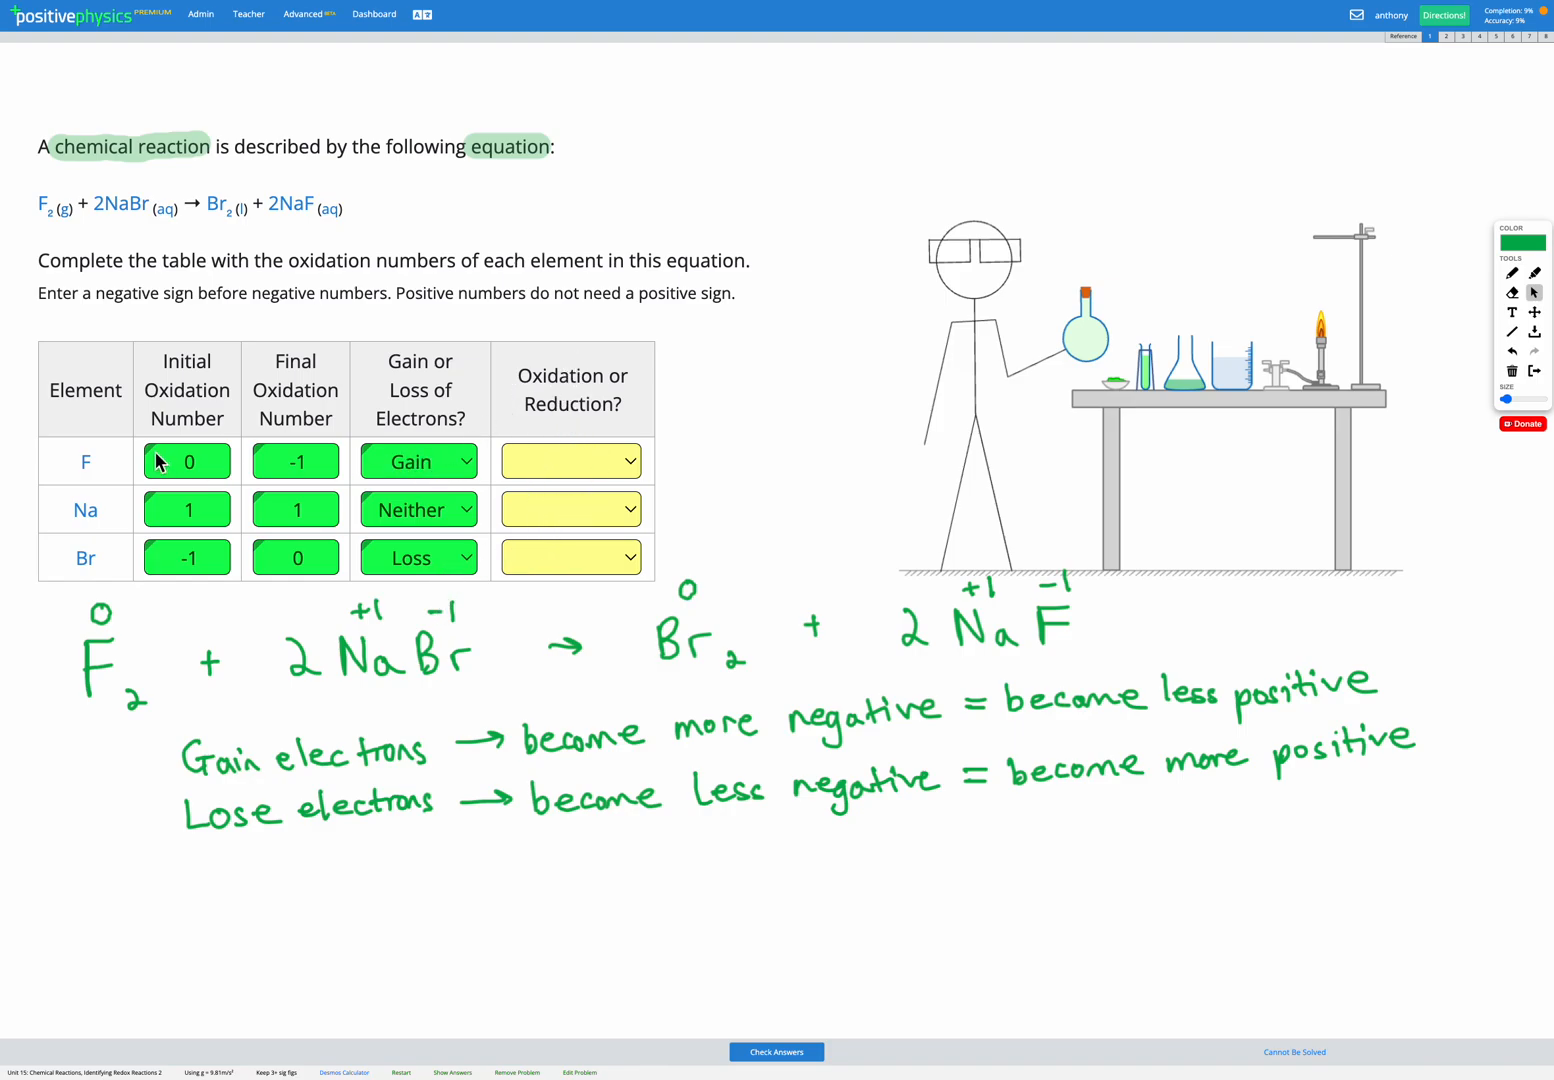
{"action": "mouse_move", "coordinate": [1007, 400]}
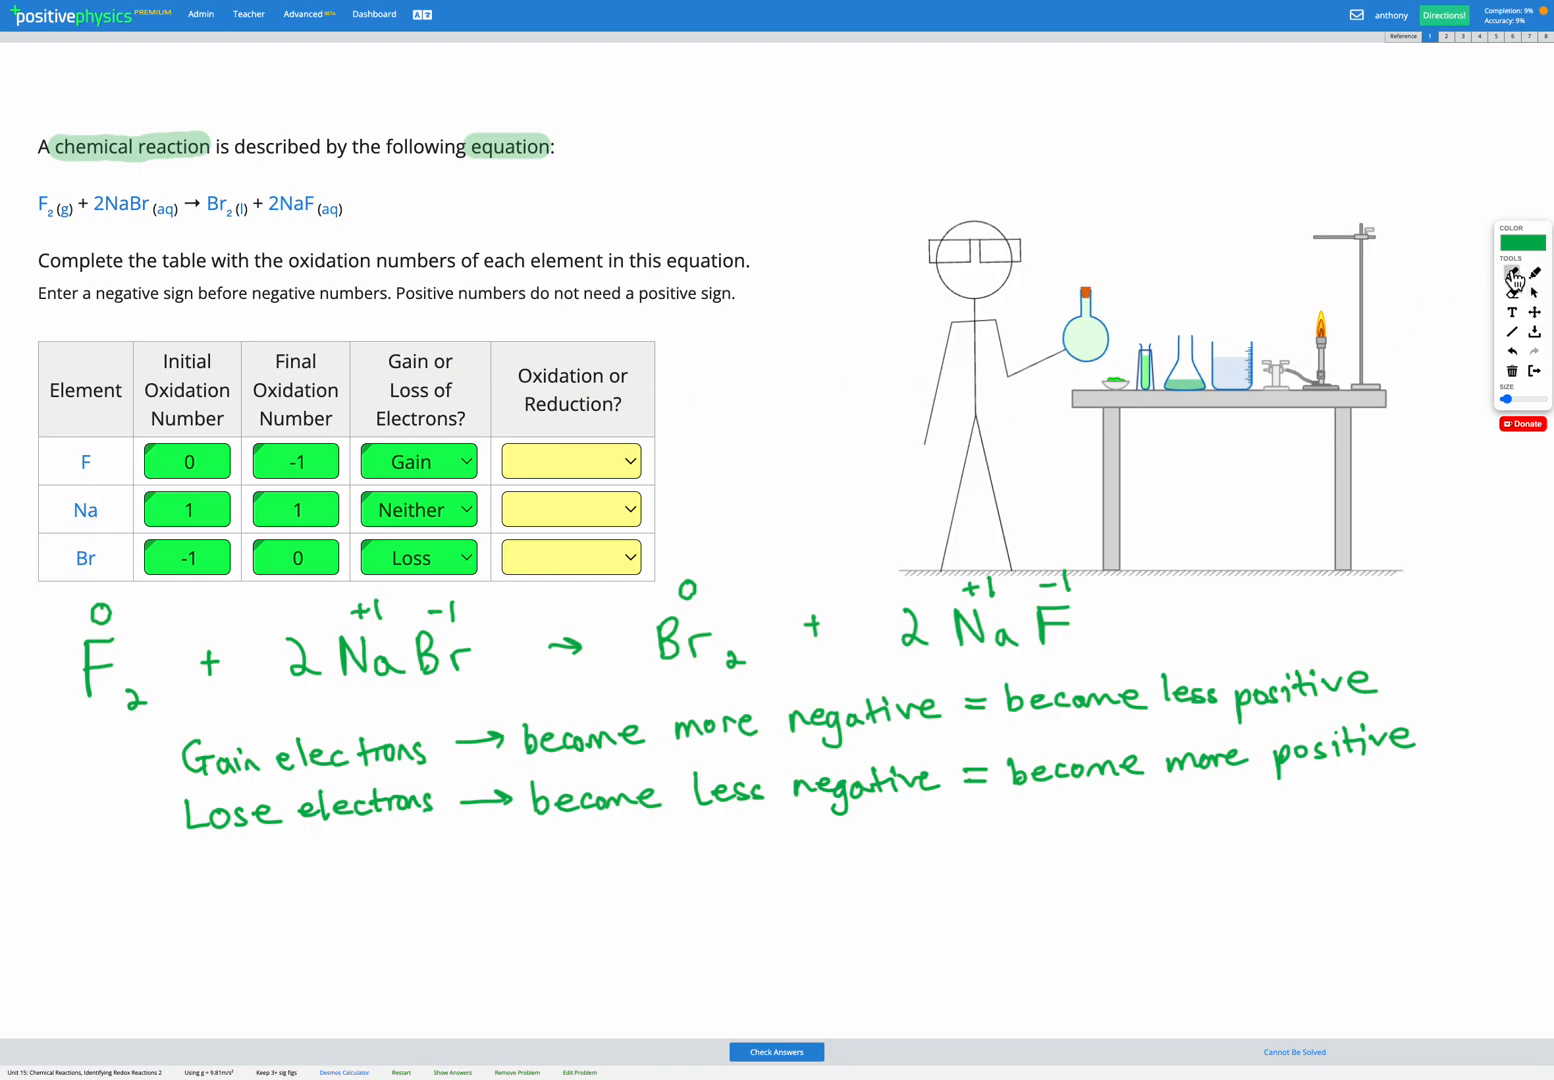
Handwrite 'Oxidation Is Loss, Reduction Is Gain of electrons' at the top
{"action": "left_click", "coordinate": [730, 65]}
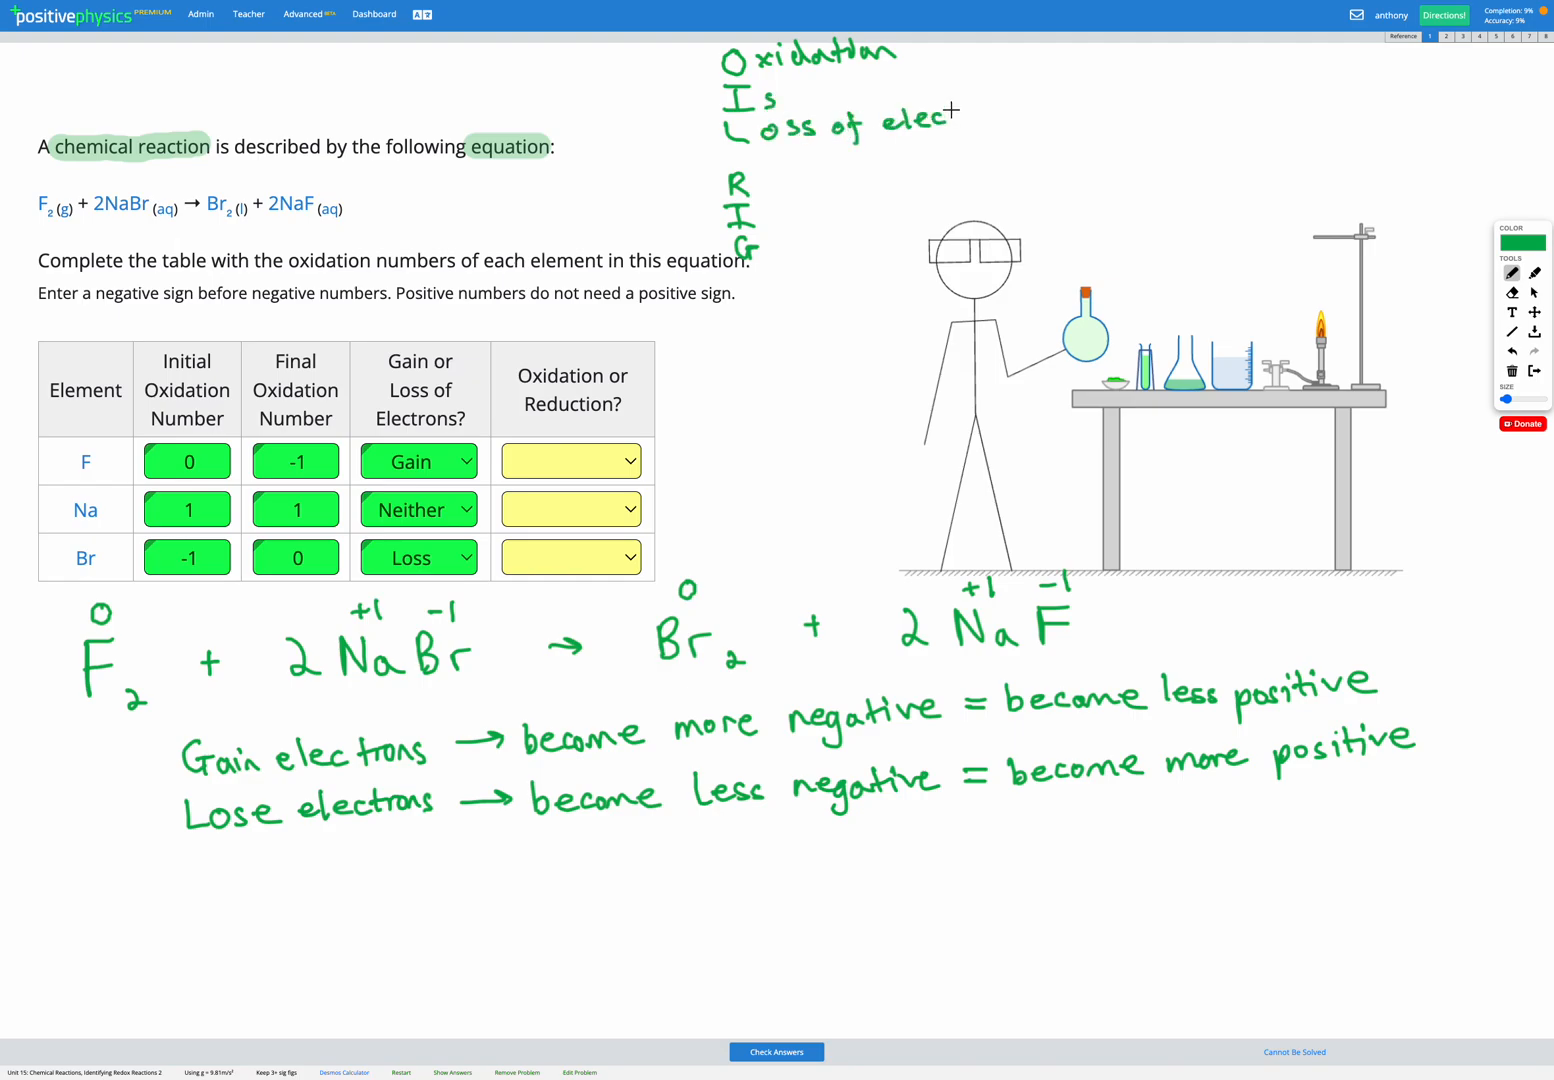
{"action": "type", "text": "trons"}
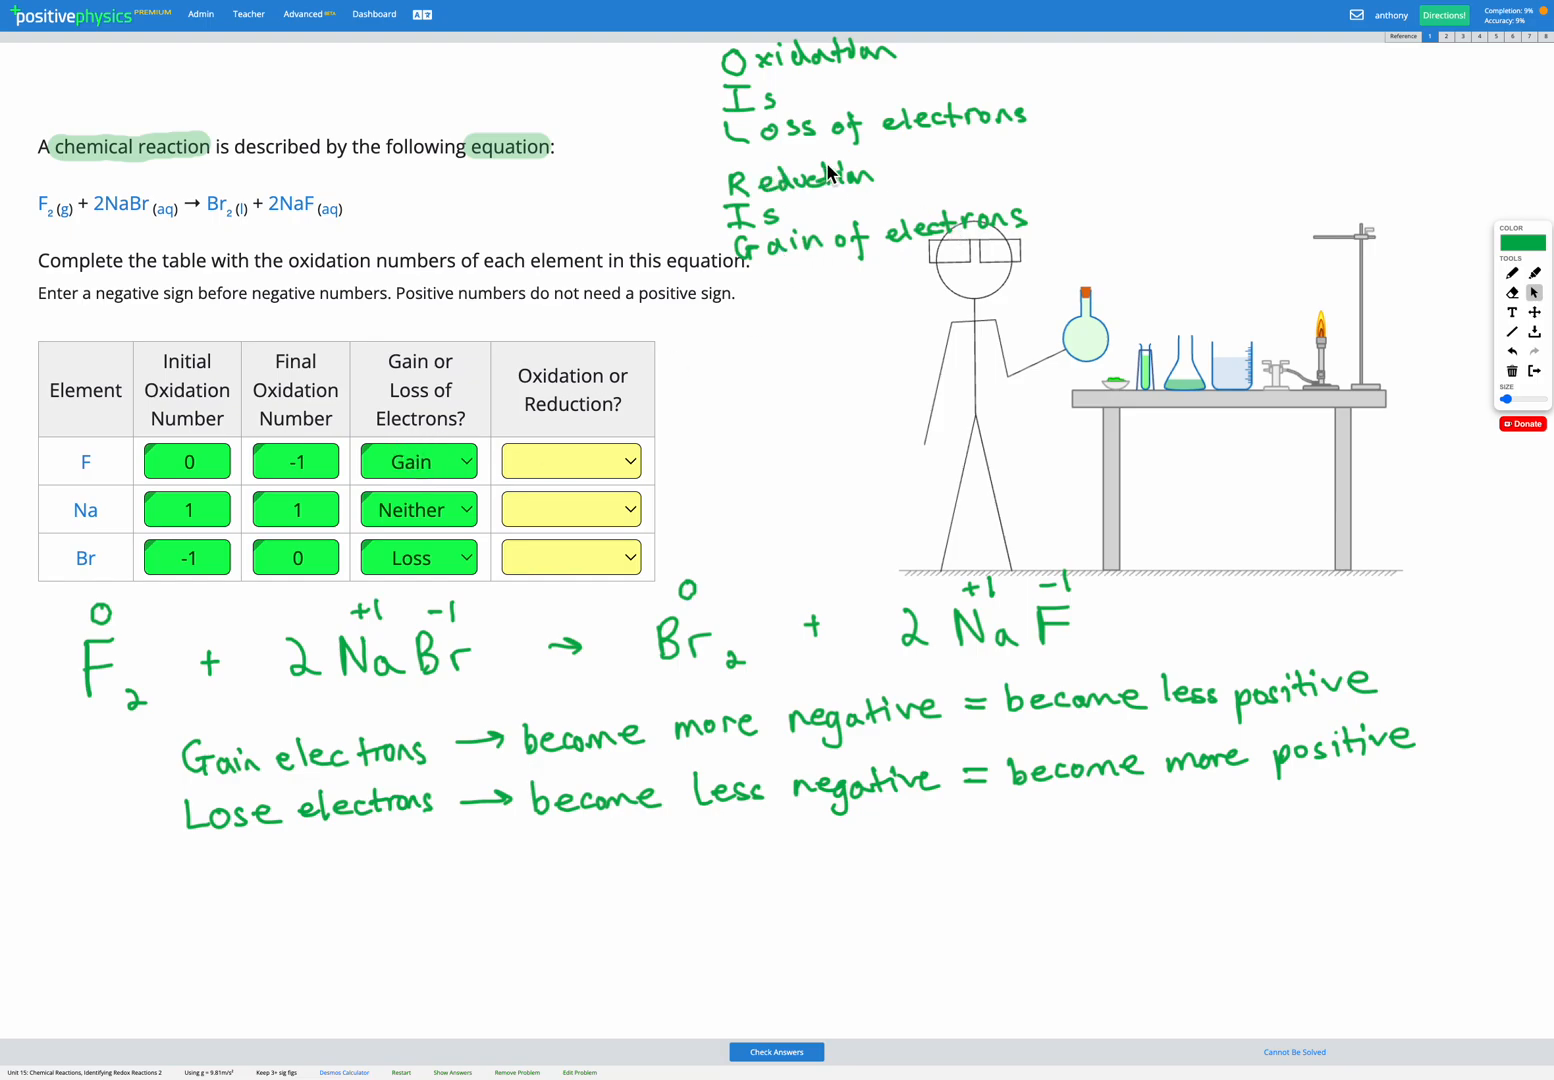
Mark fluorine as Reduction and sodium as Neither, then choose bromine's process
{"action": "left_click", "coordinate": [571, 461]}
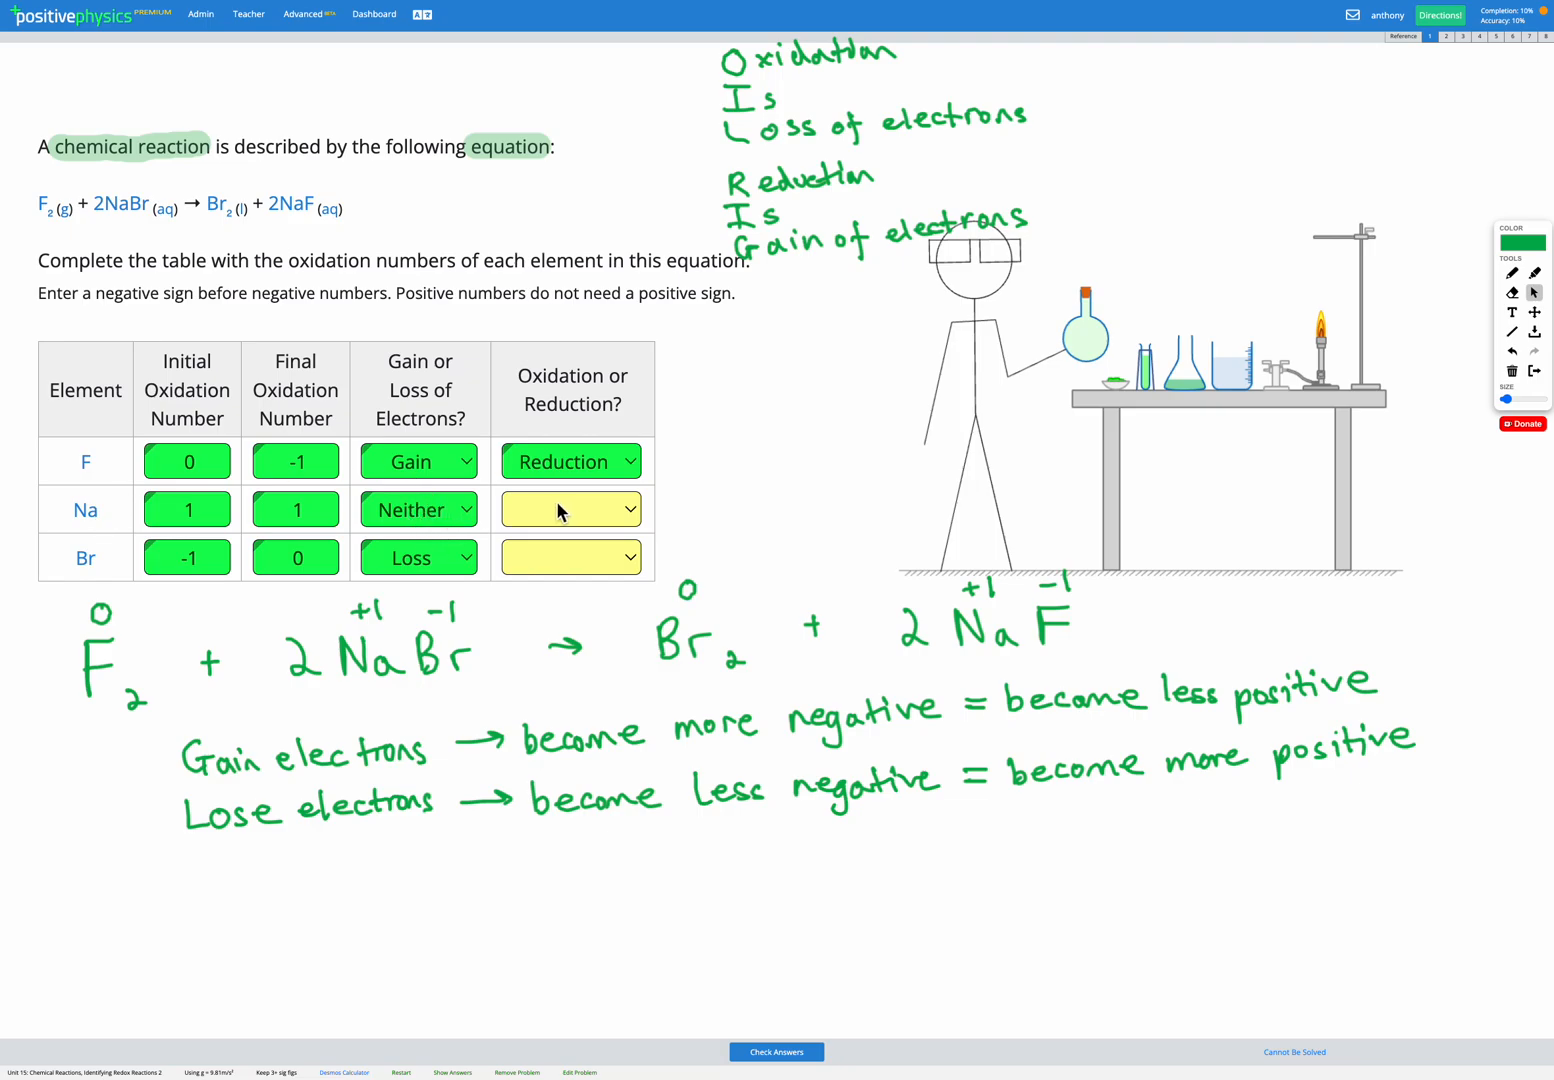
{"action": "left_click", "coordinate": [570, 509]}
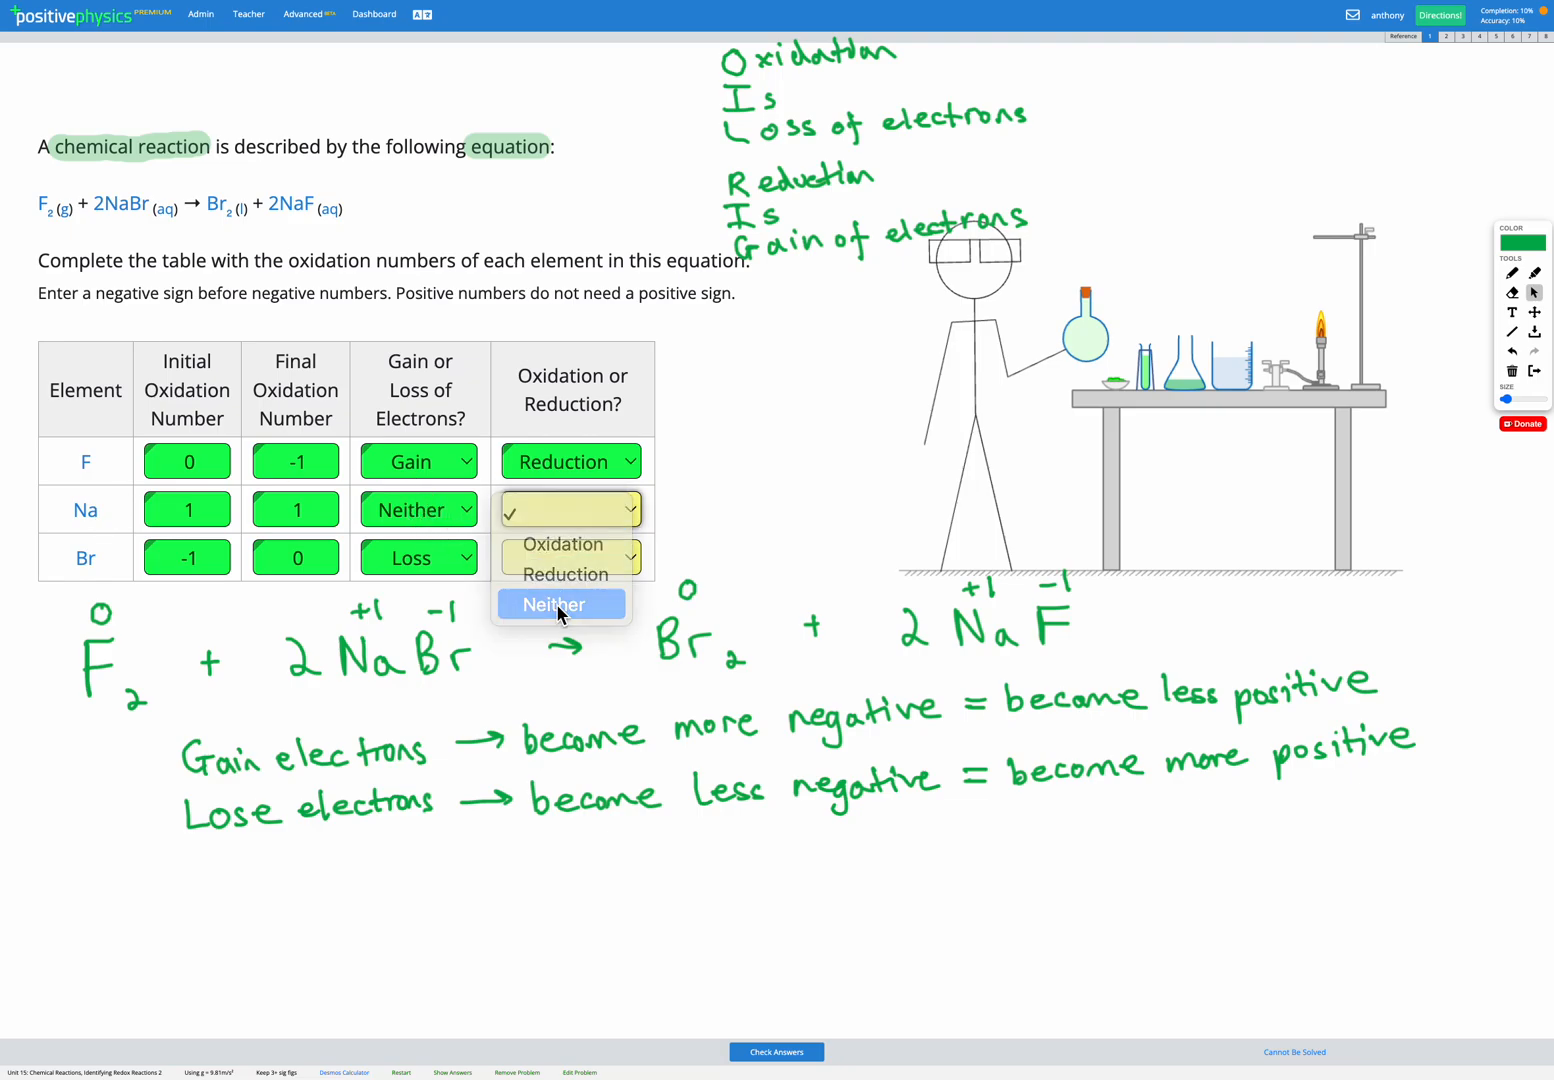
{"action": "left_click", "coordinate": [561, 604]}
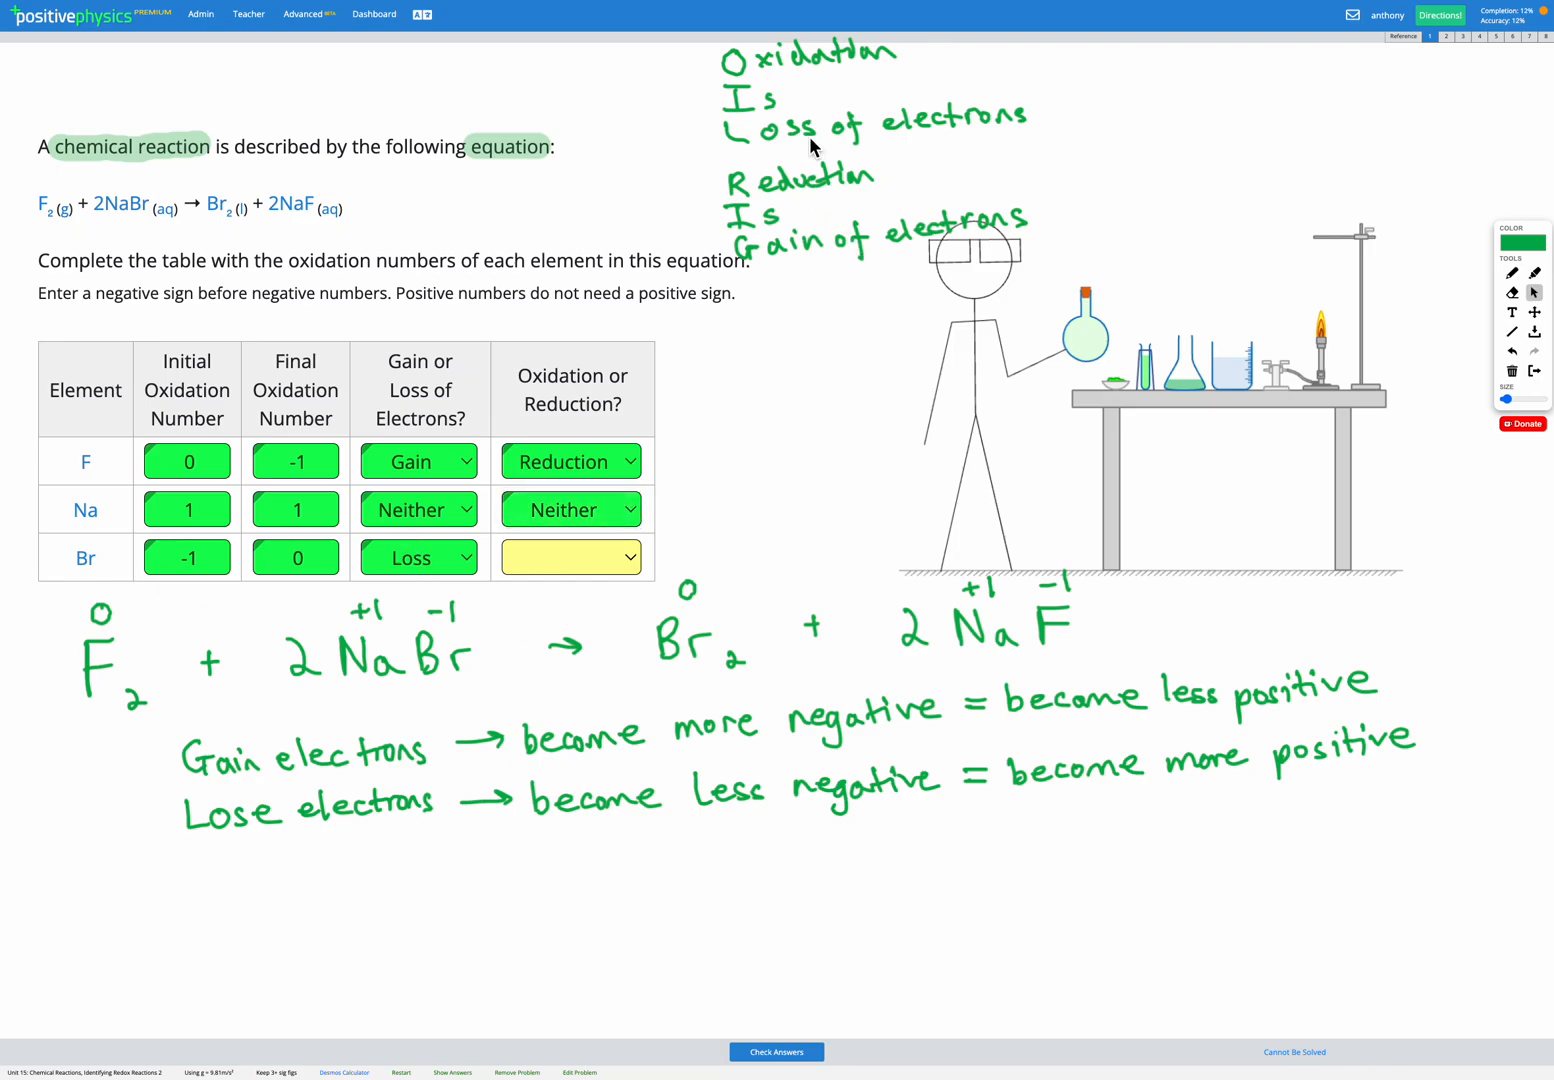
{"action": "mouse_move", "coordinate": [570, 557]}
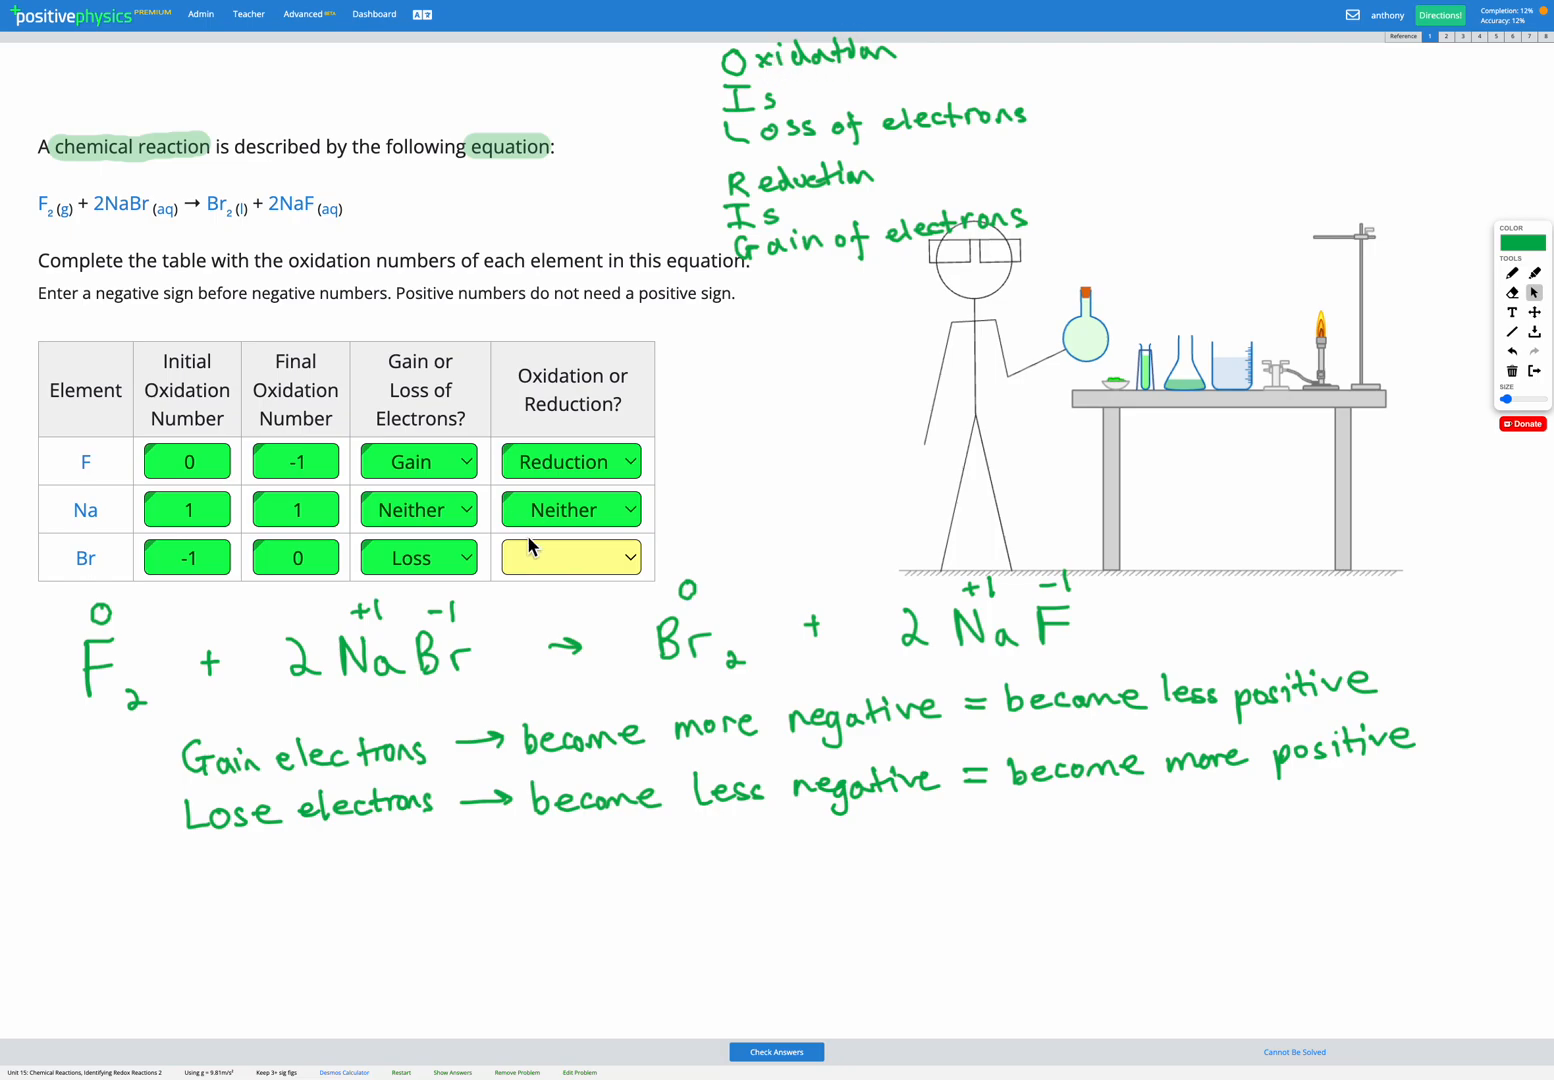
{"action": "left_click", "coordinate": [571, 557]}
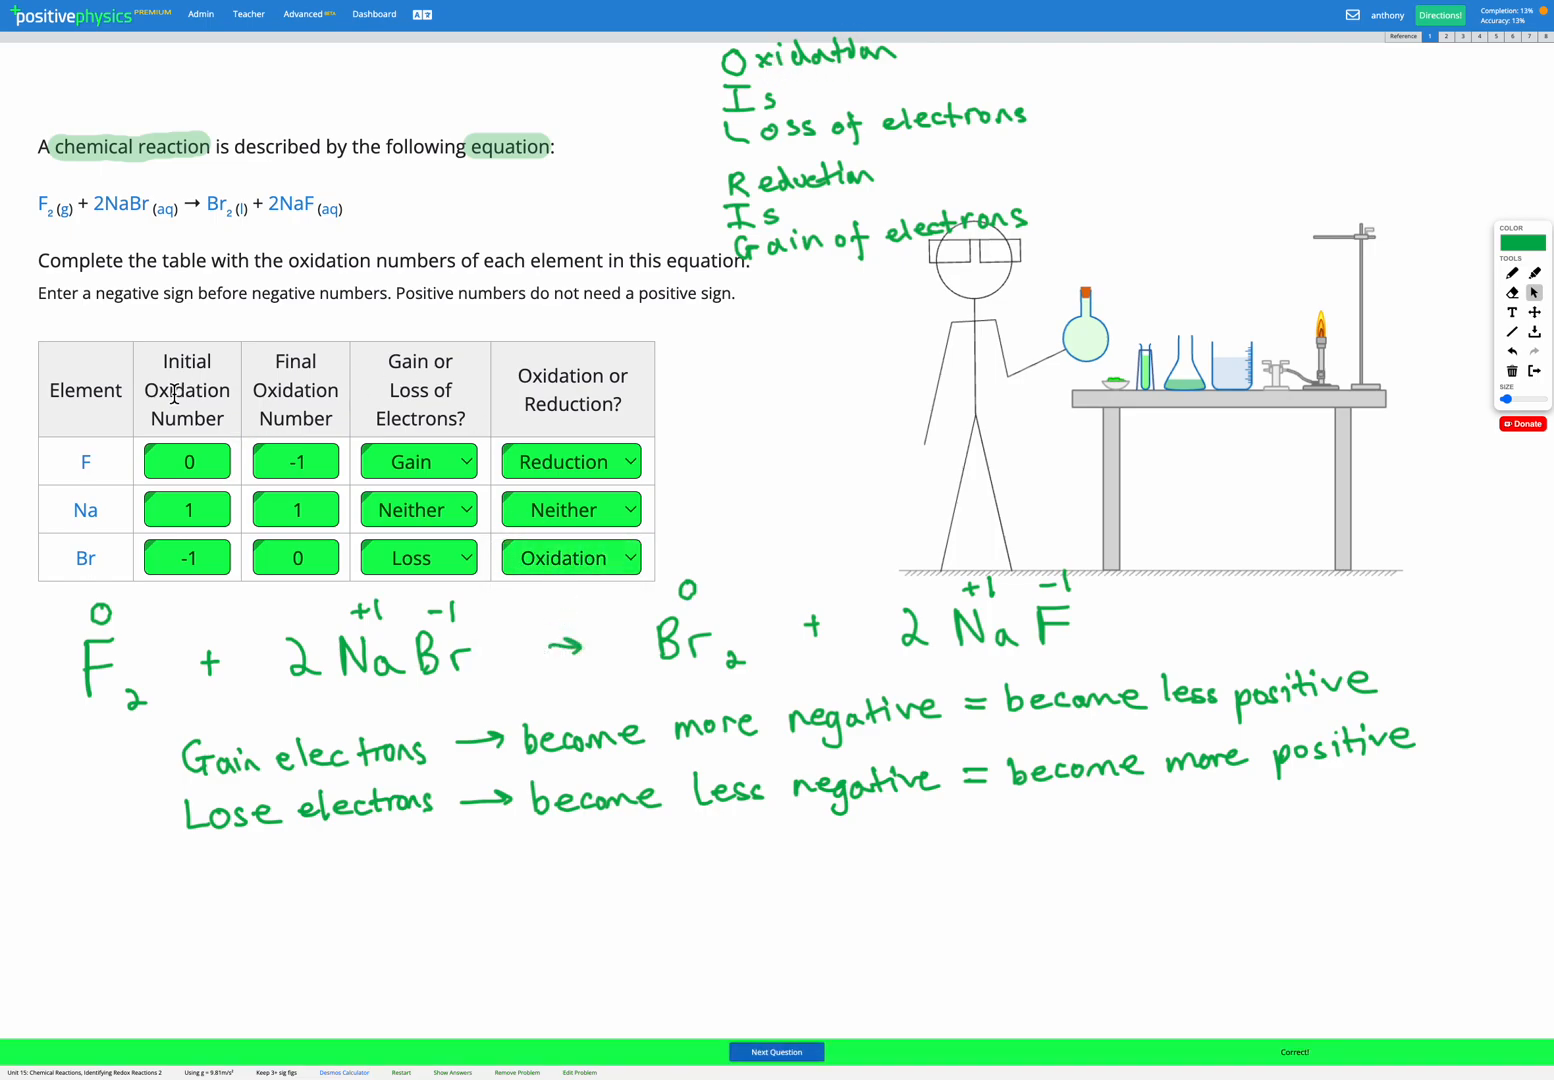
{"action": "mouse_move", "coordinate": [305, 688]}
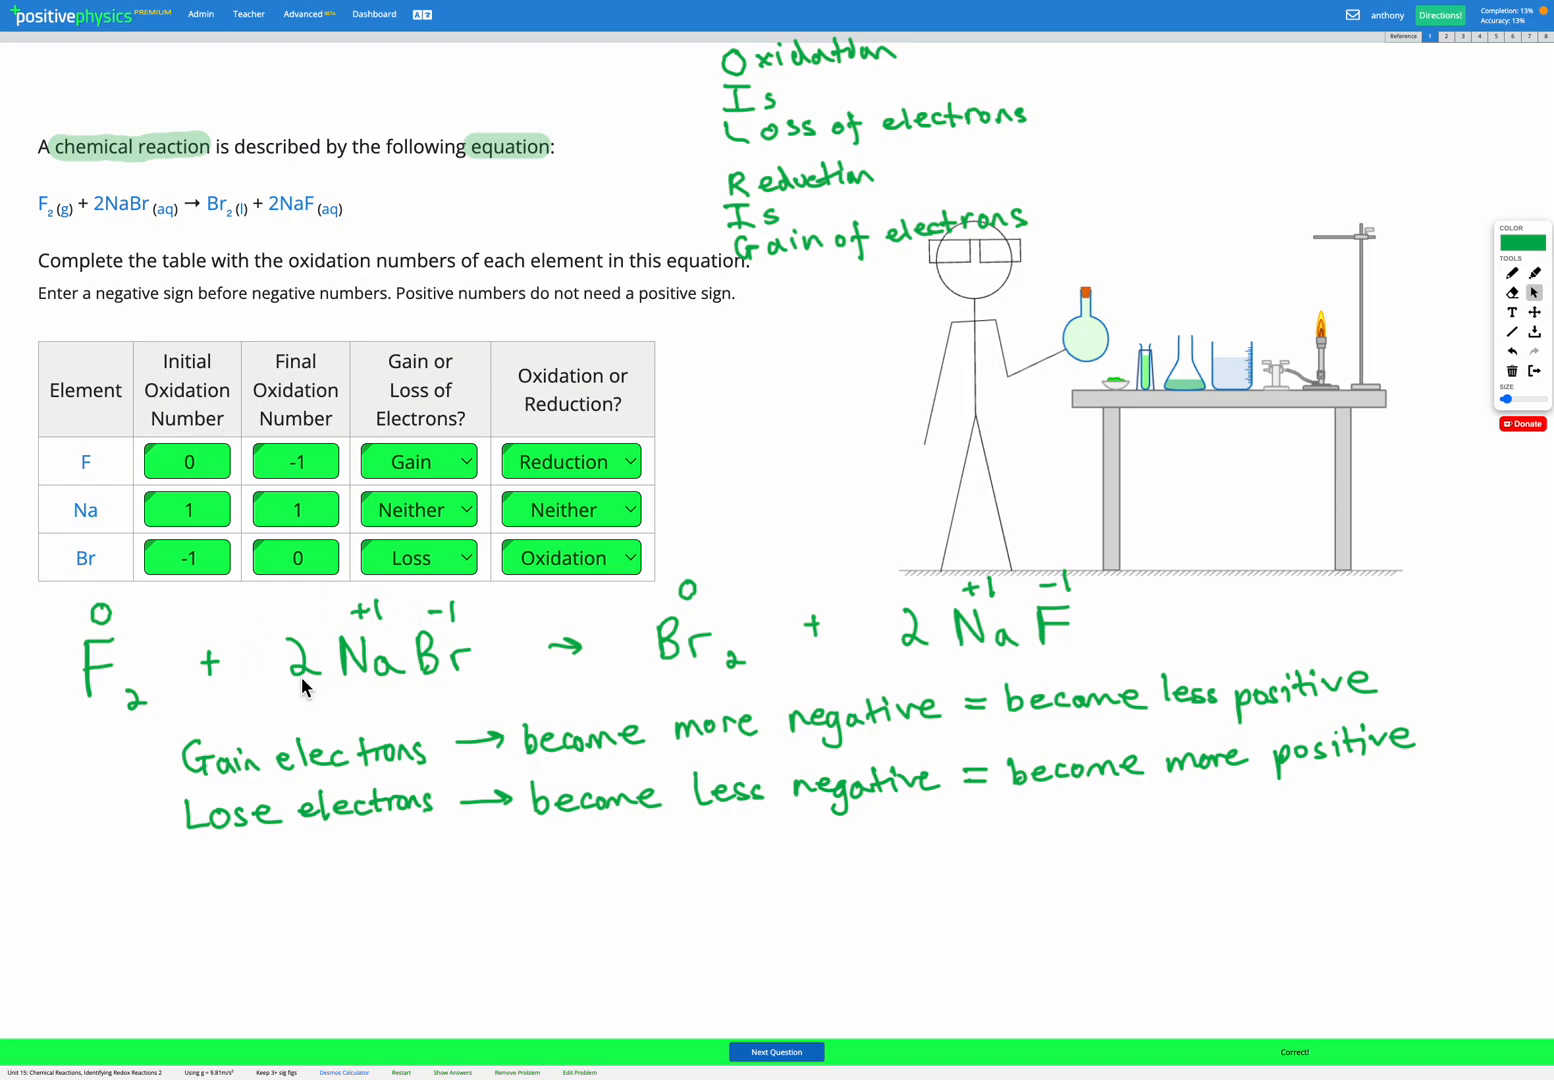
{"action": "mouse_move", "coordinate": [848, 640]}
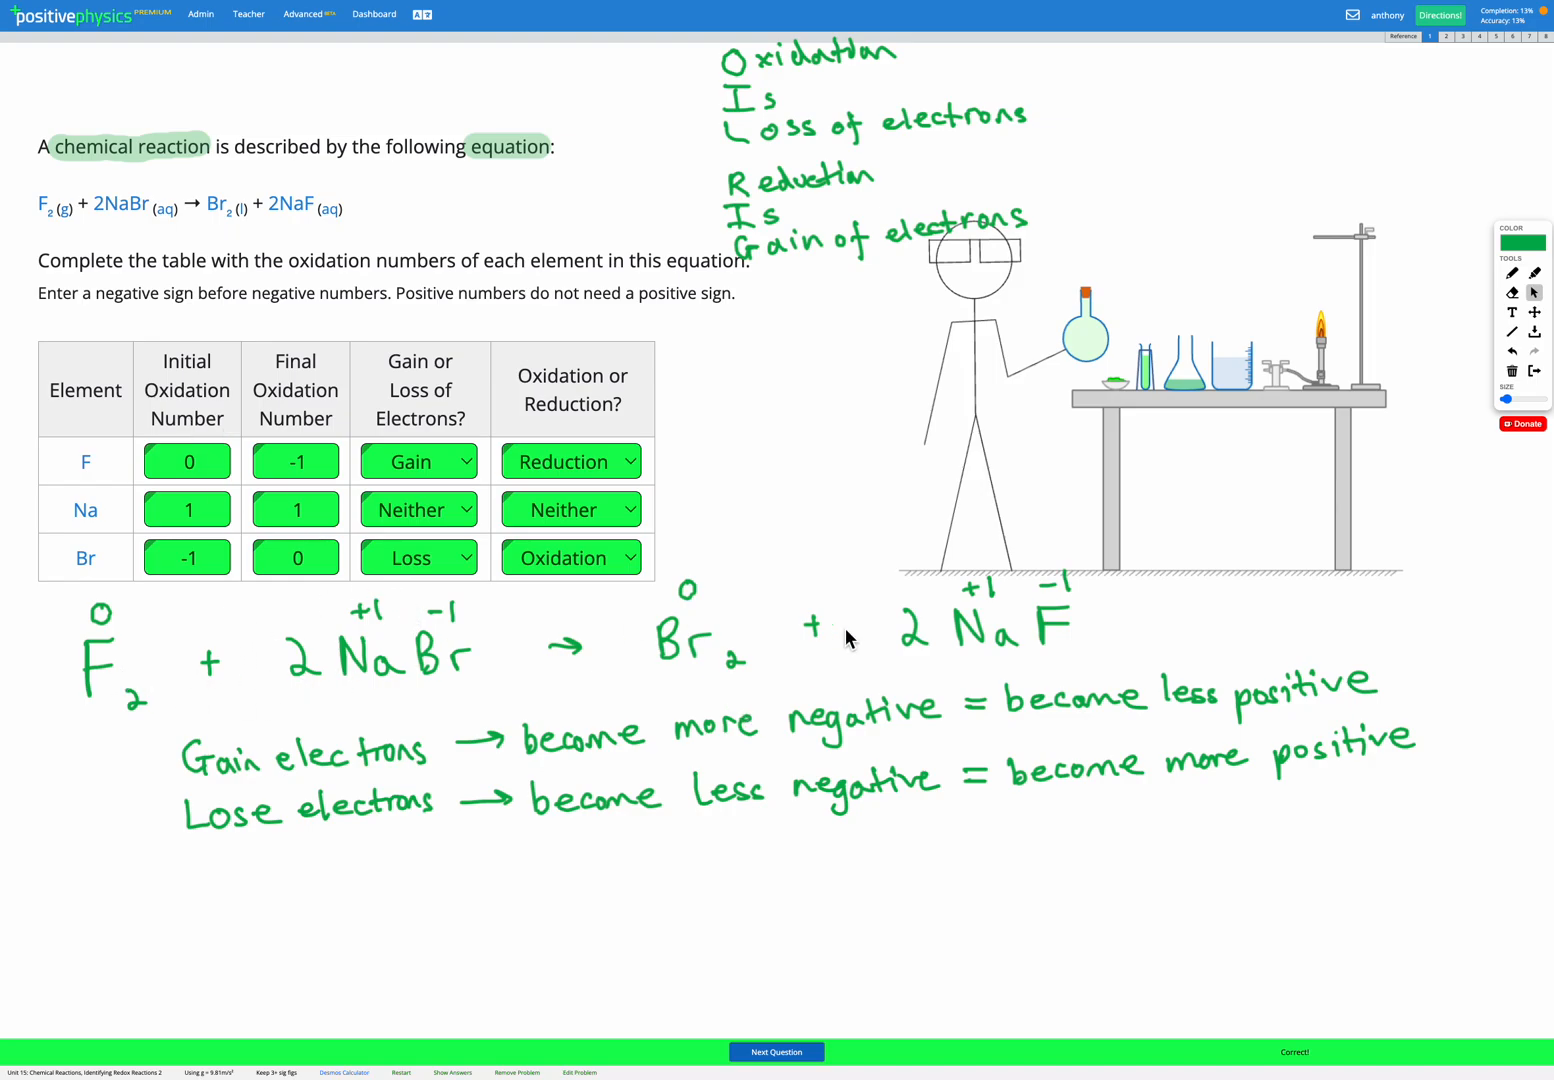
{"action": "mouse_move", "coordinate": [557, 625]}
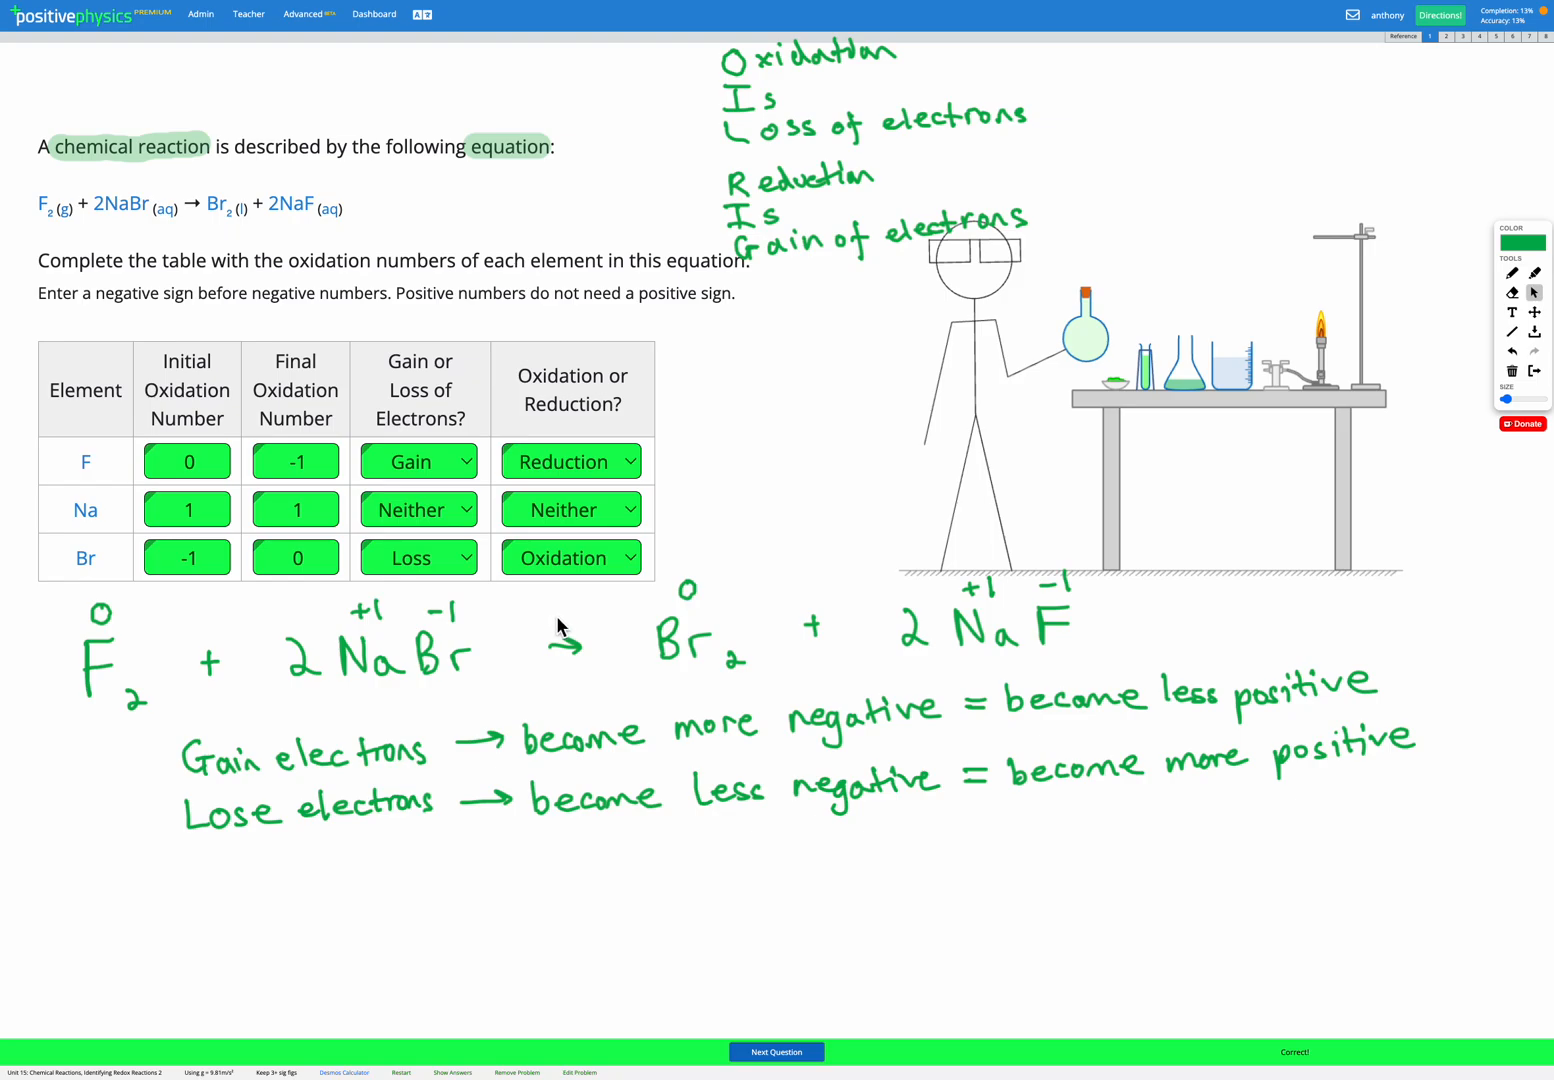
{"action": "mouse_move", "coordinate": [475, 590]}
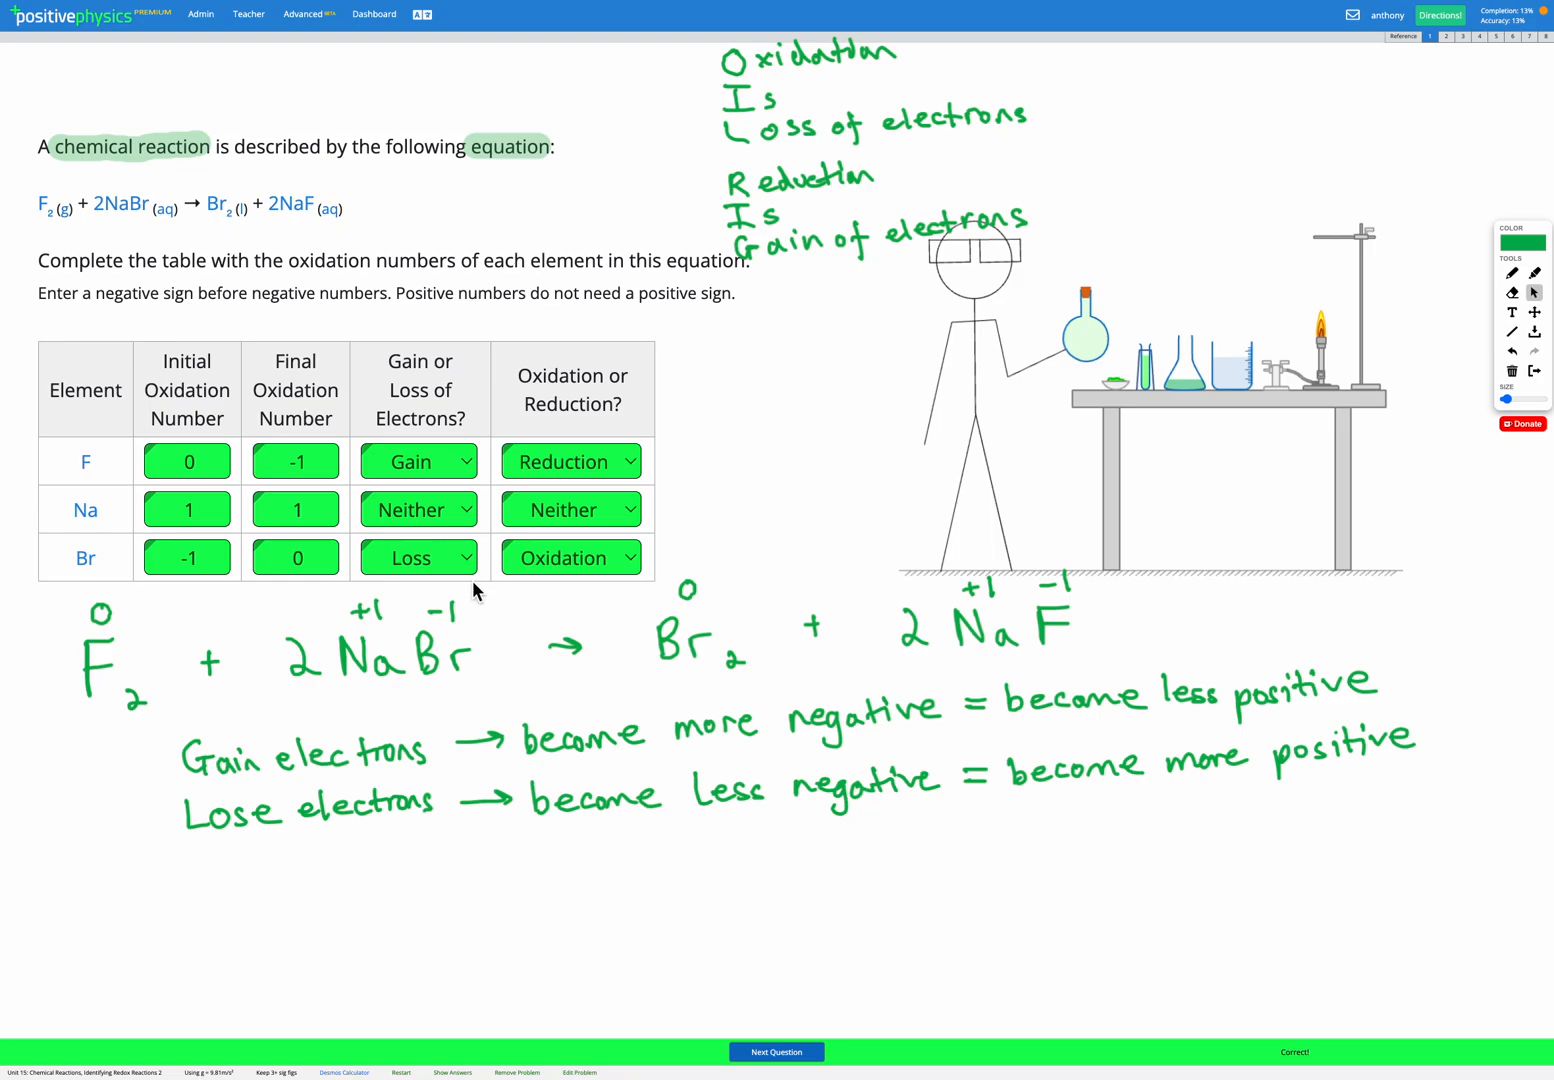
{"action": "mouse_move", "coordinate": [325, 452]}
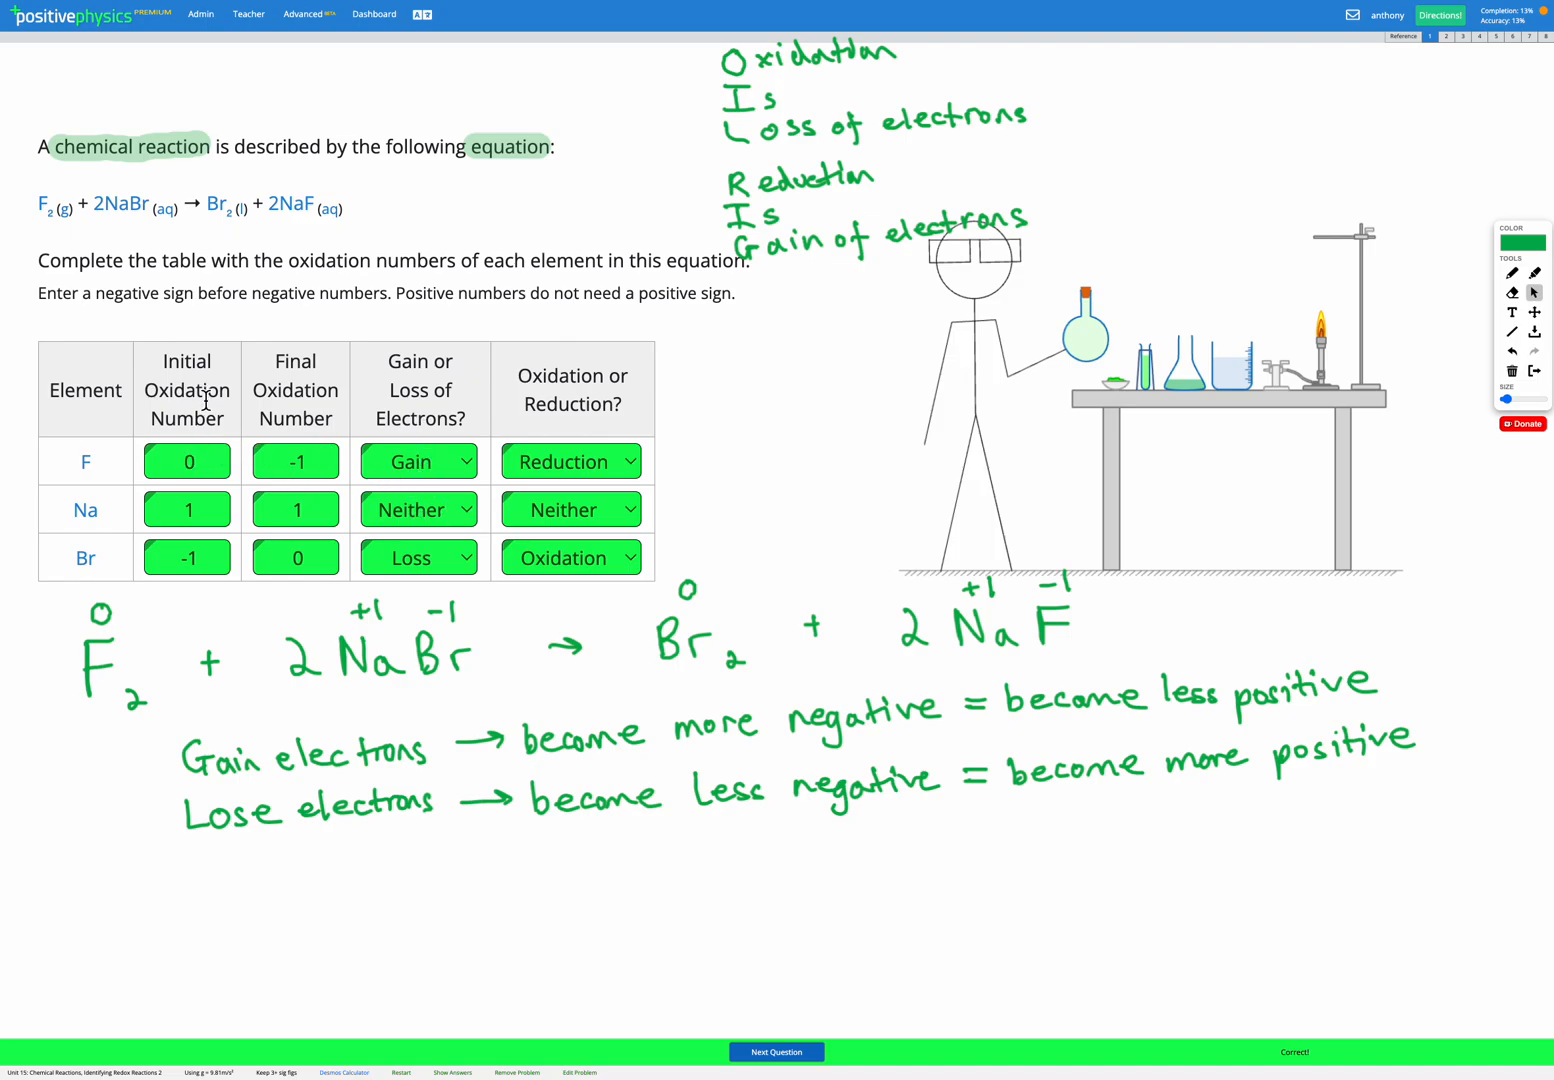
{"action": "mouse_move", "coordinate": [225, 418]}
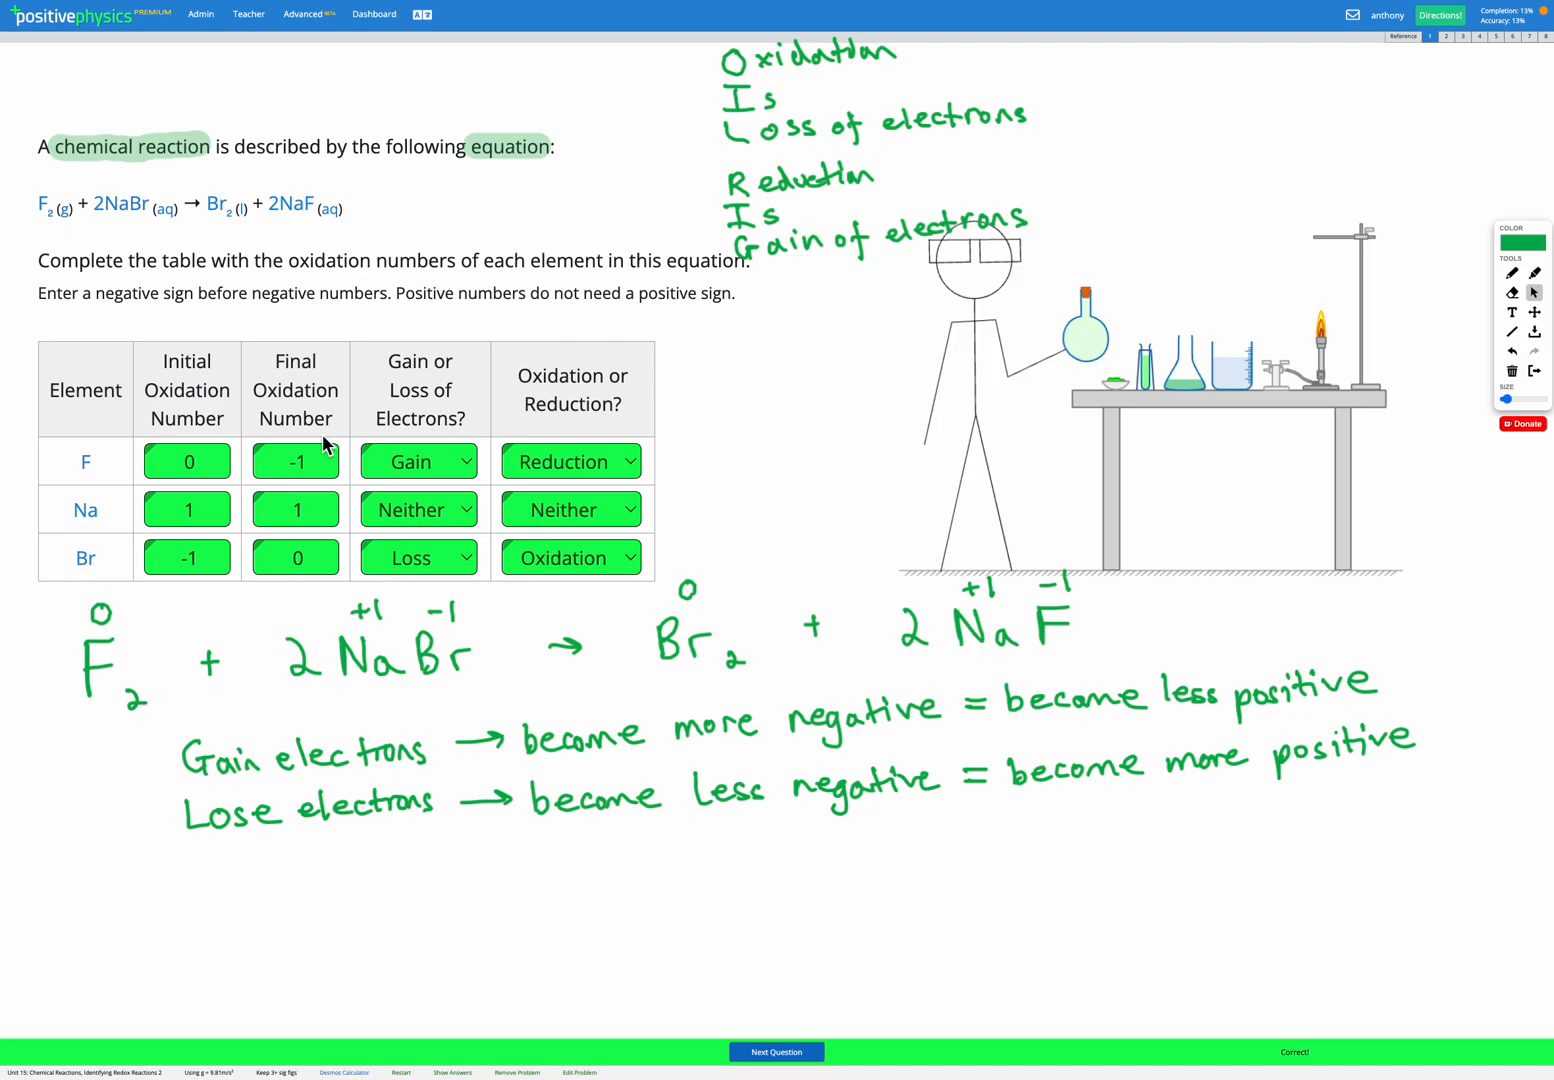
{"action": "mouse_move", "coordinate": [573, 489]}
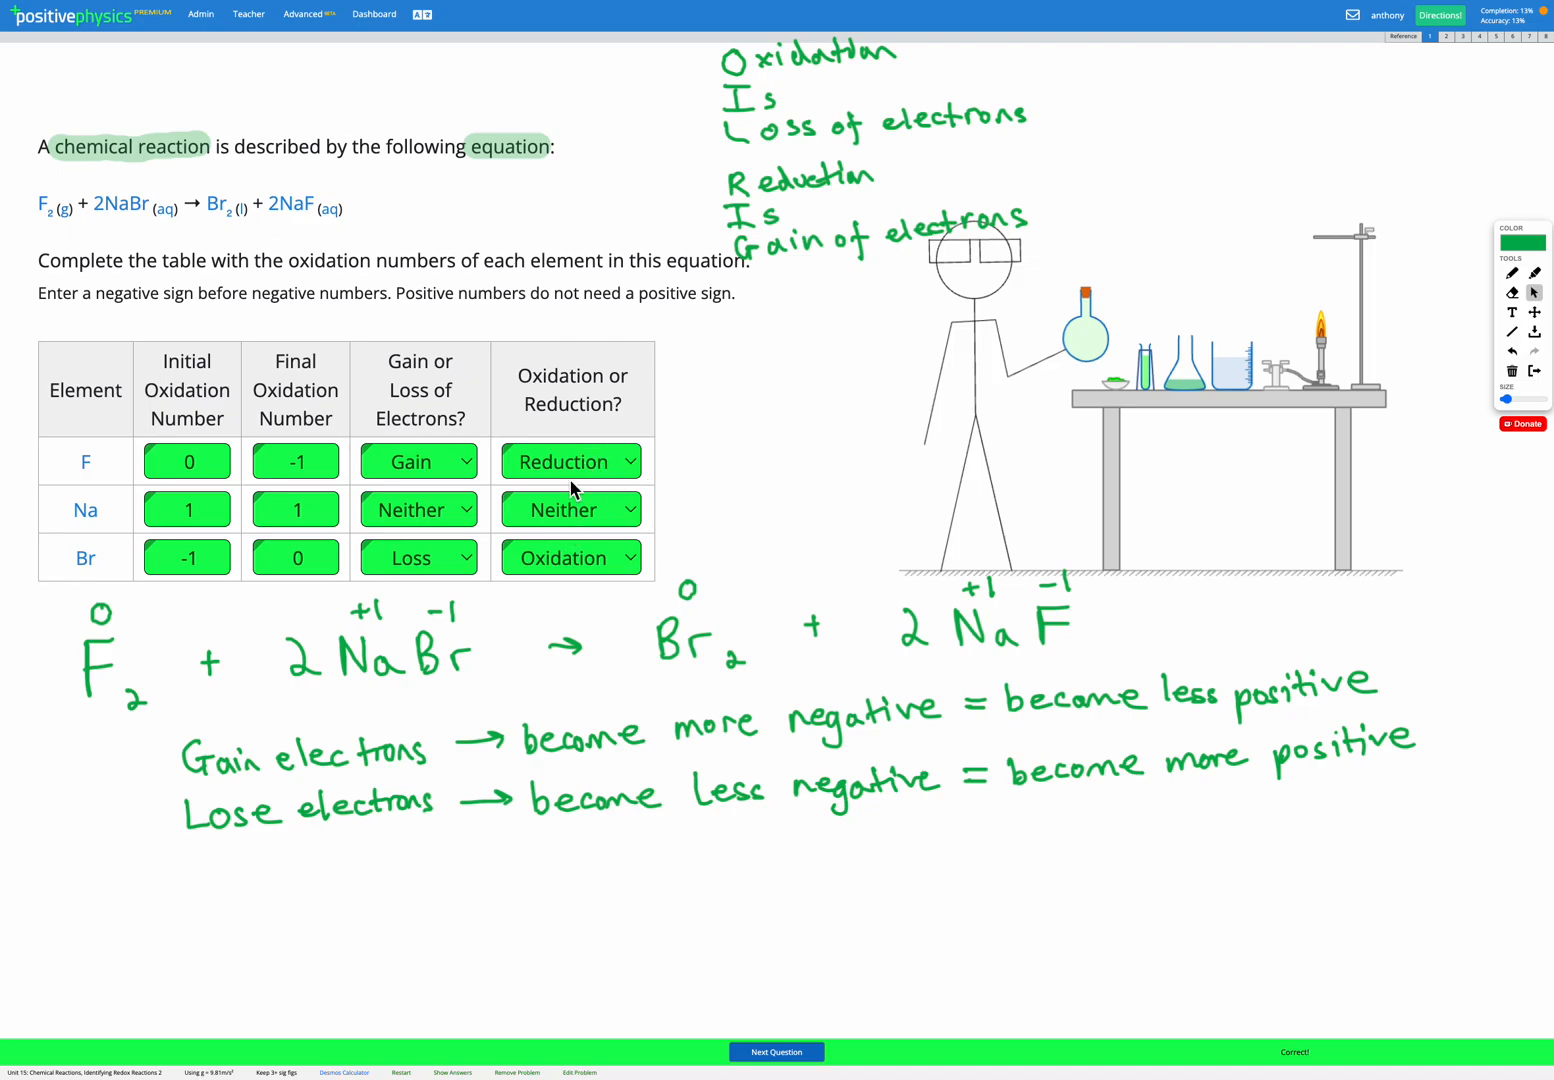
{"action": "mouse_move", "coordinate": [585, 485]}
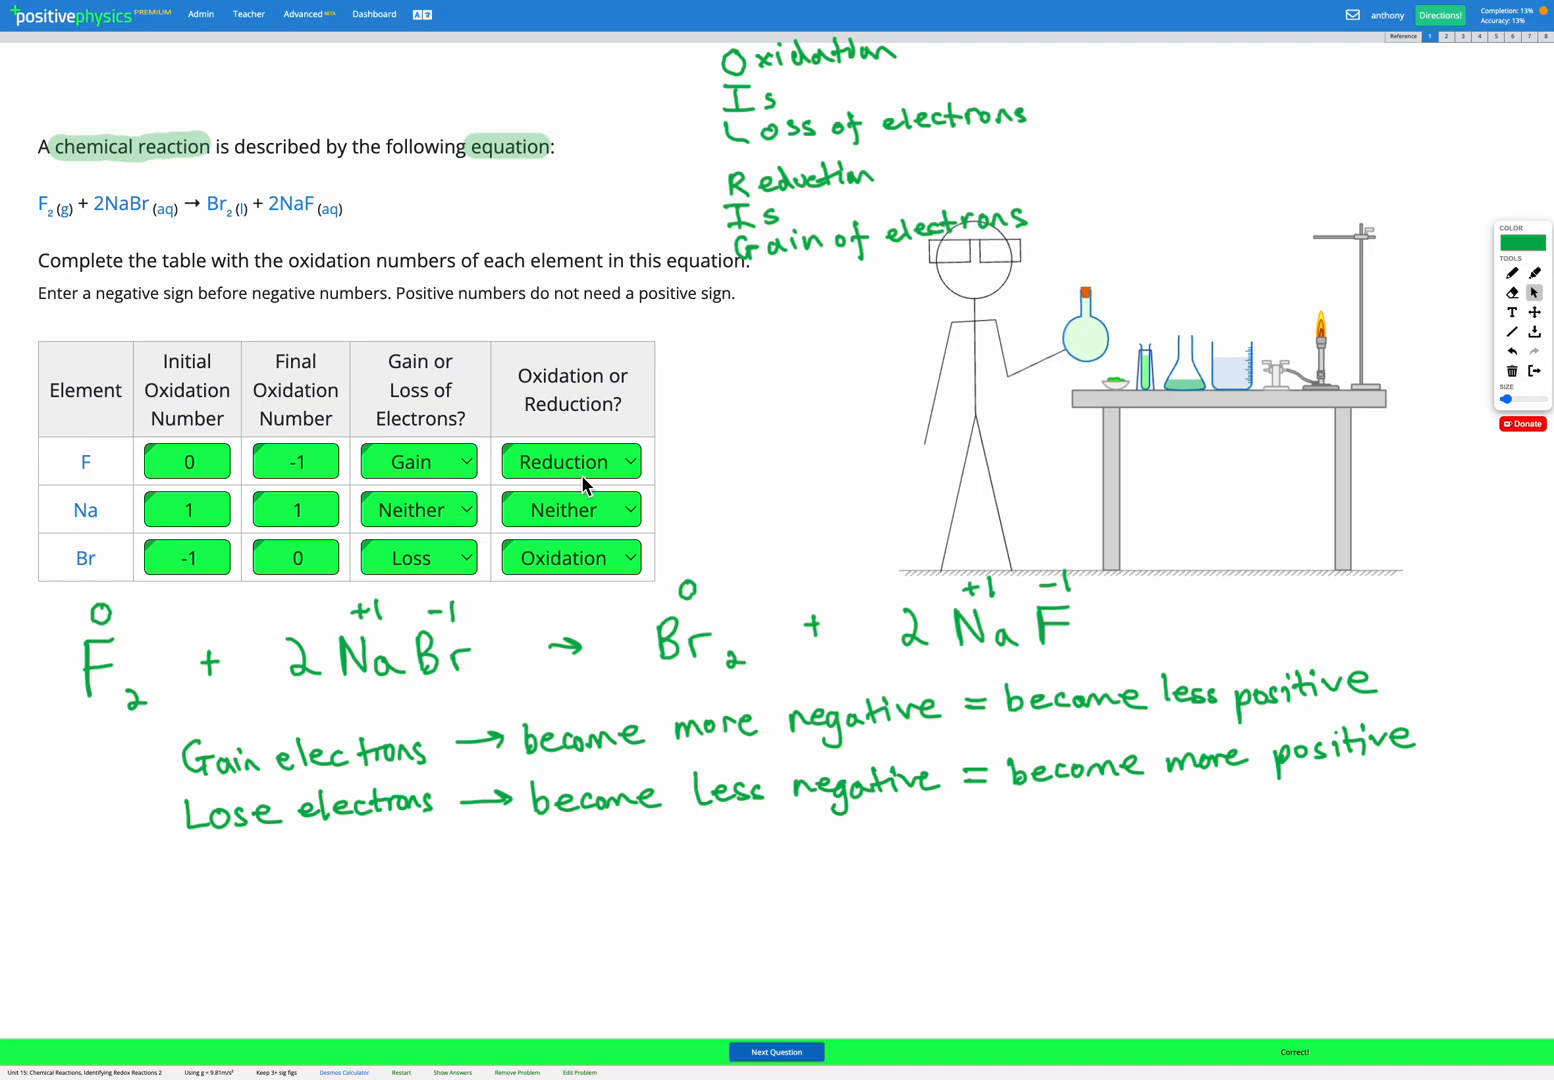
{"action": "mouse_move", "coordinate": [758, 340]}
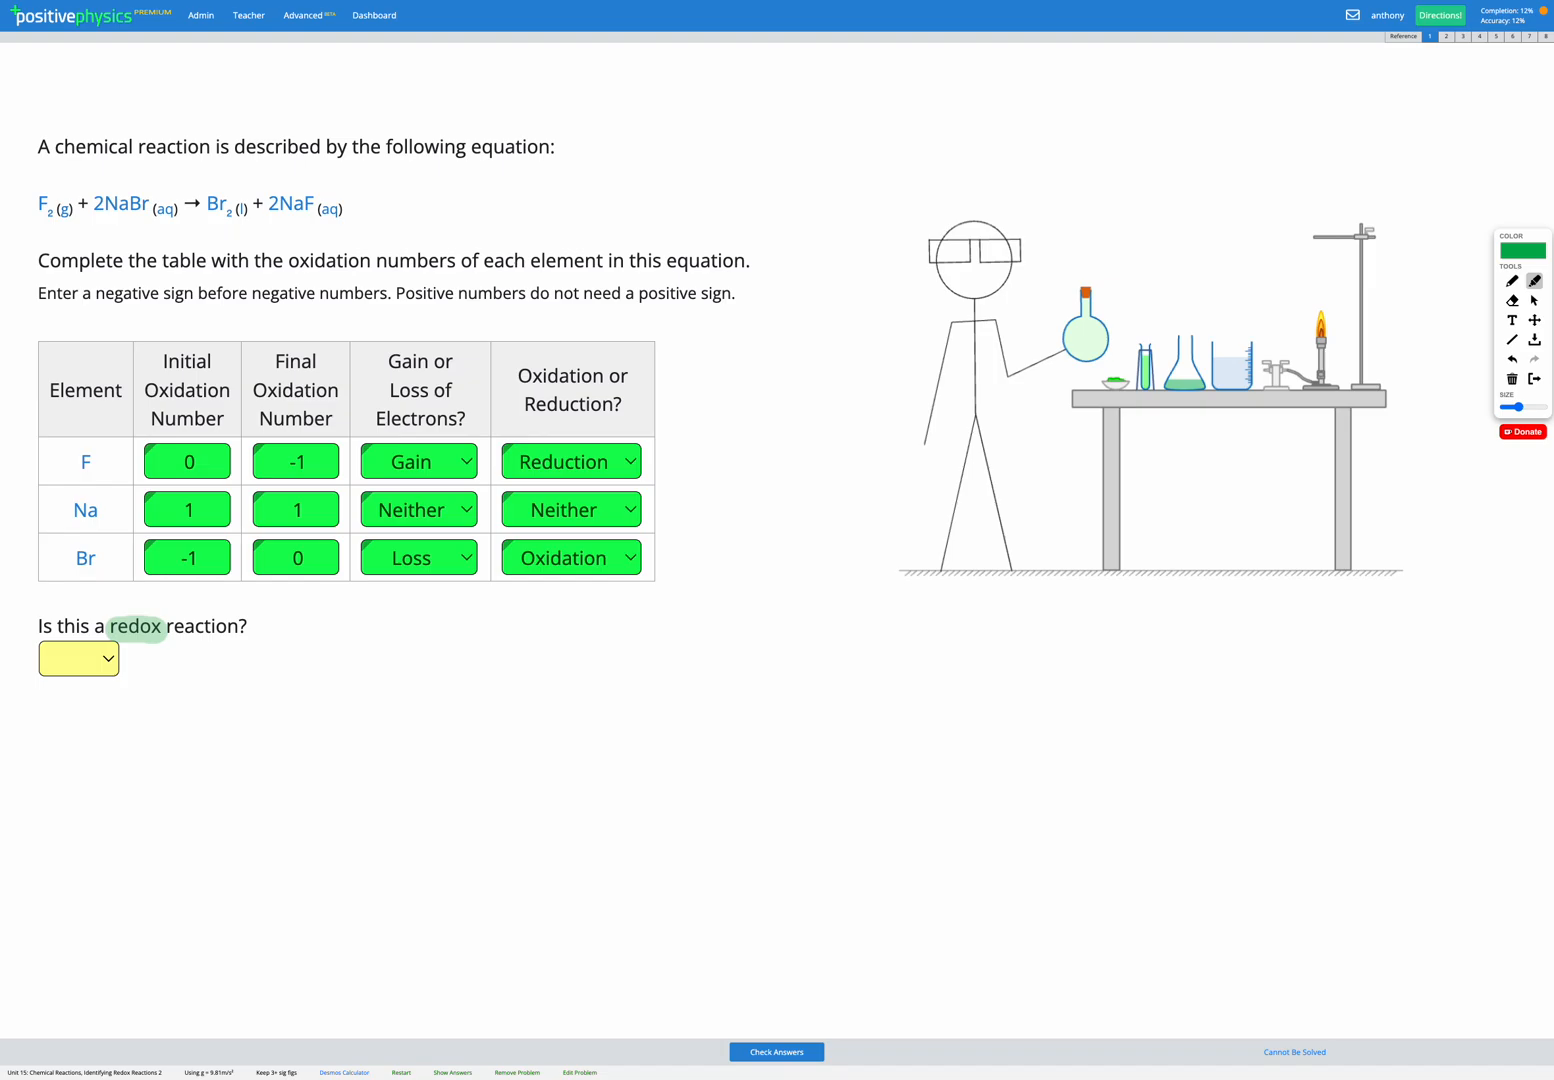
{"action": "mouse_move", "coordinate": [201, 629]}
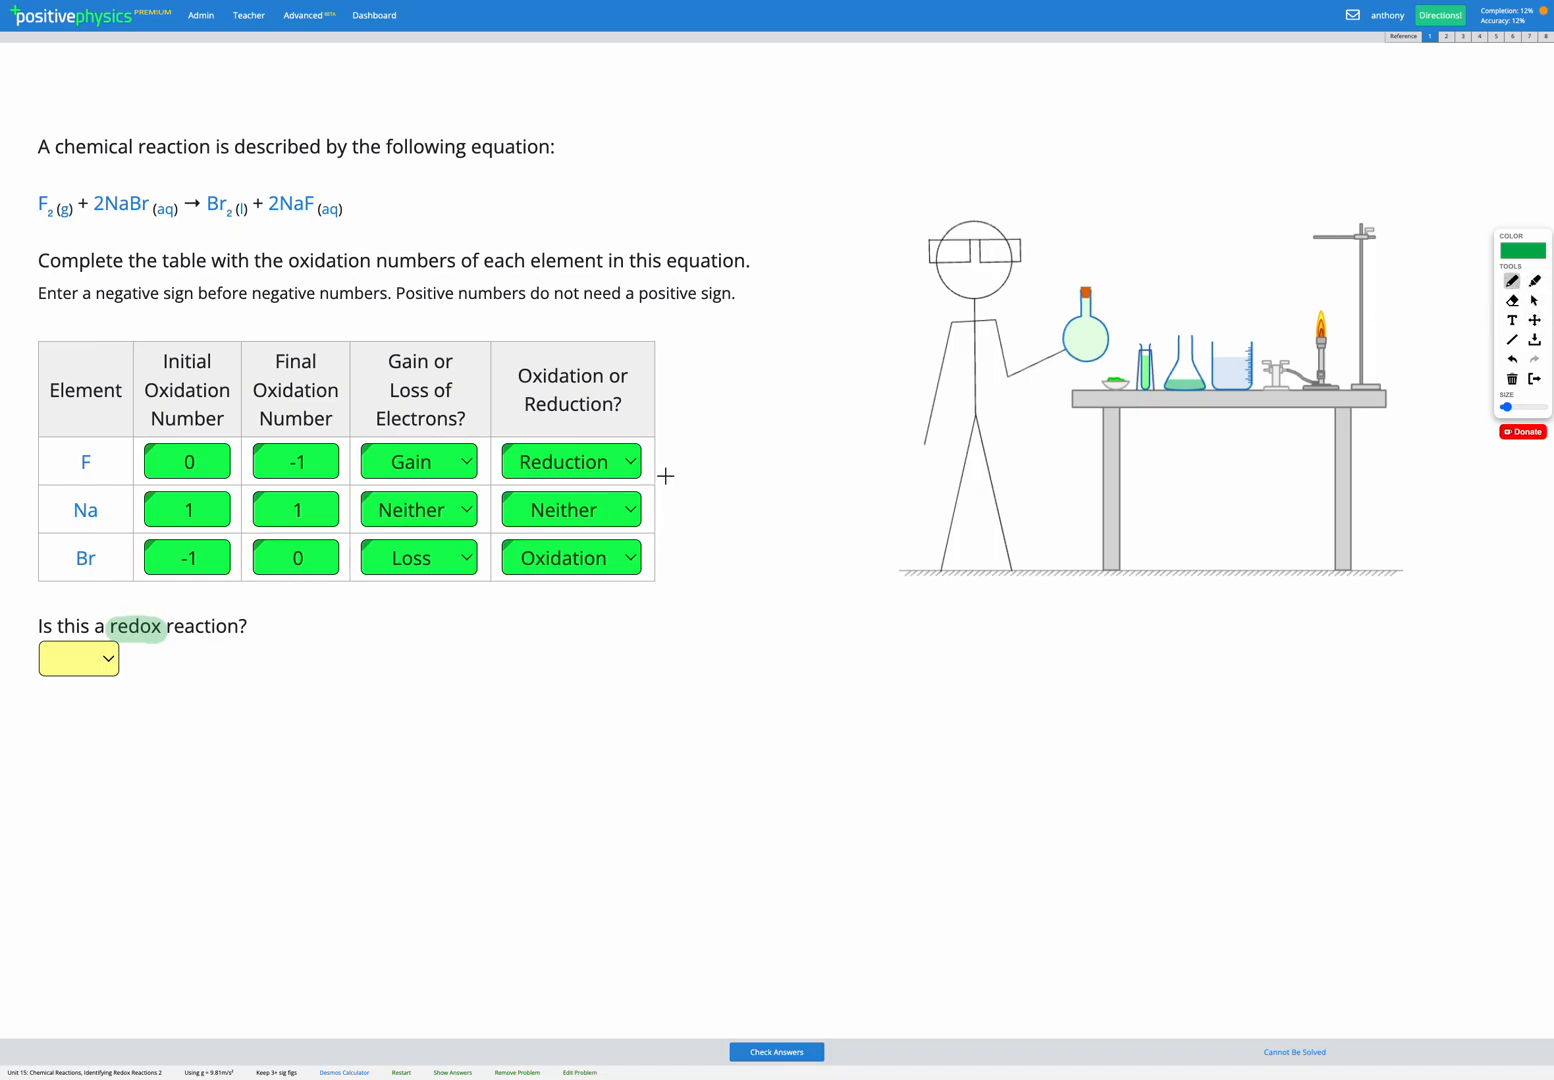
Draw a check mark beside the fluorine Reduction row
{"action": "left_click", "coordinate": [776, 1051]}
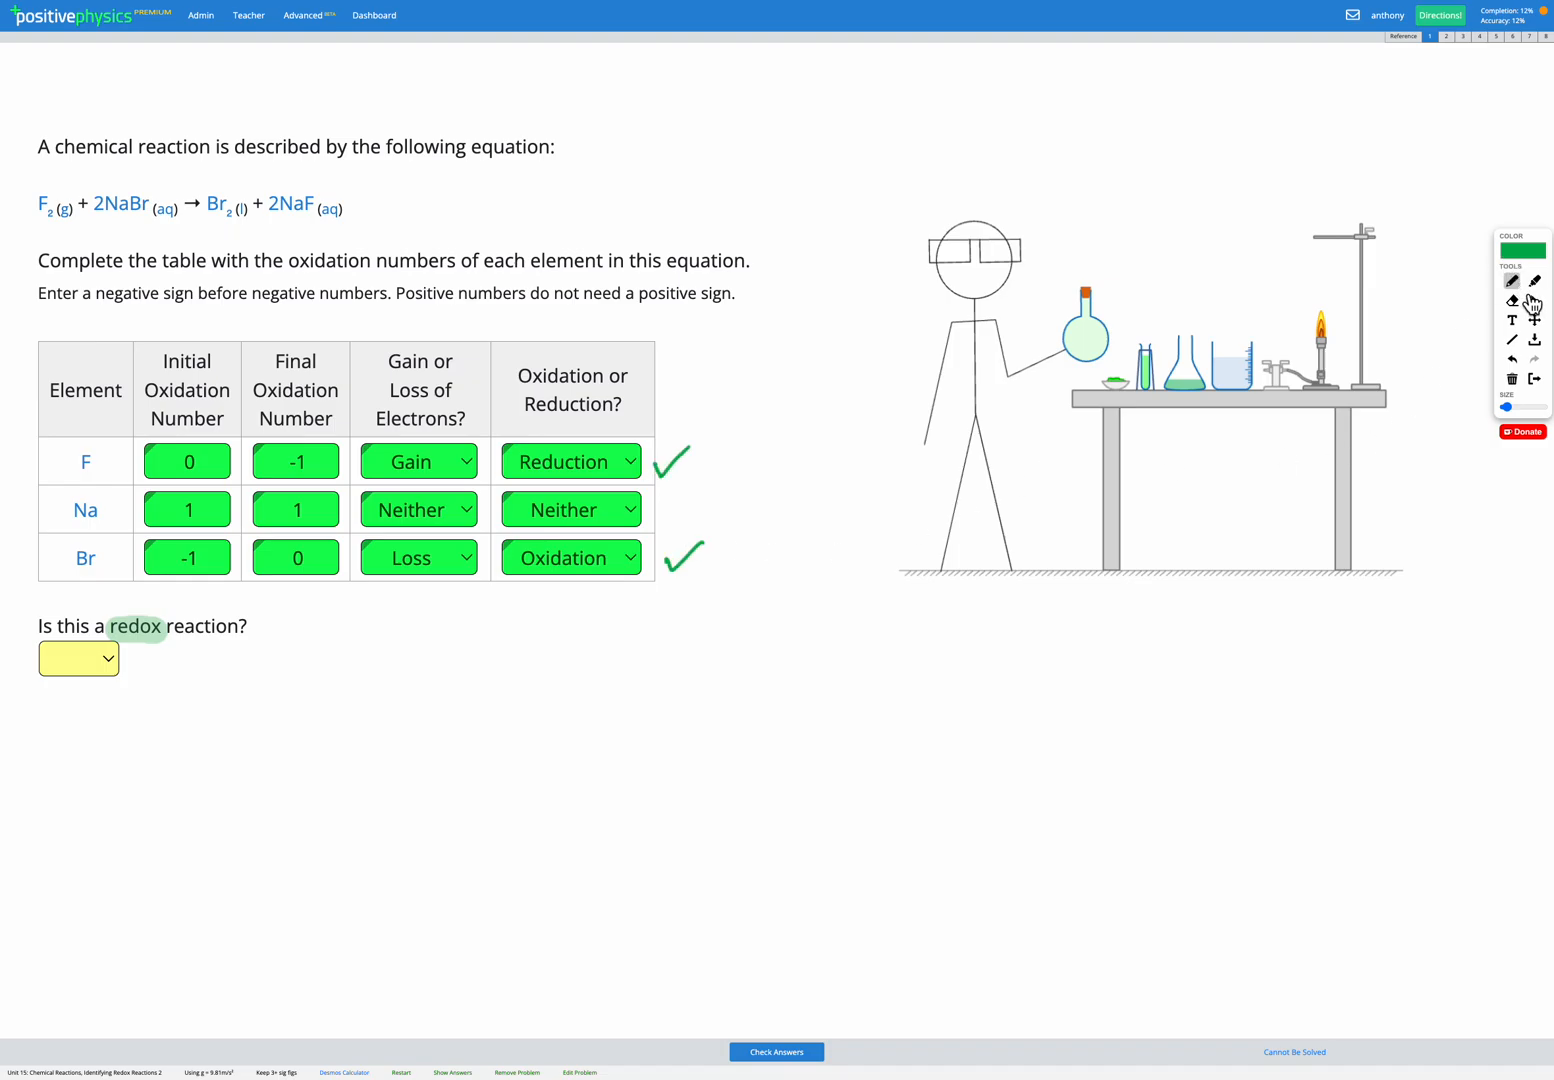
Answer Yes to 'Is this a redox reaction?'
{"action": "left_click", "coordinate": [78, 658]}
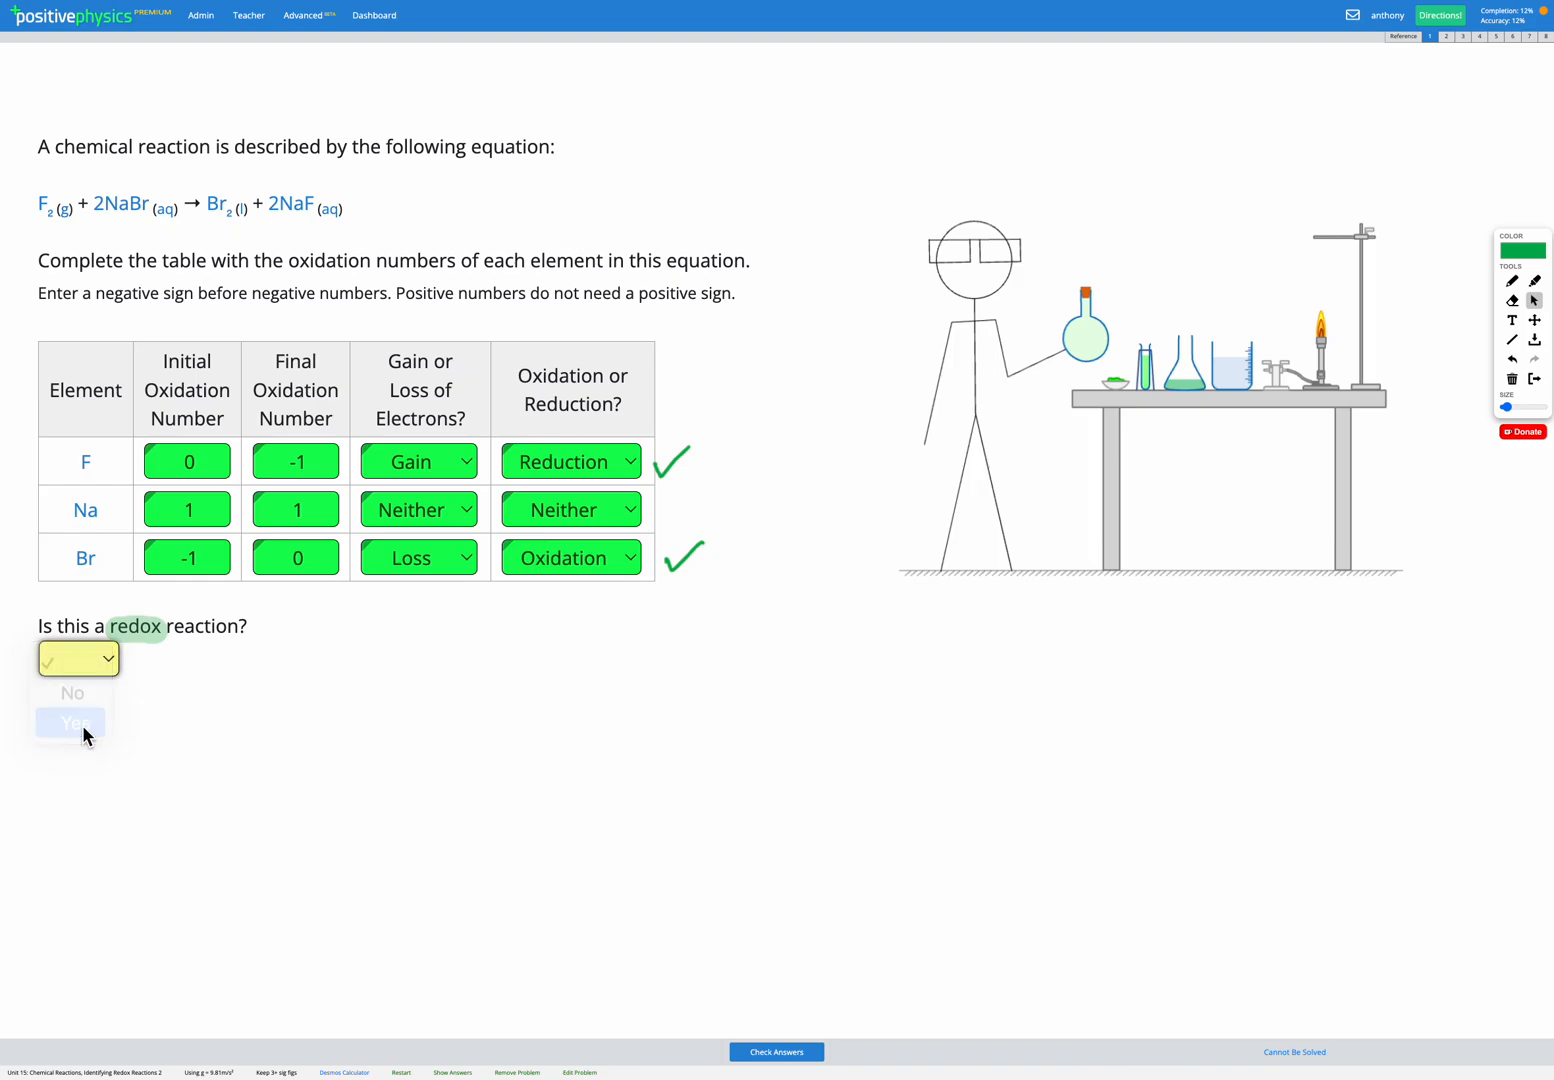
{"action": "left_click", "coordinate": [71, 722]}
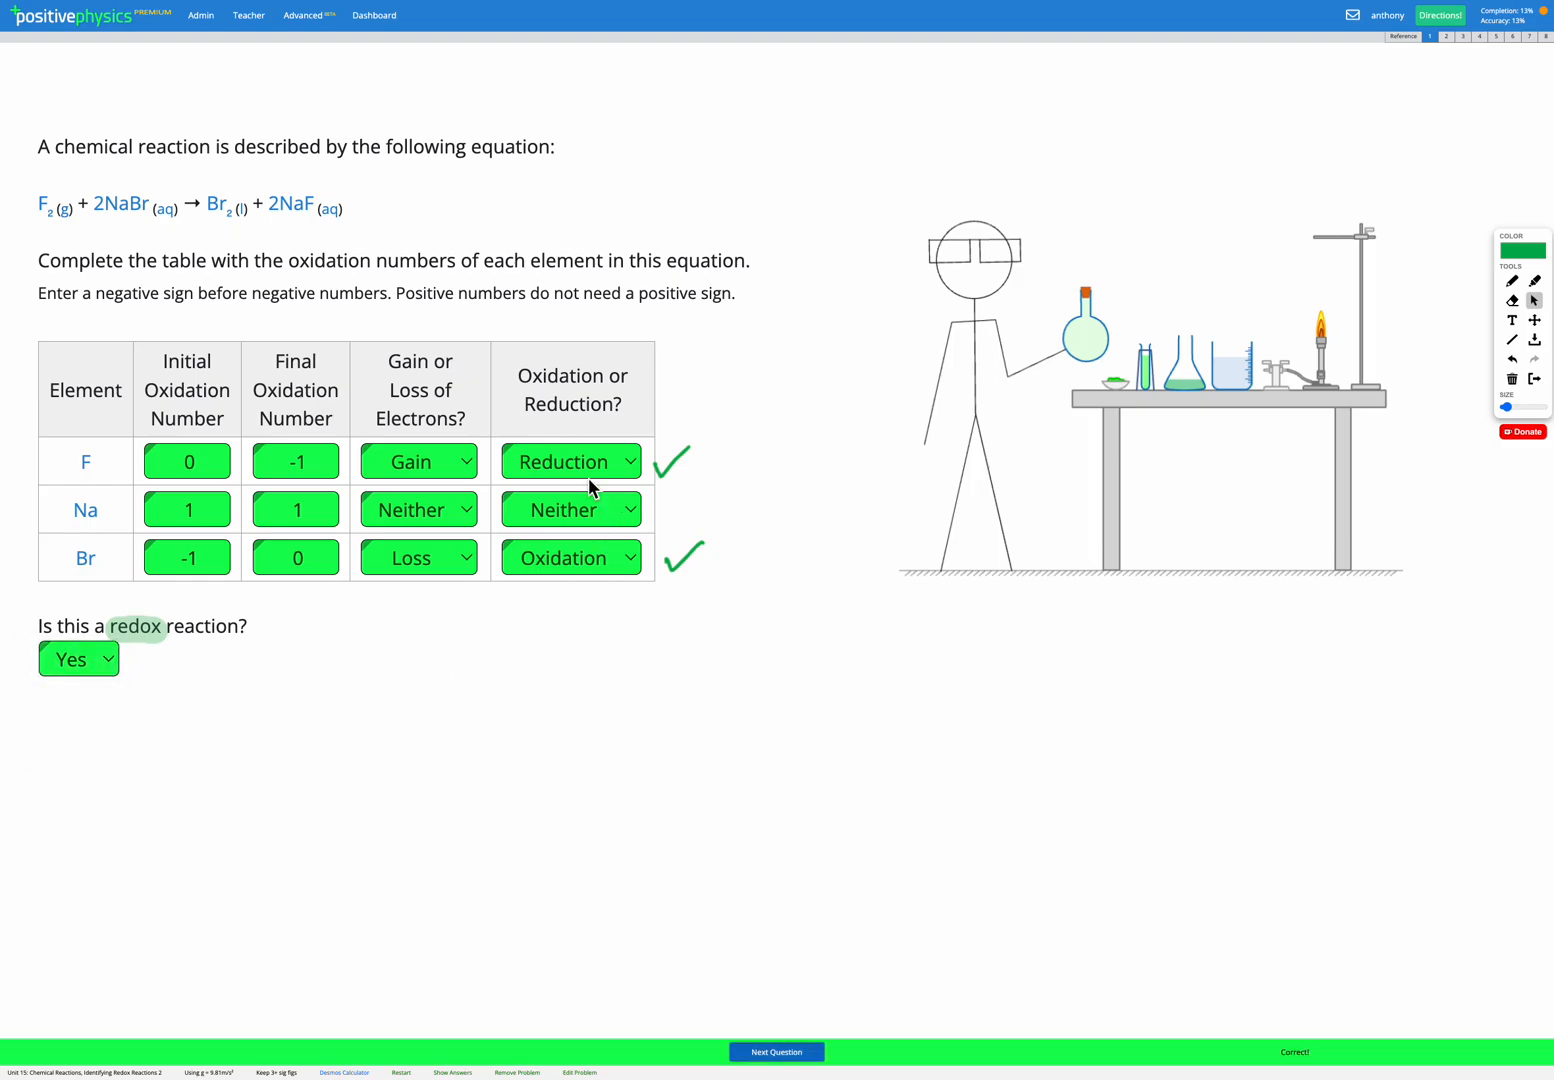
{"action": "mouse_move", "coordinate": [545, 506]}
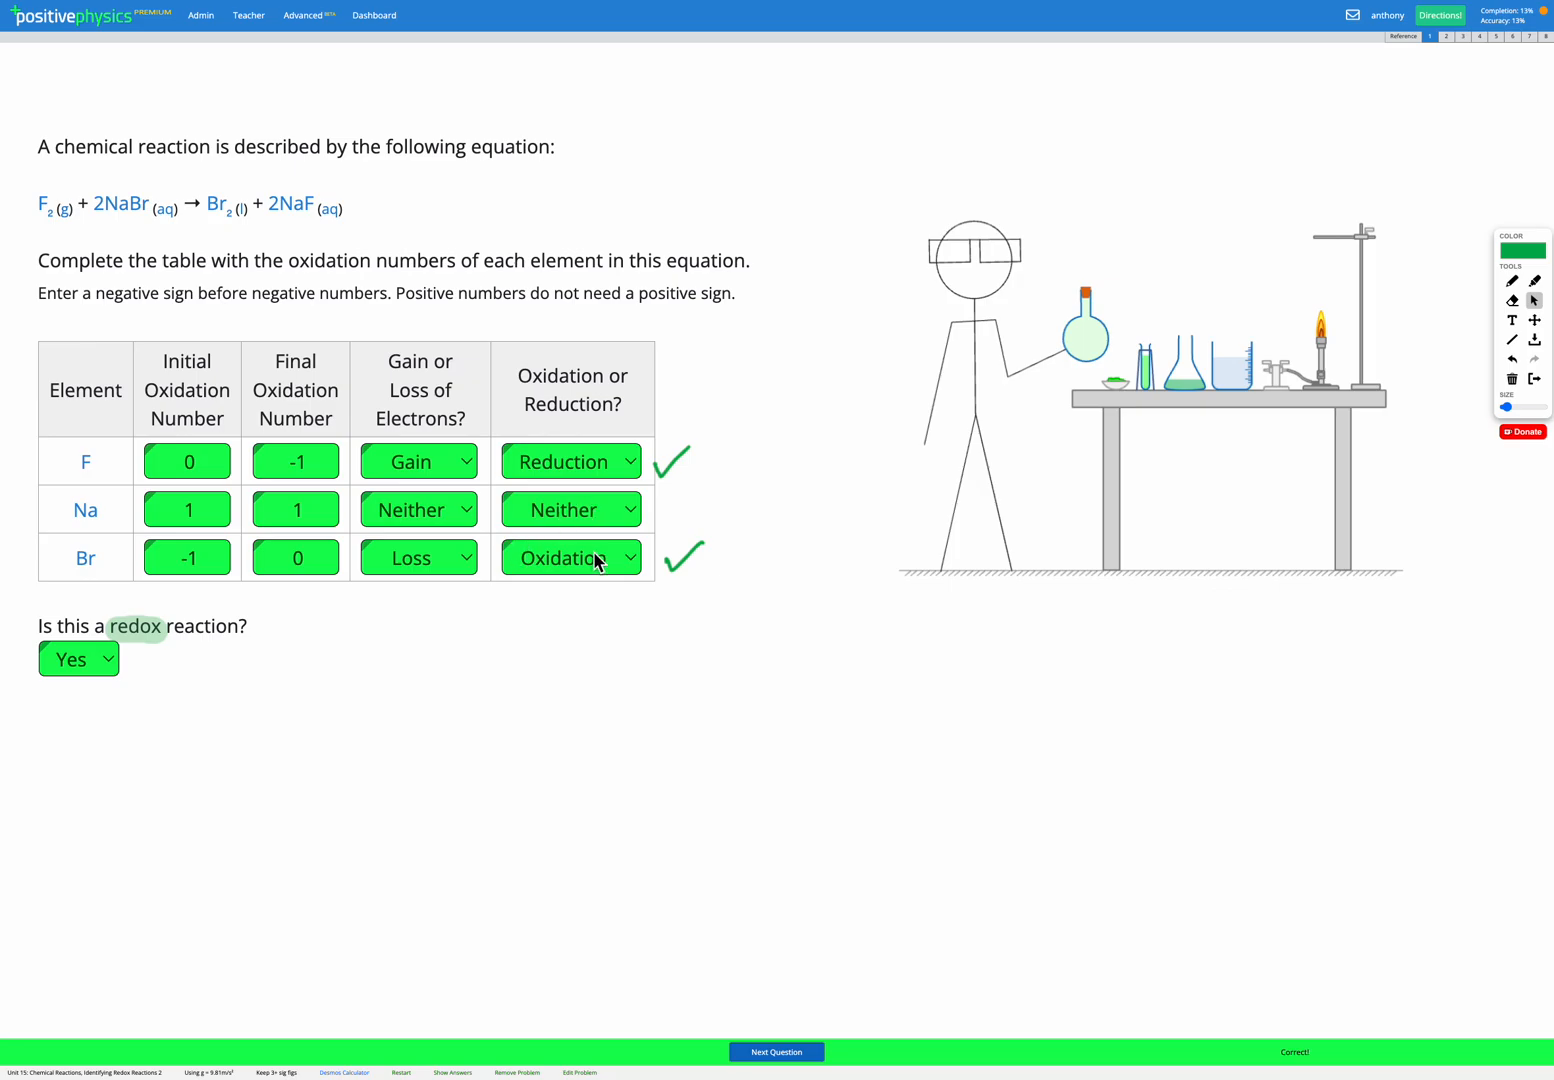
{"action": "mouse_move", "coordinate": [332, 625]}
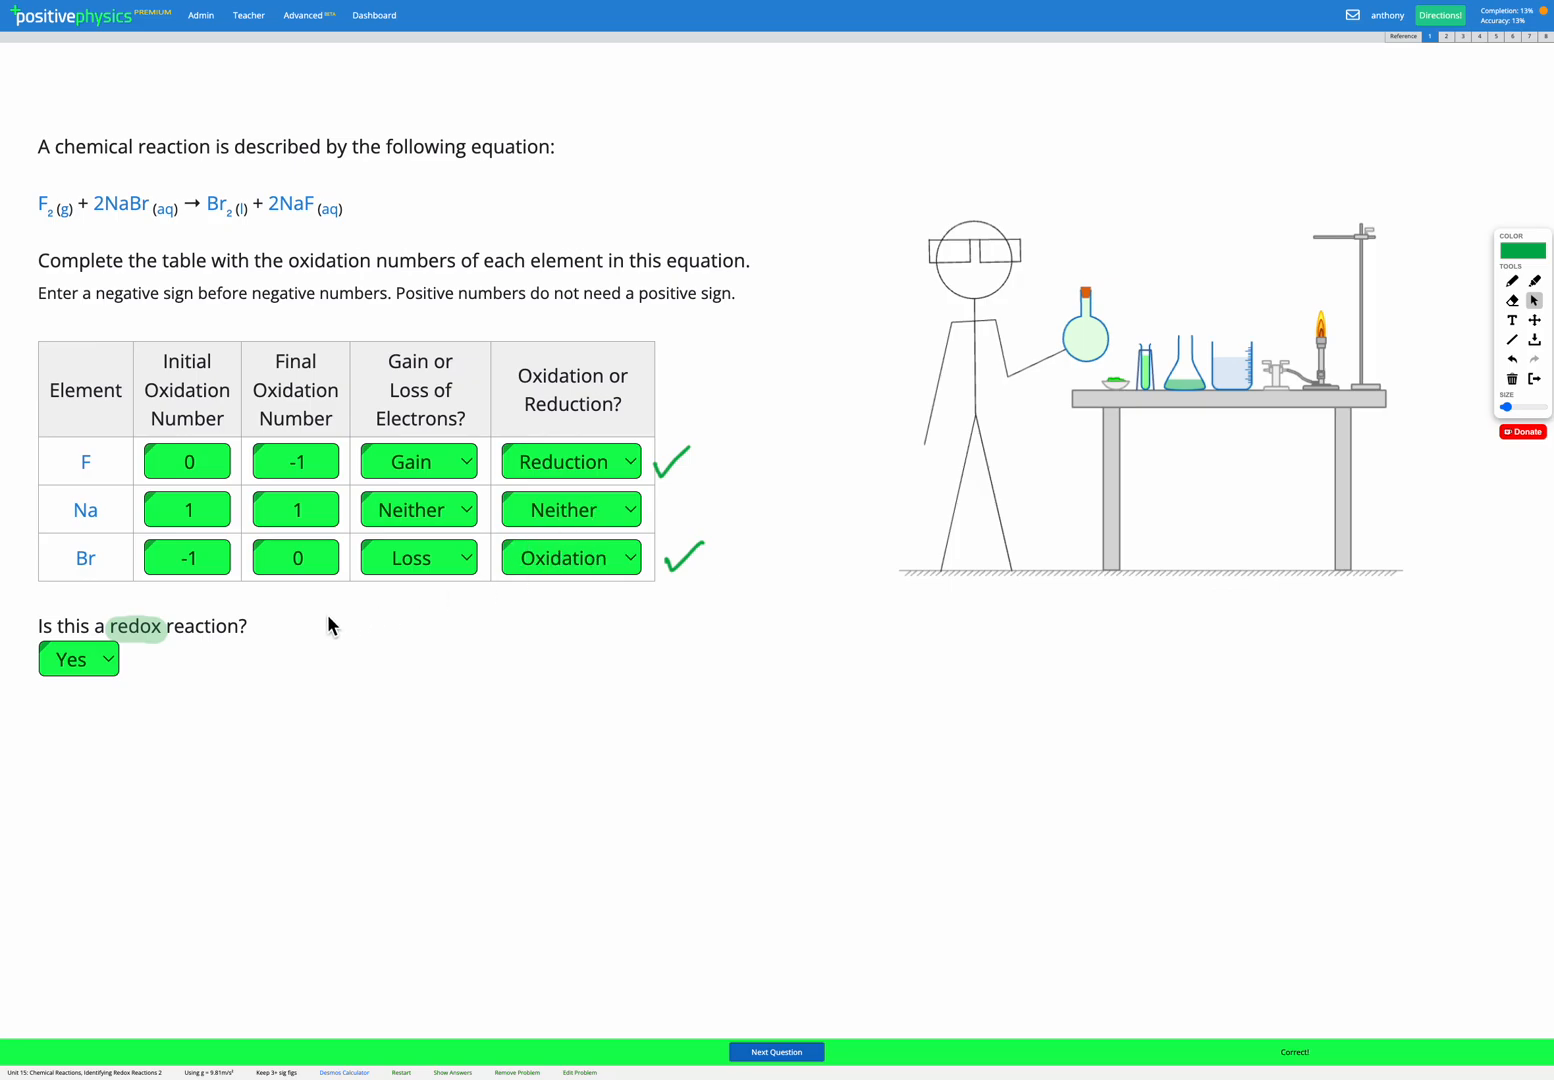
{"action": "mouse_move", "coordinate": [622, 640]}
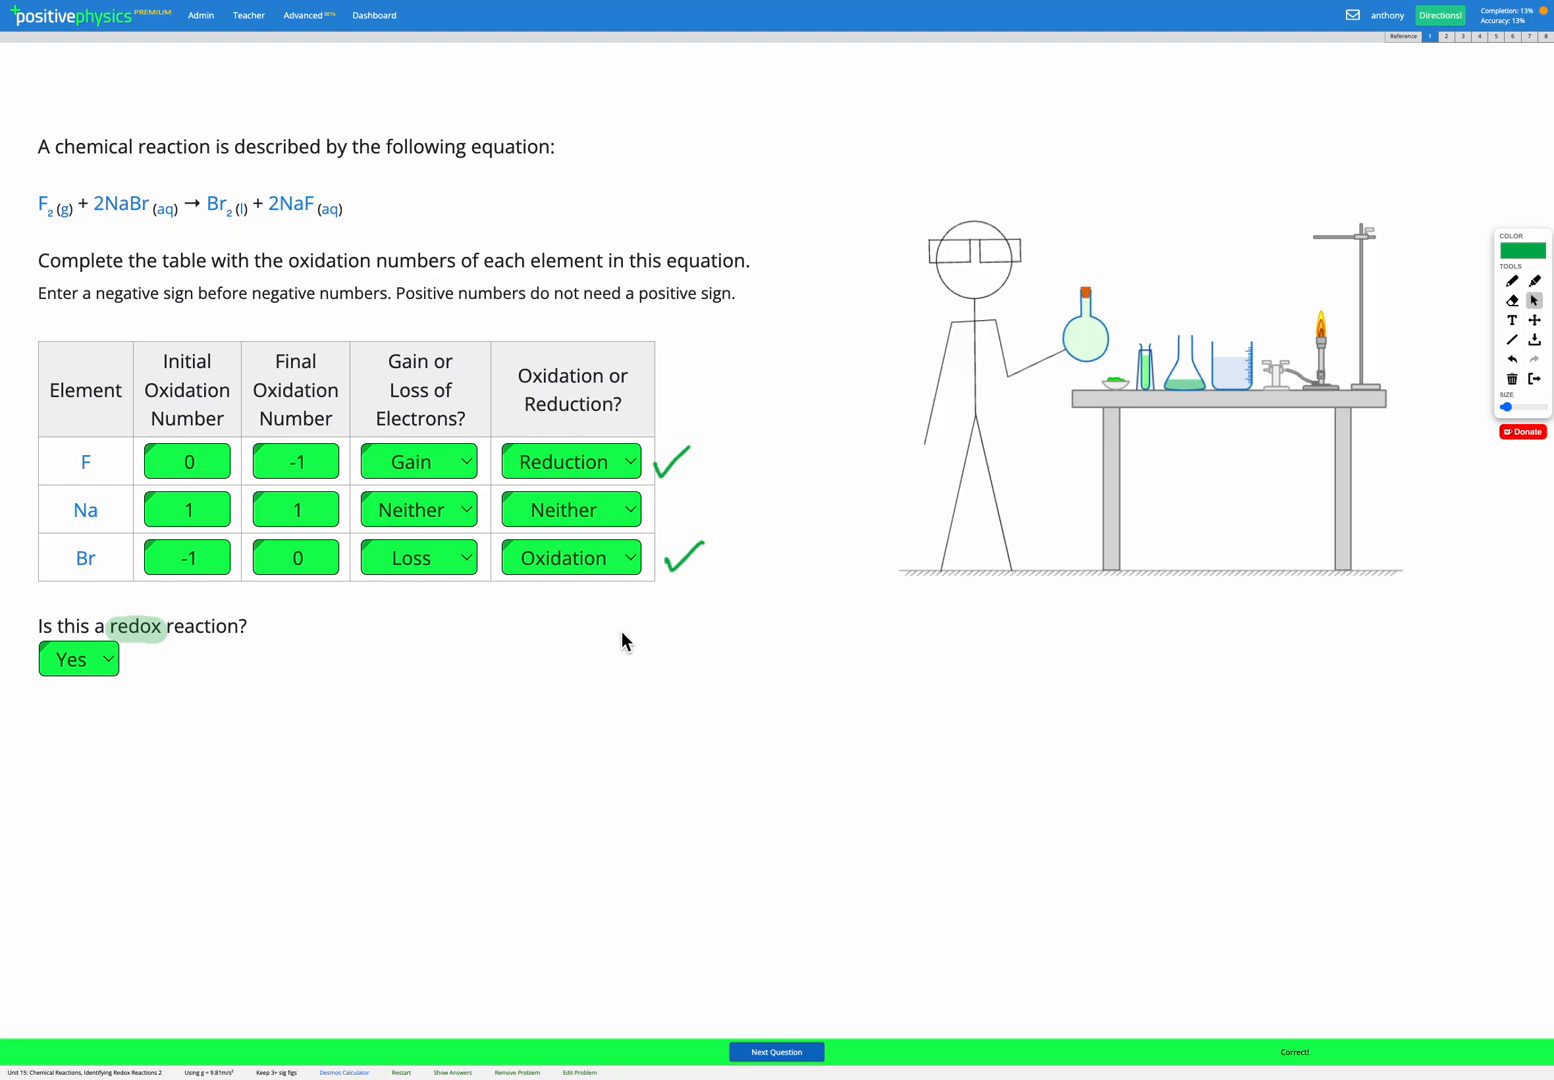